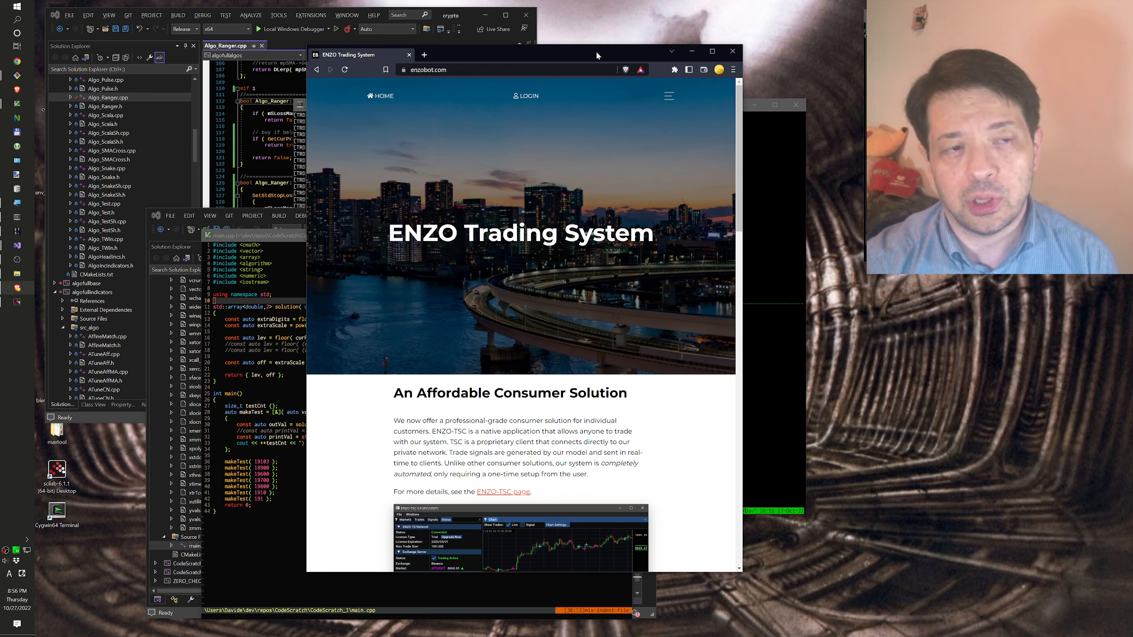
mouse_move(416, 107)
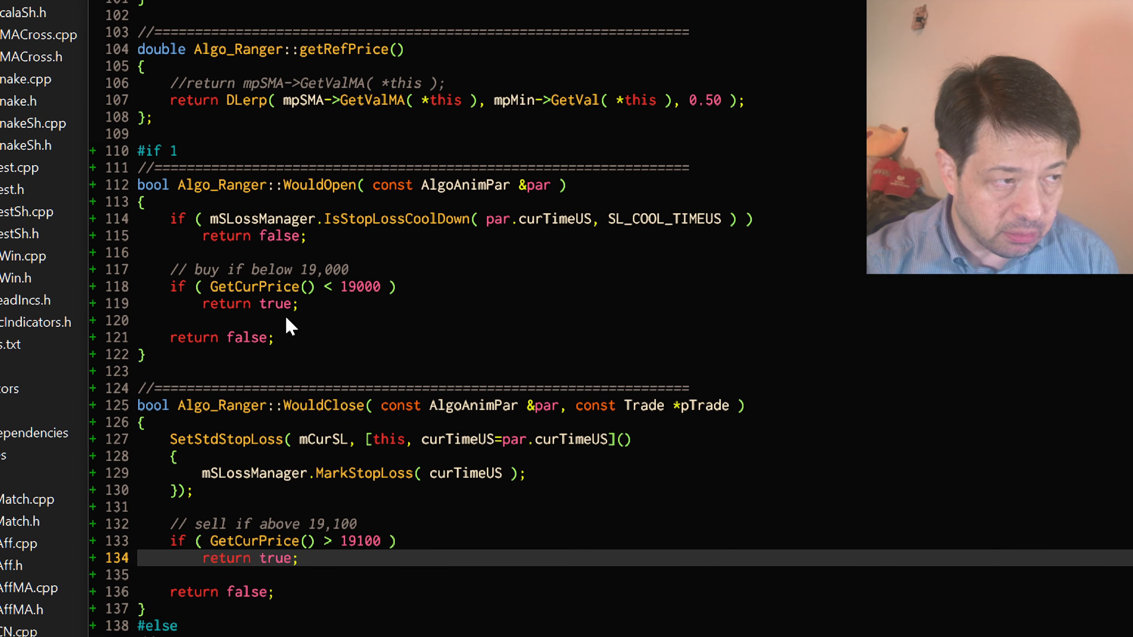
View the BTC/USDT Algo_Ranger backtest: 42 positions, +24.16% over 44 days, monthly breakdown
double_click(360, 286)
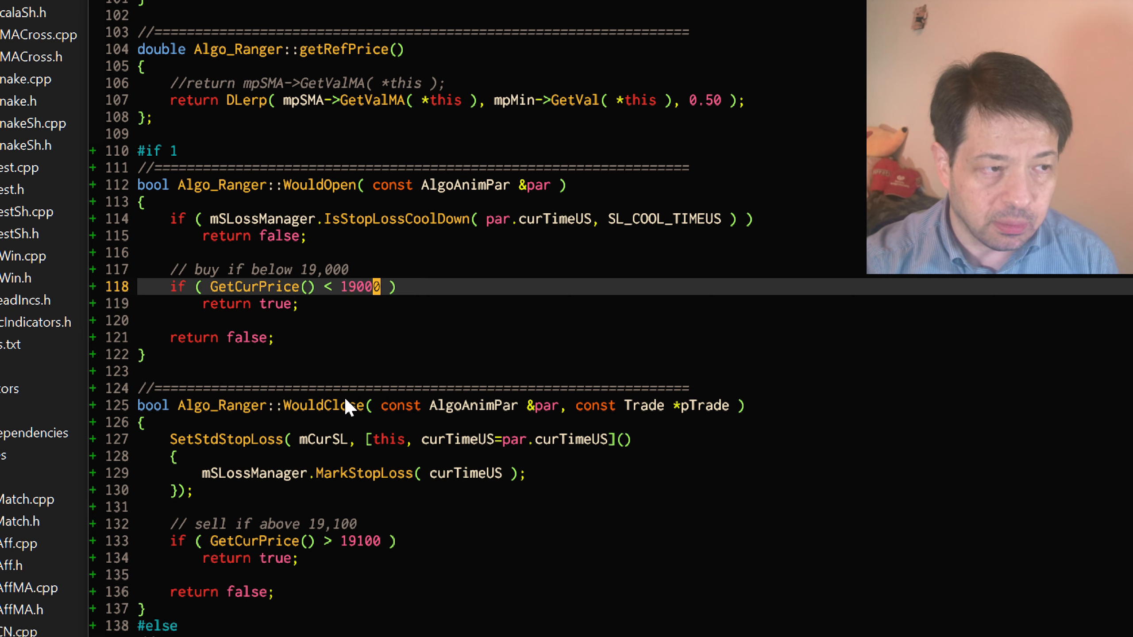
scroll("down", 3)
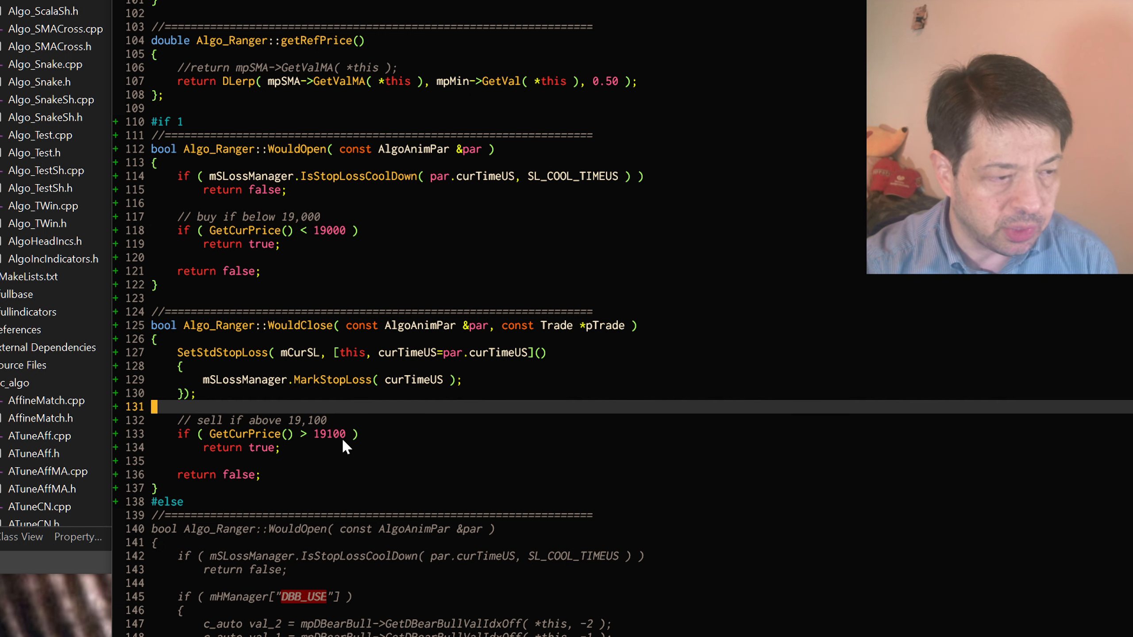
mouse_move(330, 244)
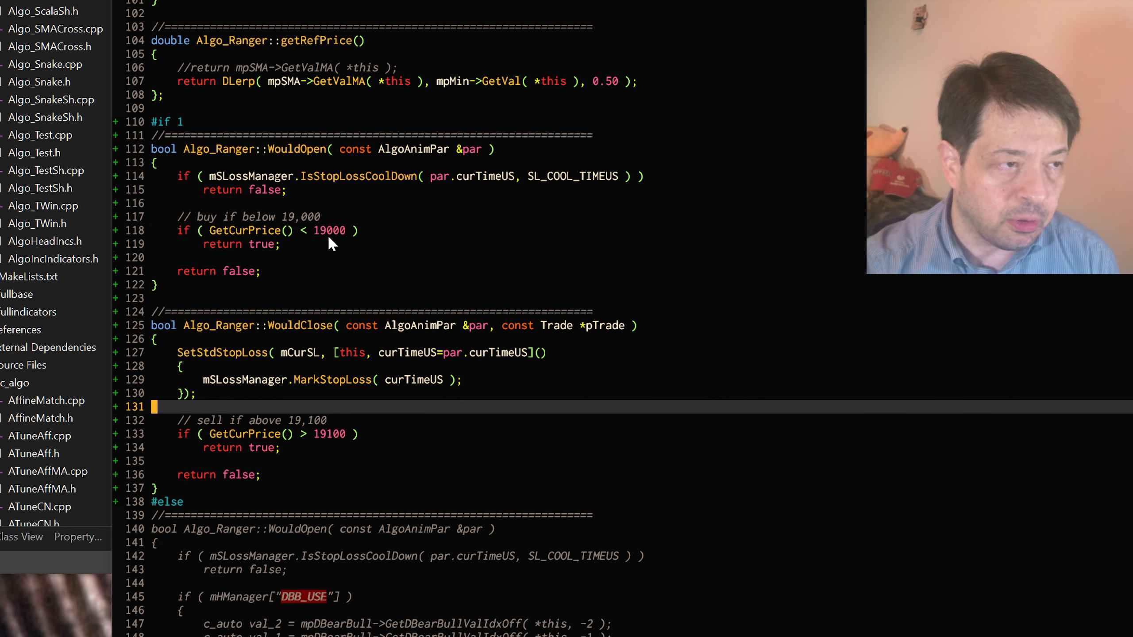
mouse_move(464, 428)
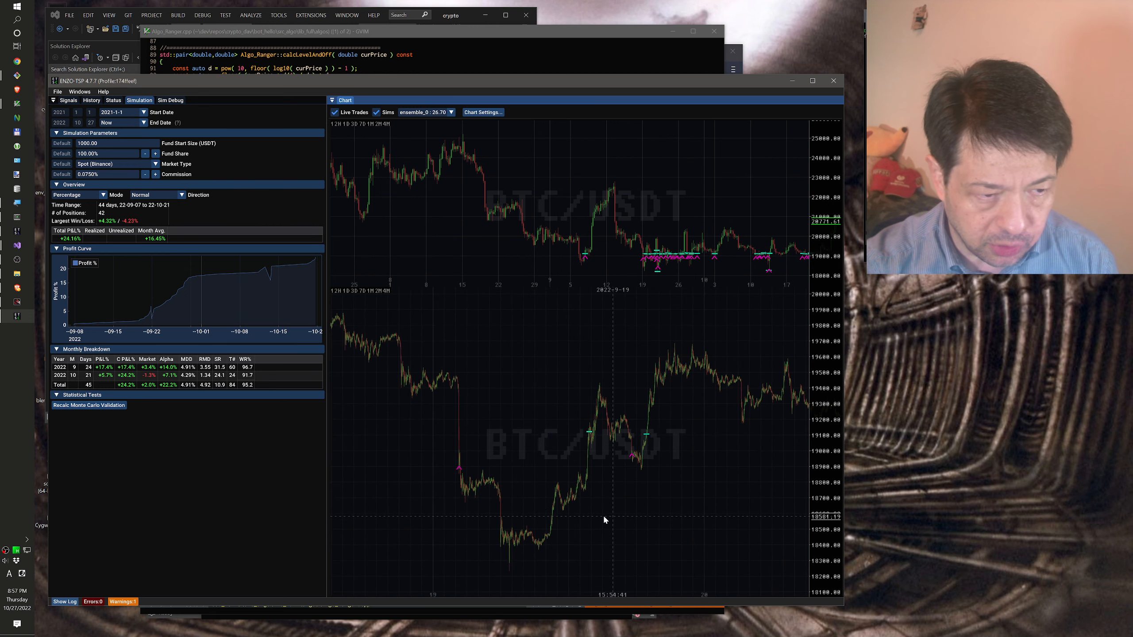
mouse_move(817, 456)
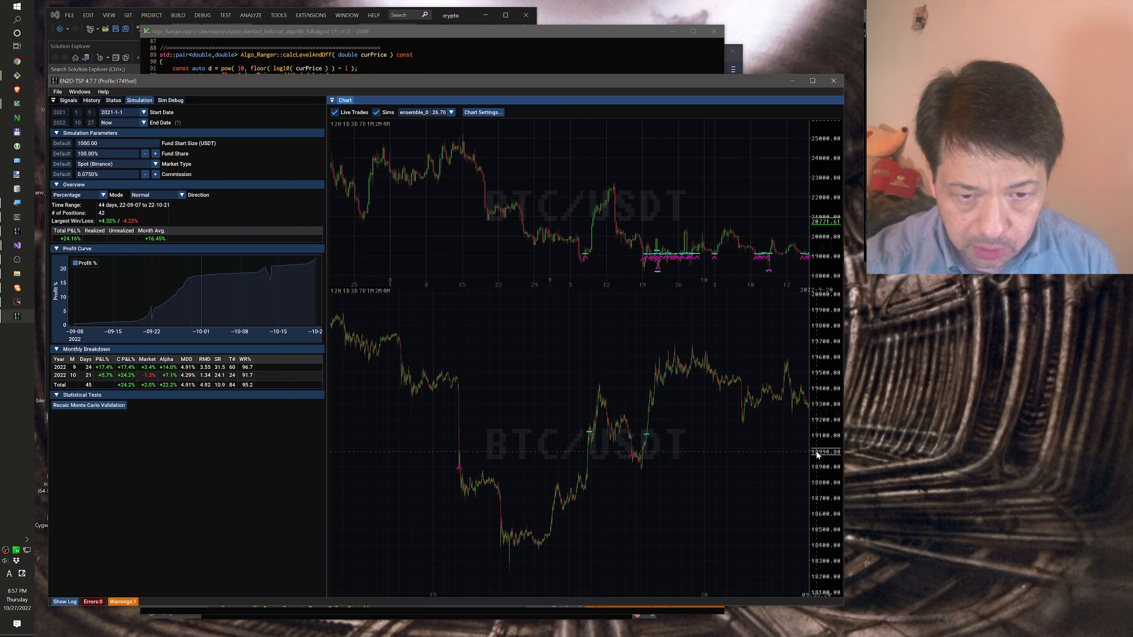
mouse_move(574, 437)
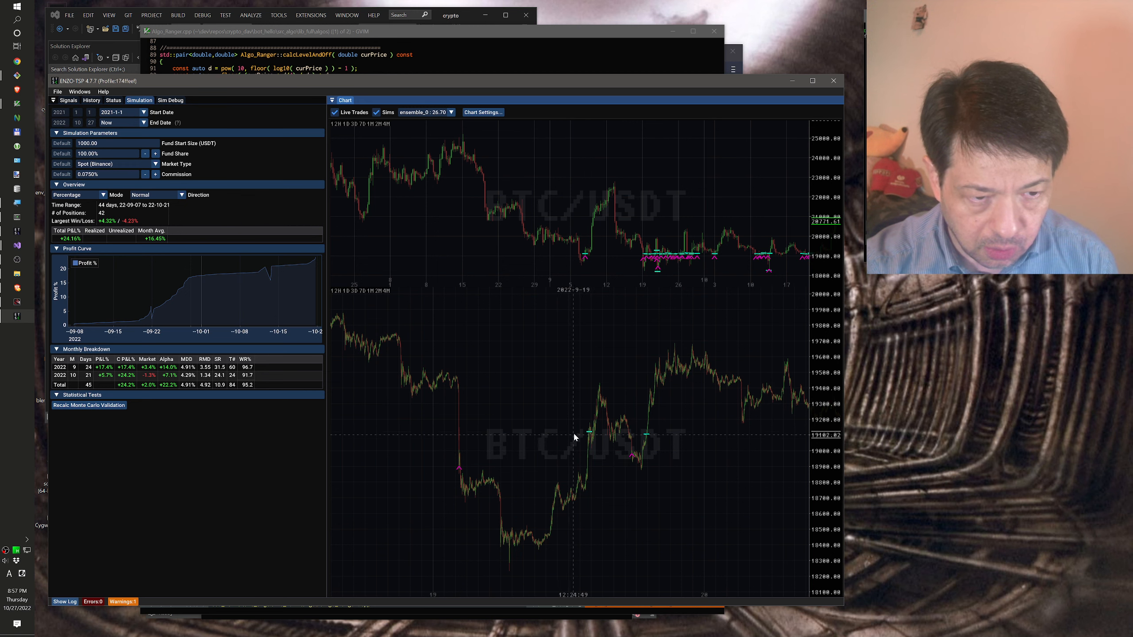
left_click_drag(457, 469, 588, 434)
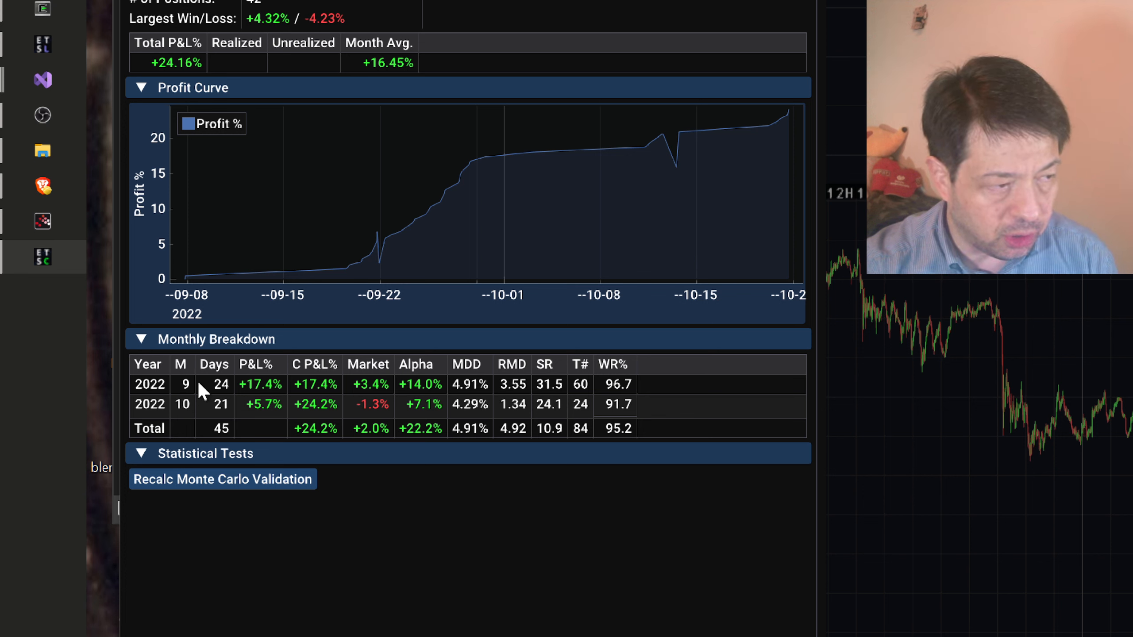
mouse_move(546, 444)
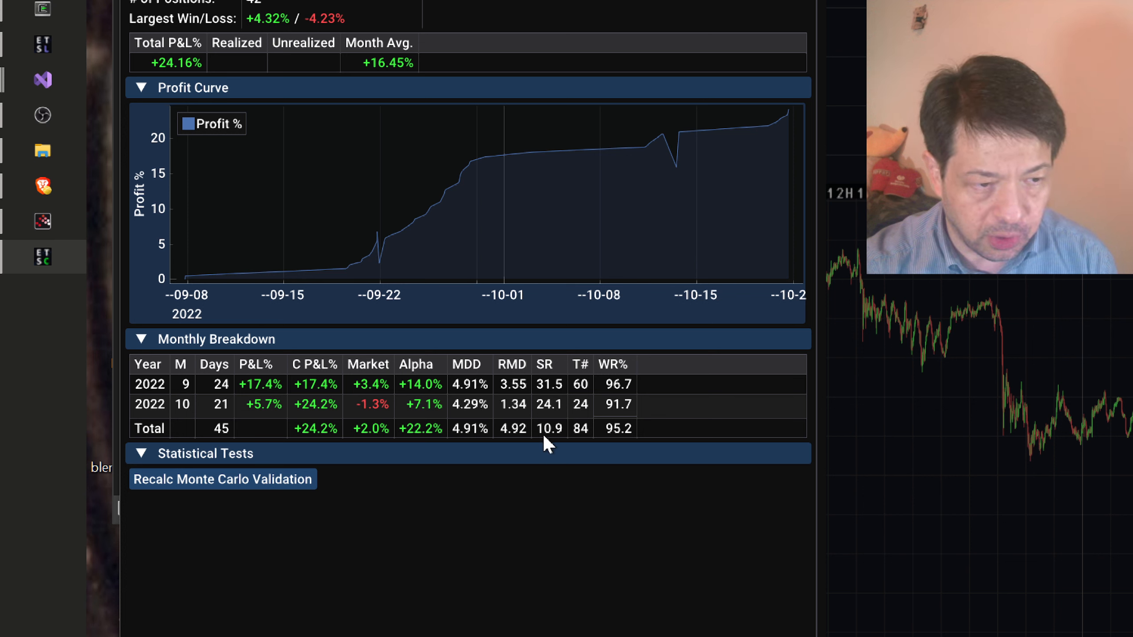
mouse_move(484, 440)
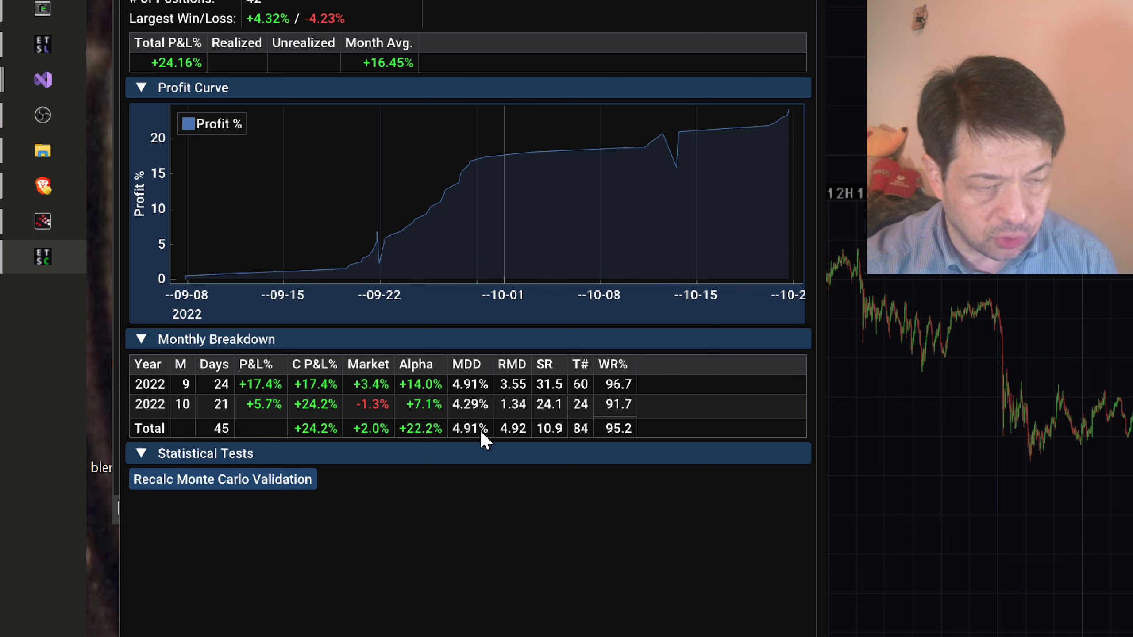
mouse_move(563, 441)
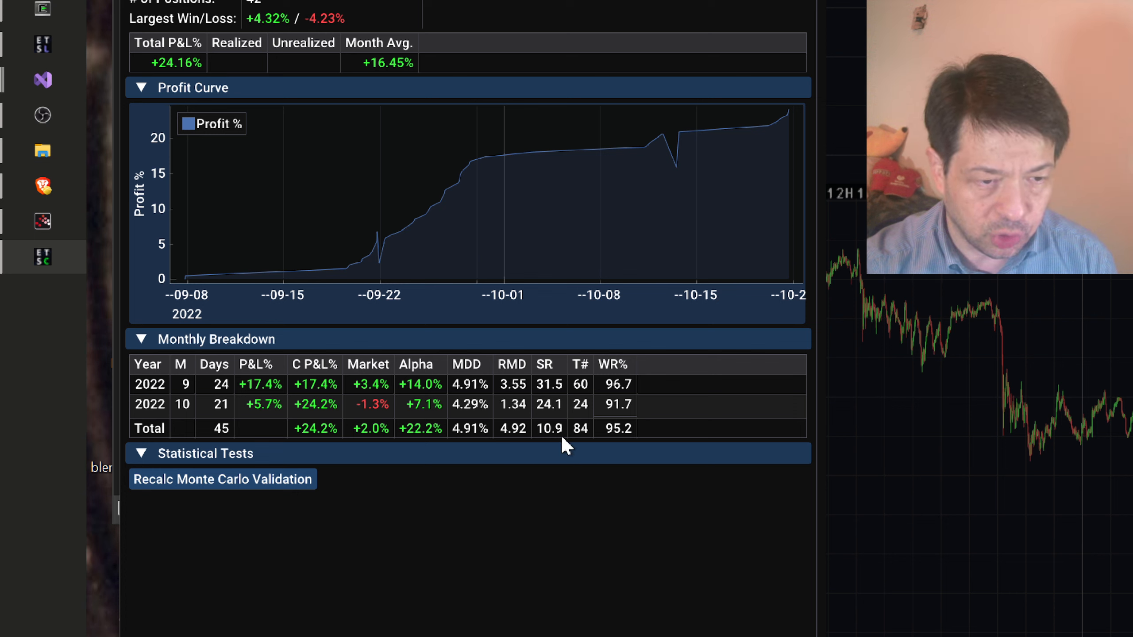
mouse_move(654, 443)
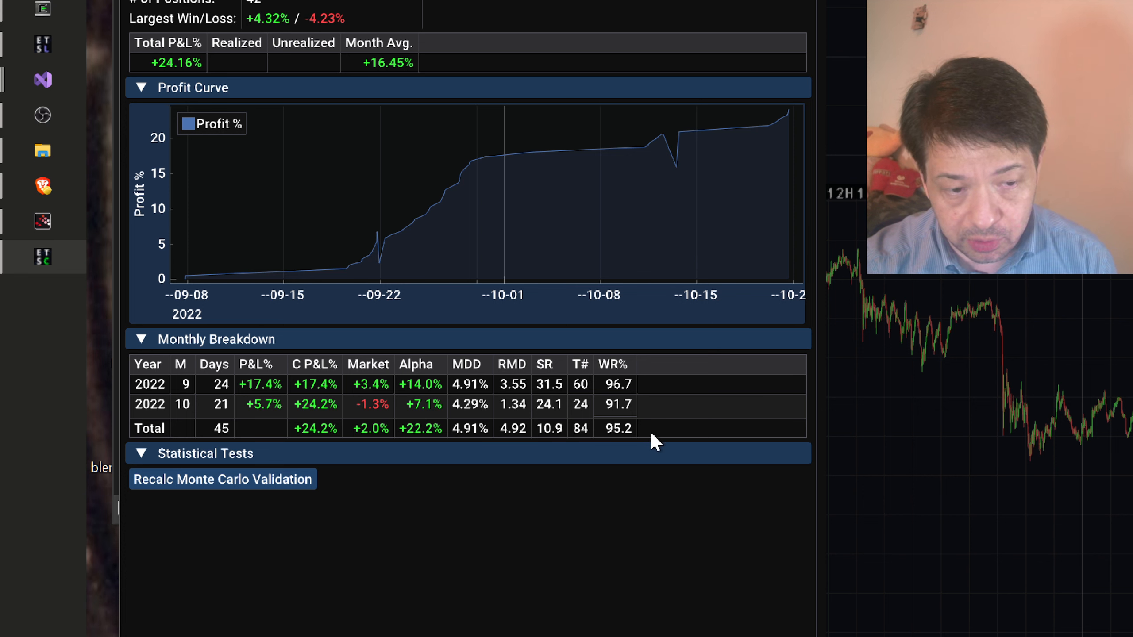
mouse_move(661, 453)
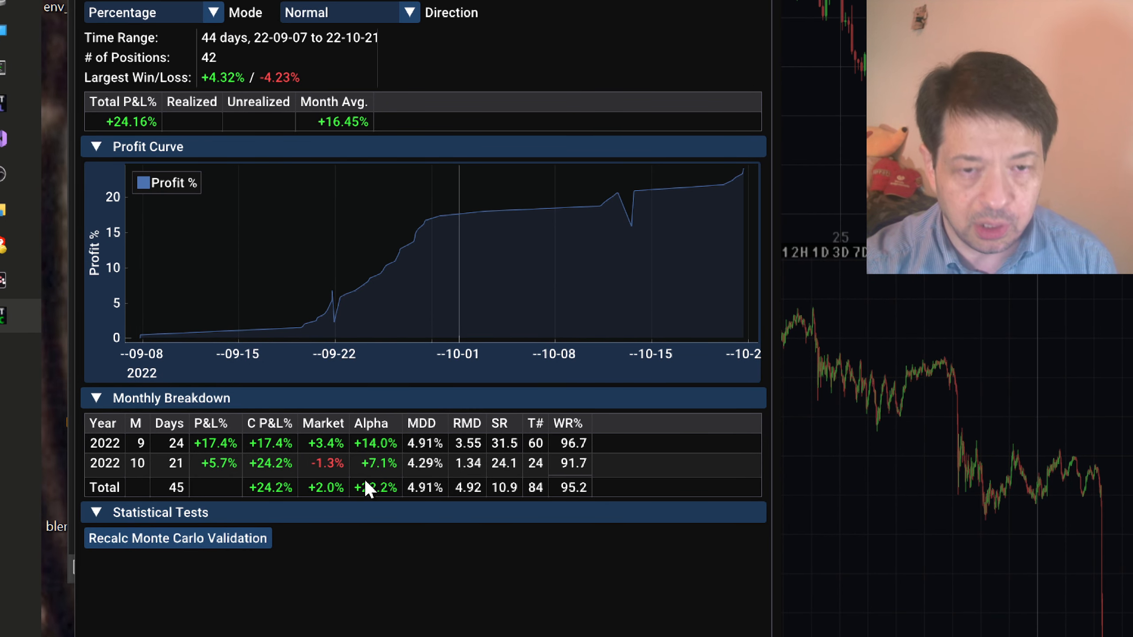
mouse_move(323, 316)
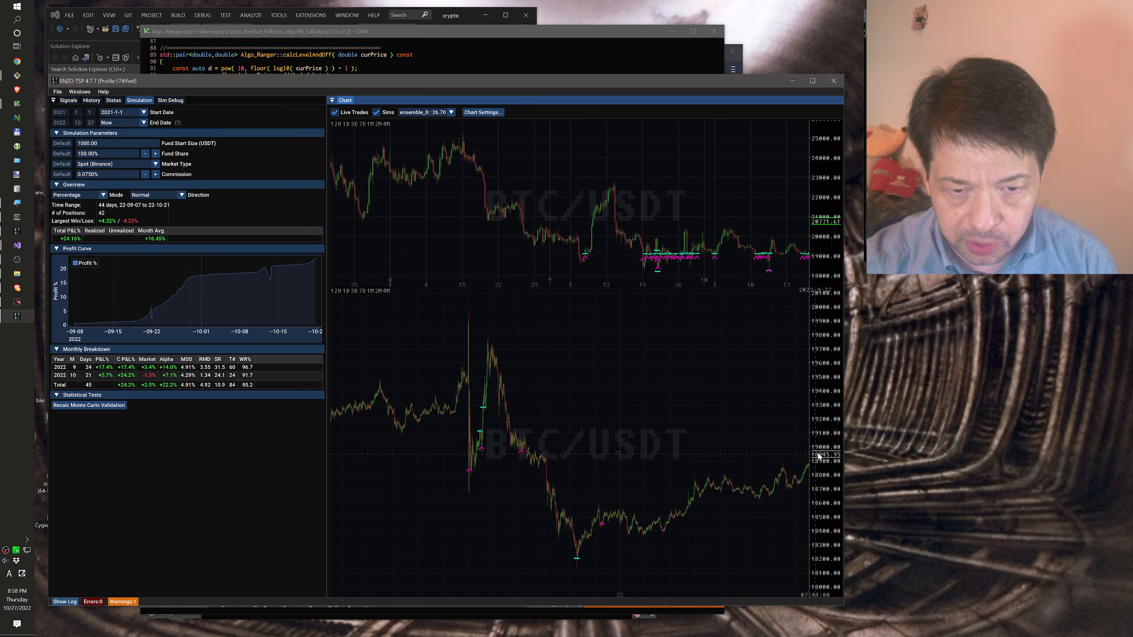
mouse_move(577, 489)
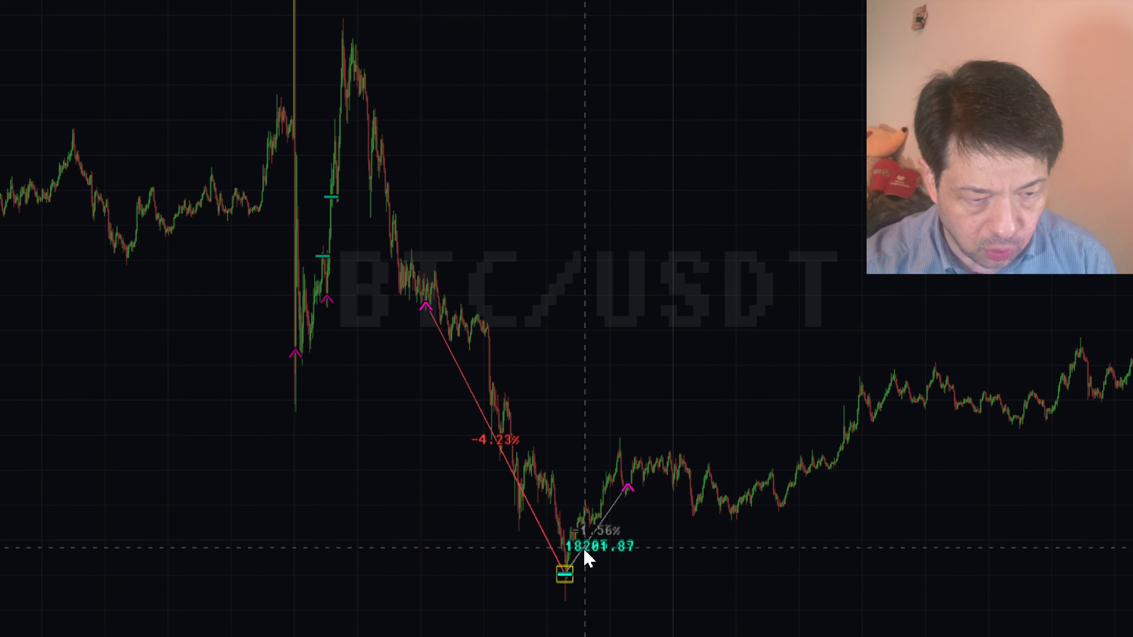
mouse_move(571, 571)
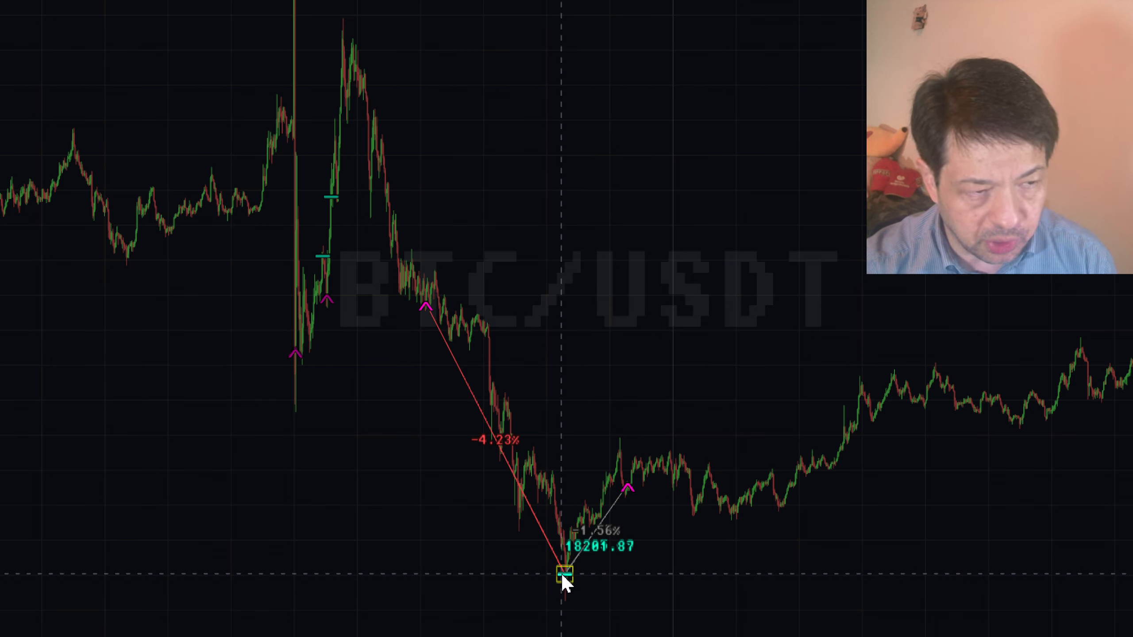
Pan the lower BTC/USDT chart to late October, where the -4.23% losing trade sits
left_click_drag(564, 574, 422, 311)
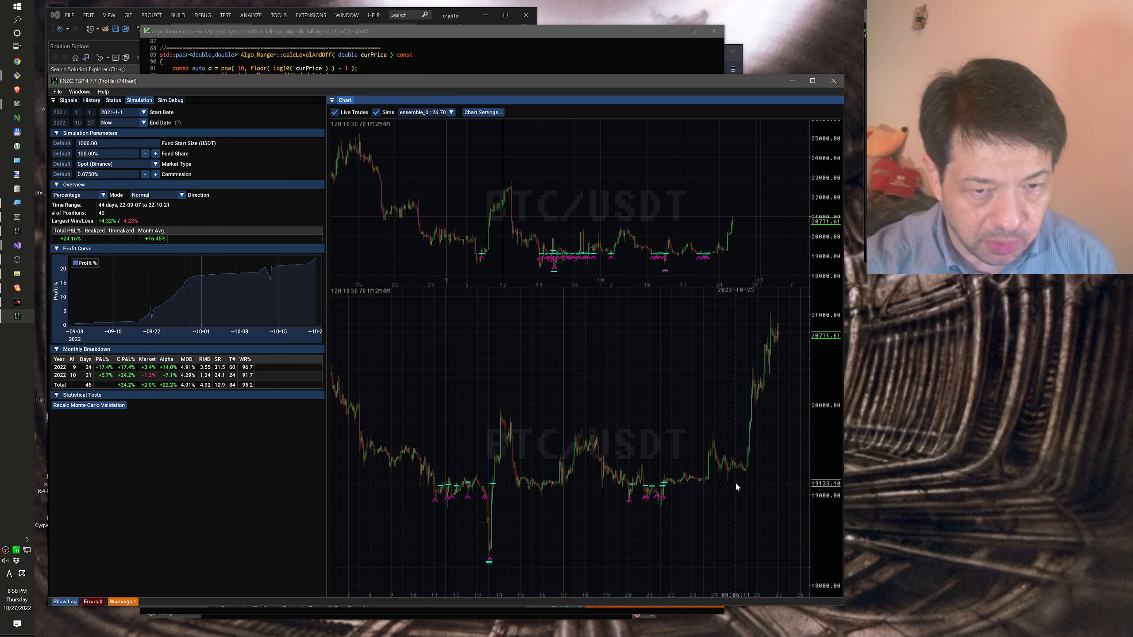
mouse_move(720, 493)
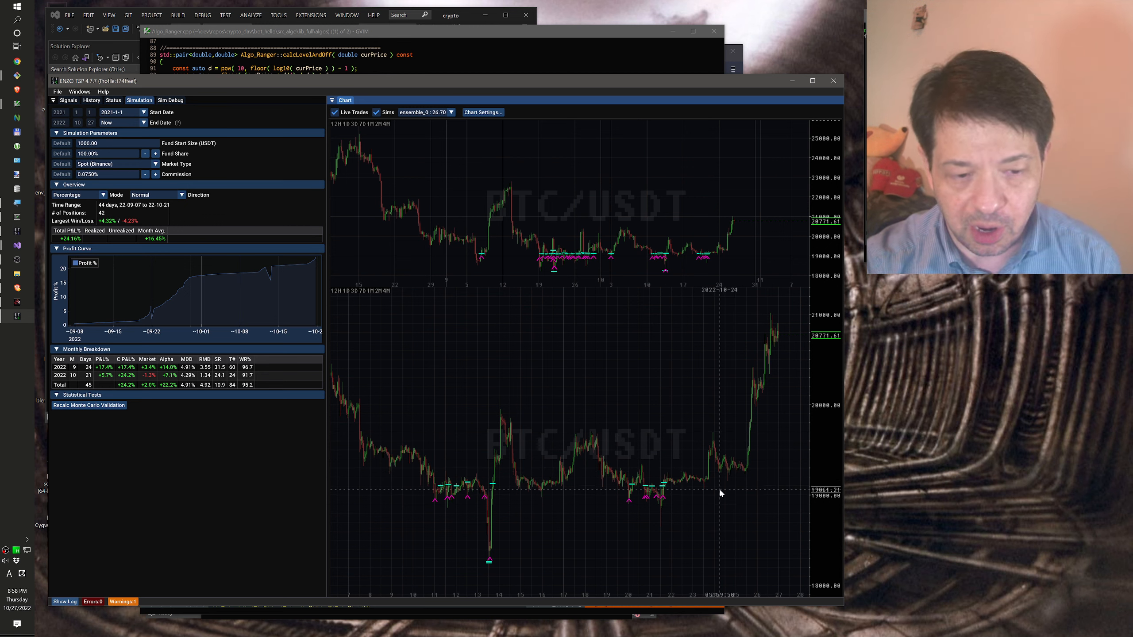
mouse_move(721, 495)
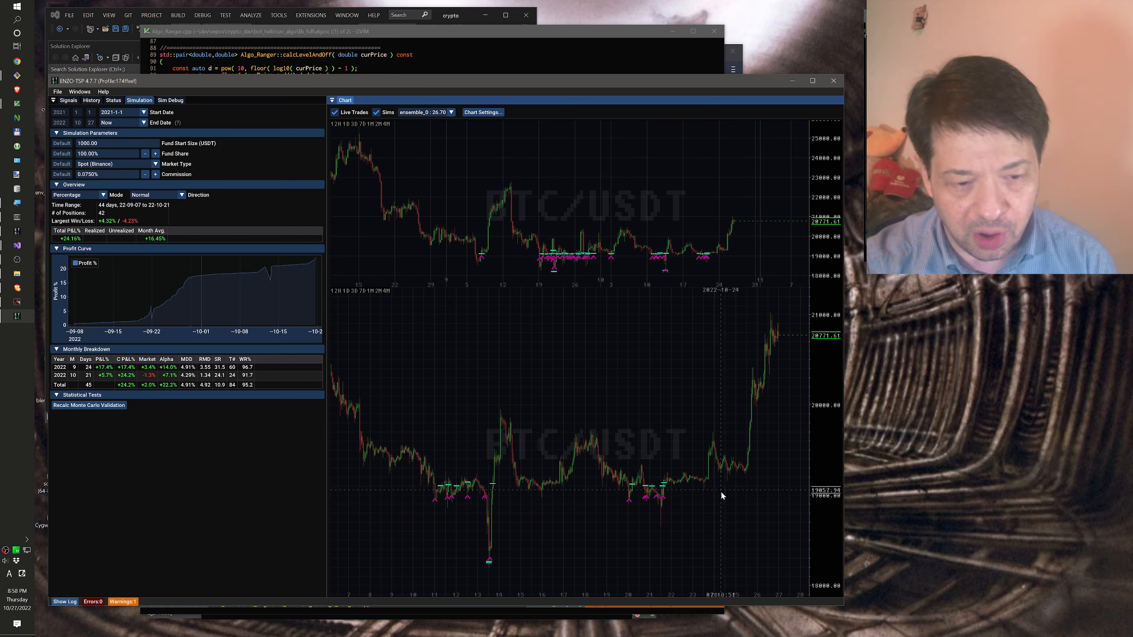
mouse_move(725, 499)
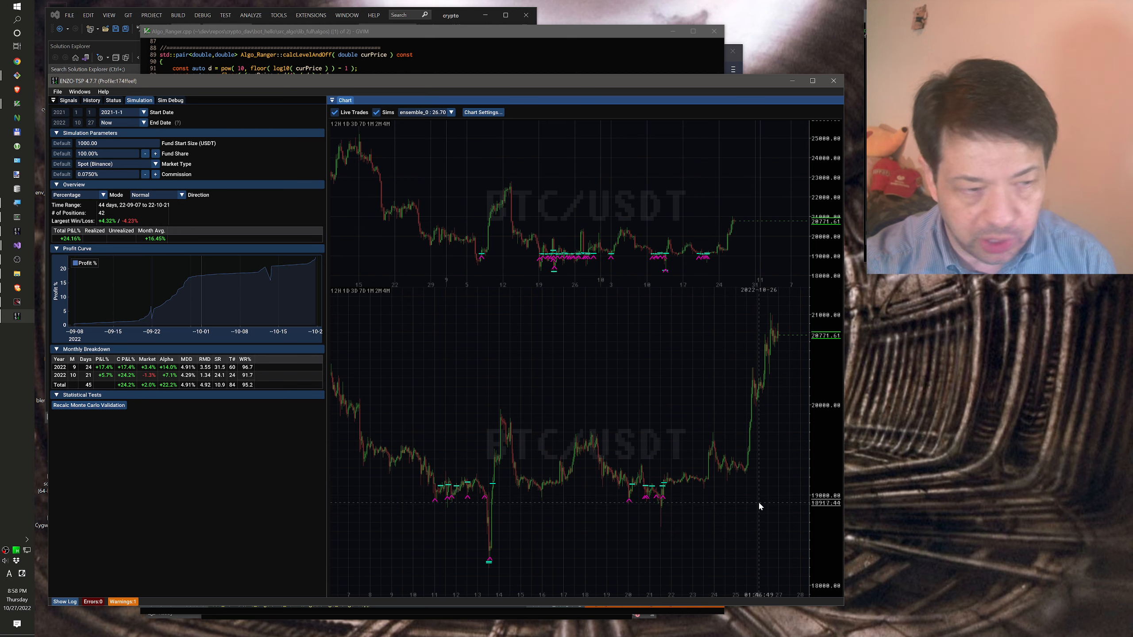
mouse_move(739, 517)
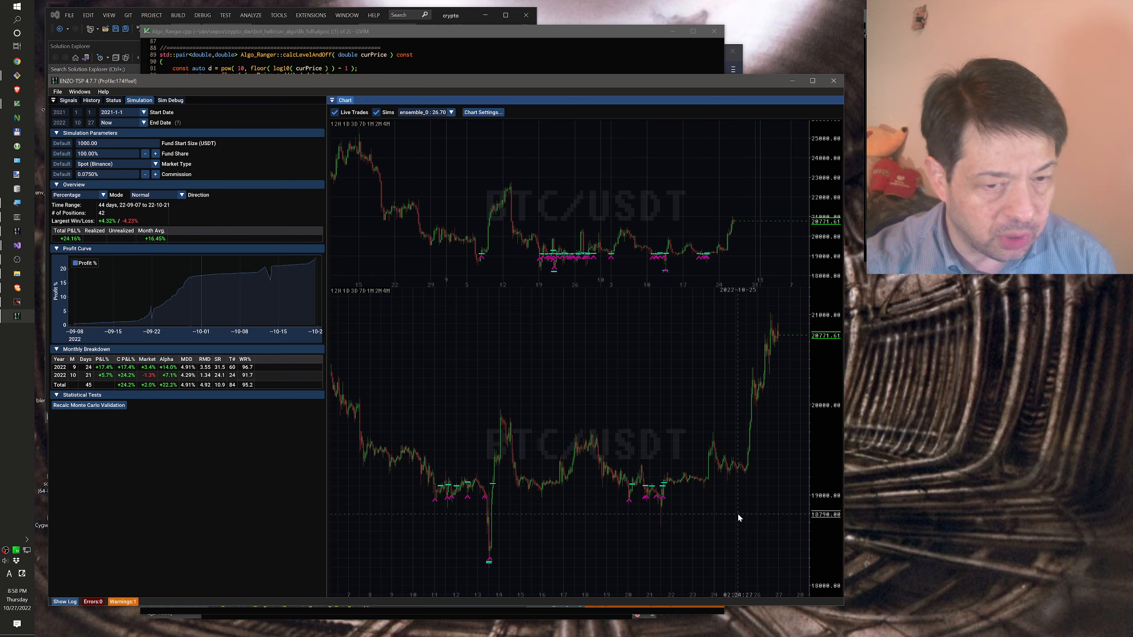
mouse_move(780, 412)
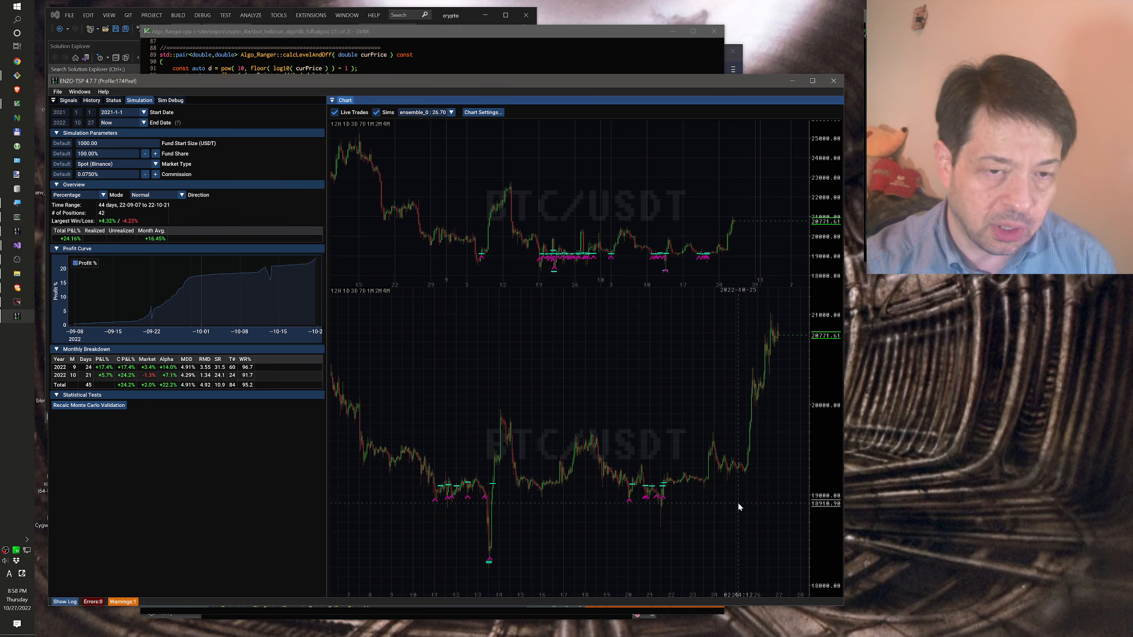
mouse_move(748, 496)
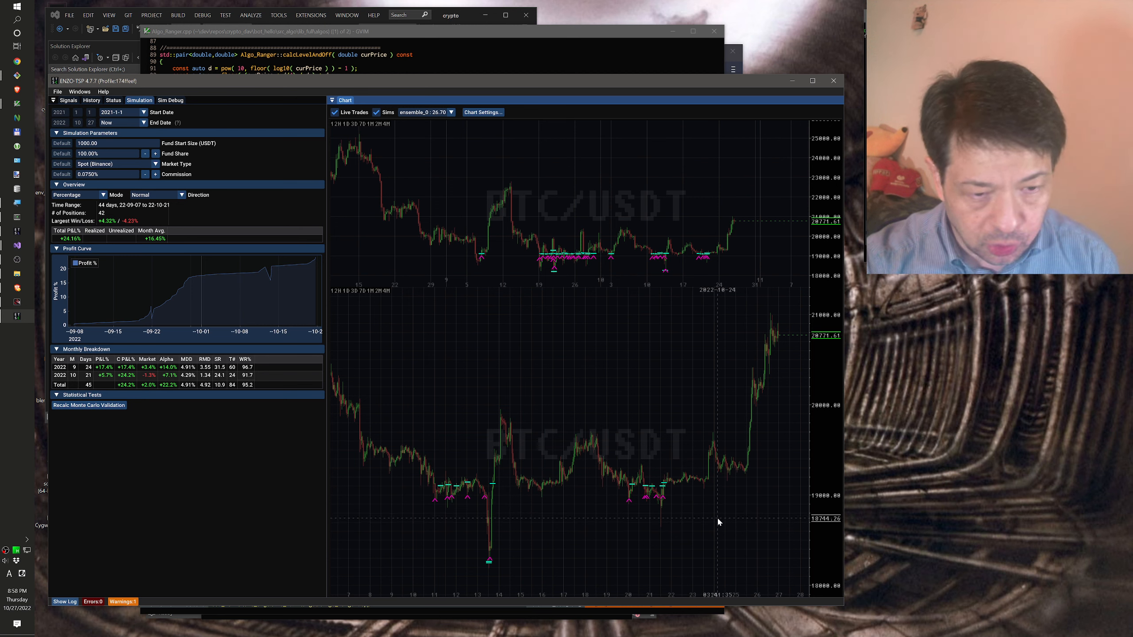
mouse_move(658, 497)
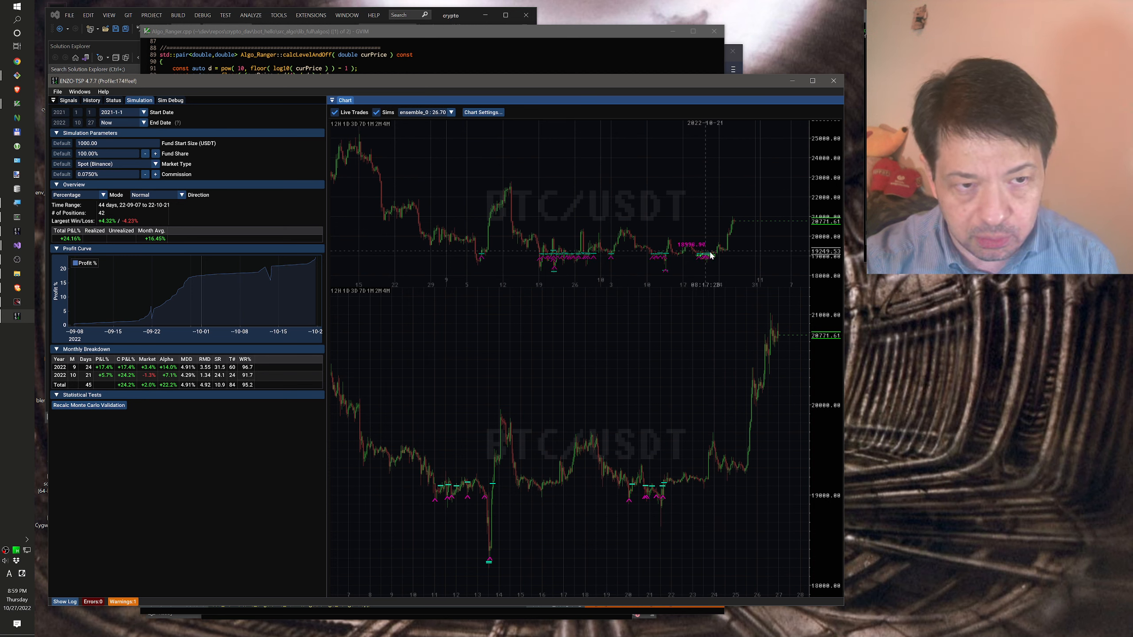
mouse_move(527, 394)
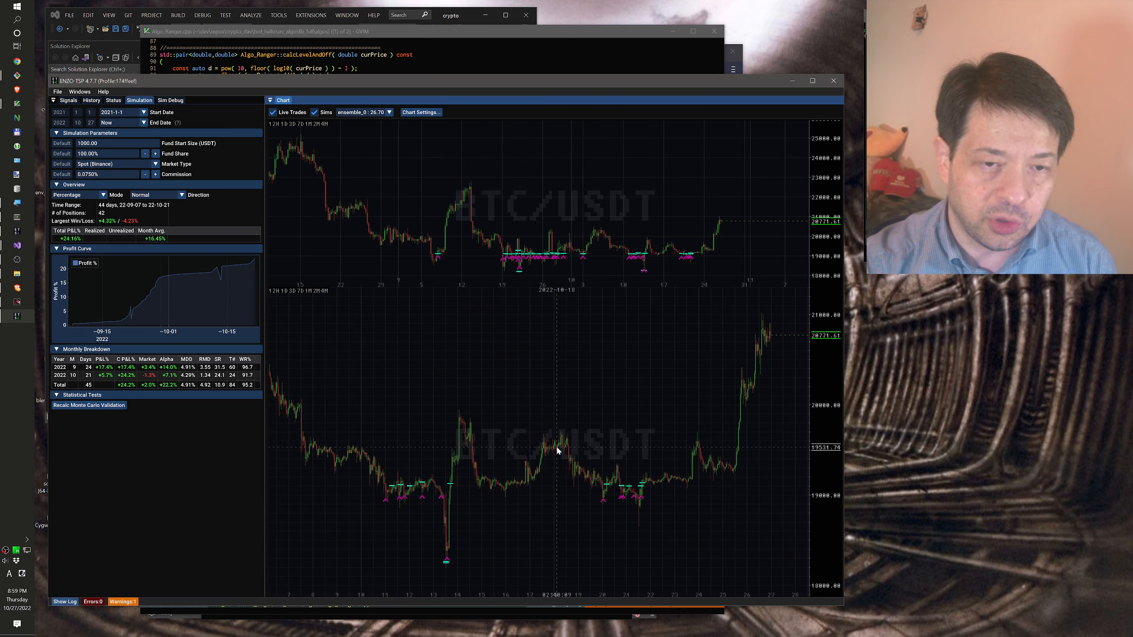
mouse_move(654, 533)
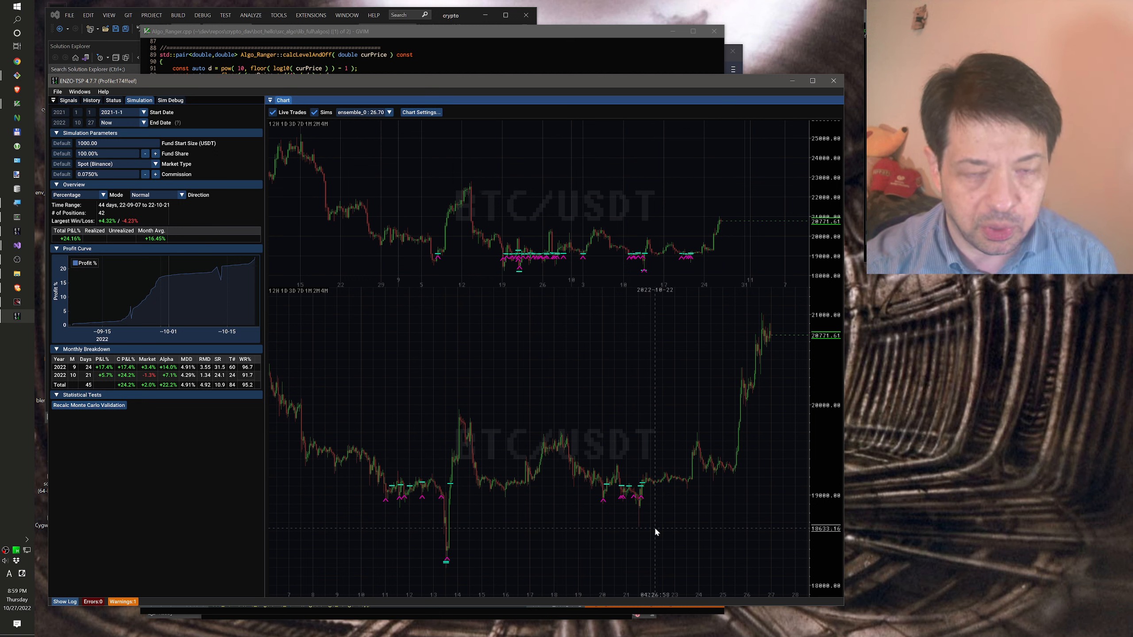
mouse_move(658, 360)
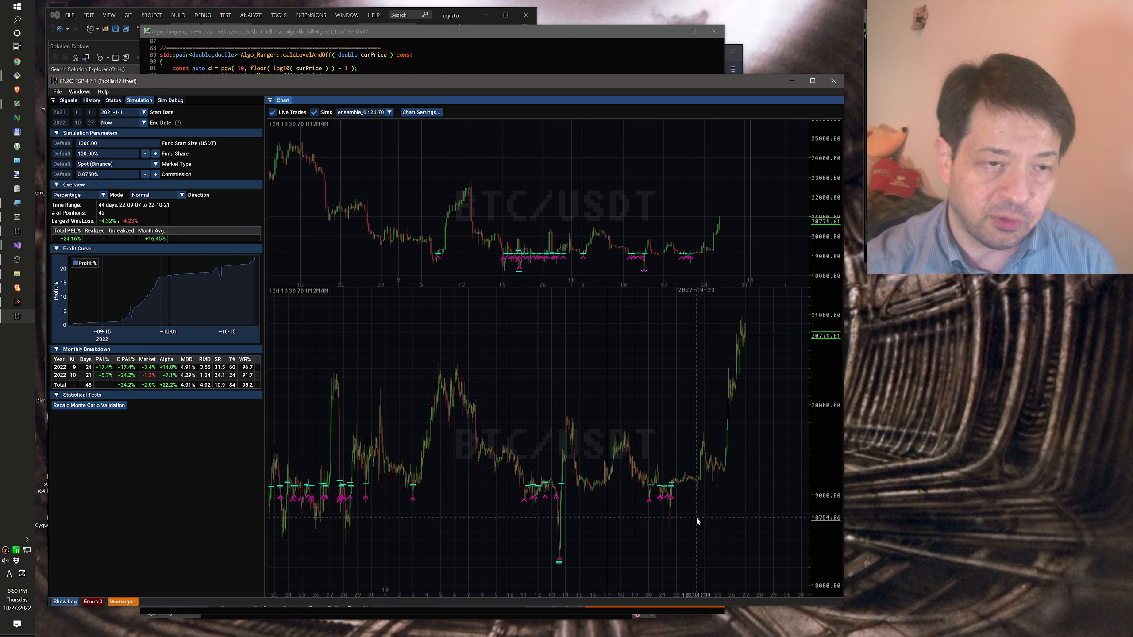
mouse_move(505, 113)
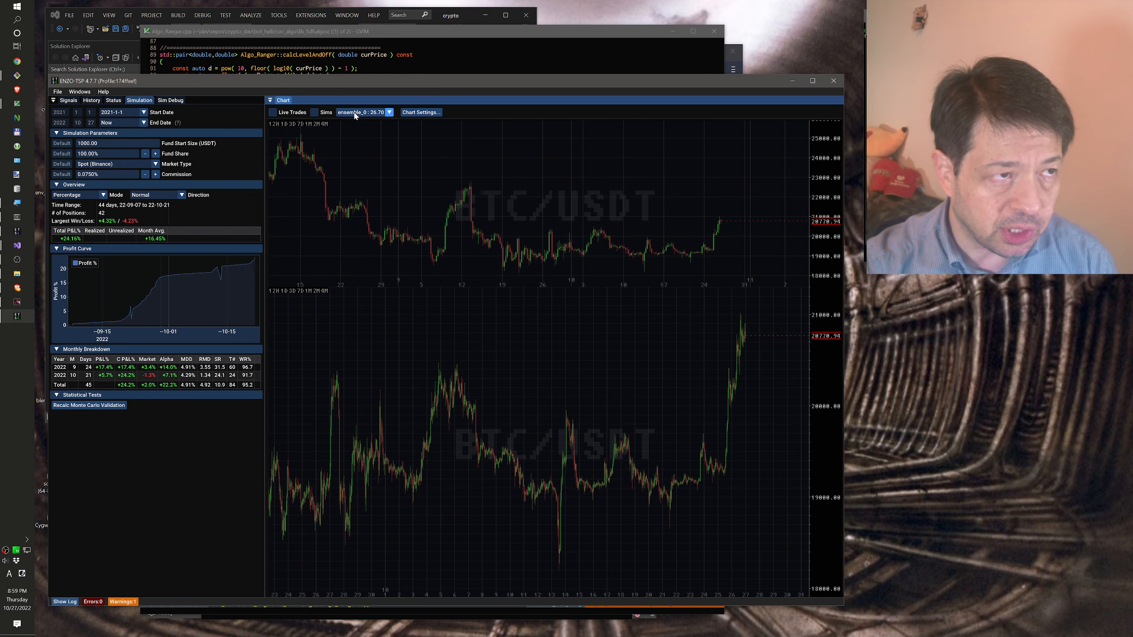
Select ranger_0 in the Sims dropdown to show its levels on the BTC/USDT chart
left_click(388, 112)
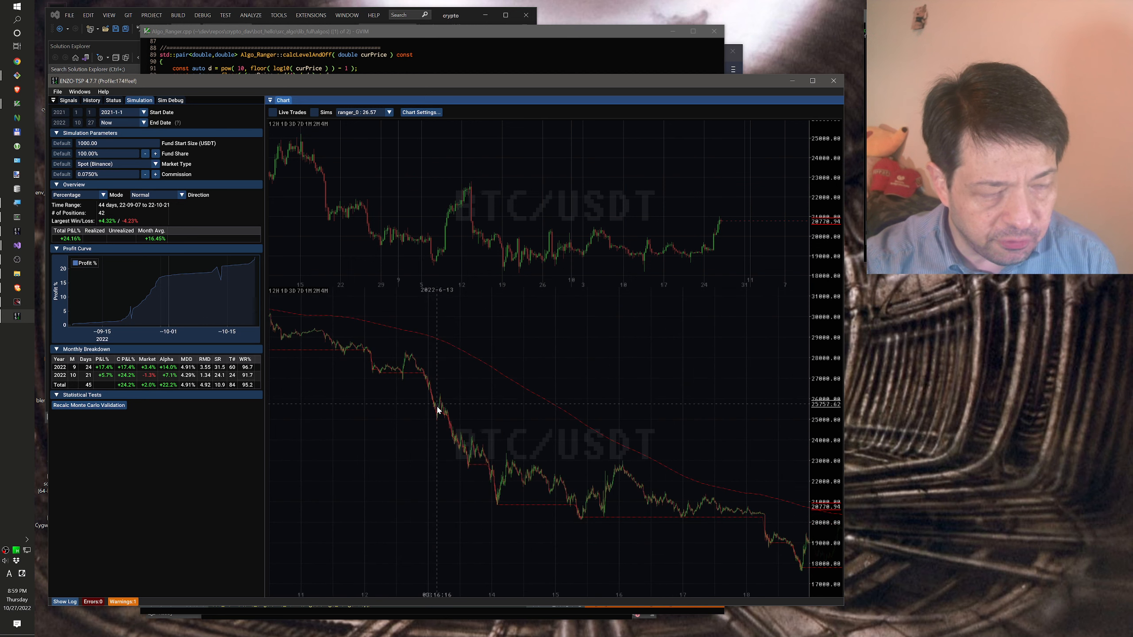
mouse_move(462, 426)
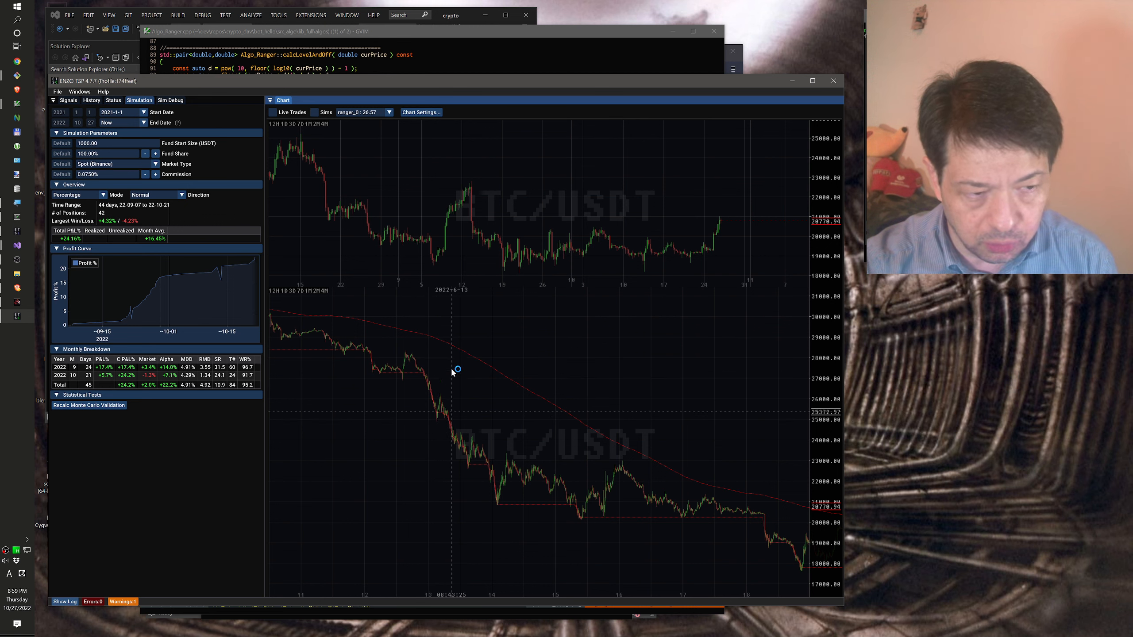
mouse_move(499, 462)
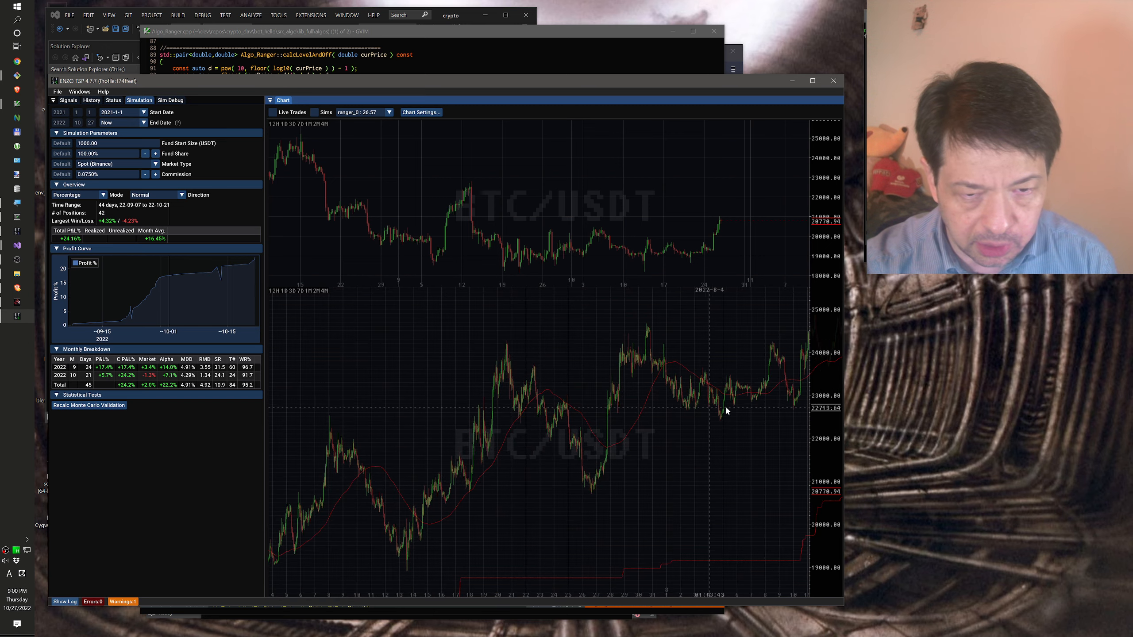
mouse_move(700, 431)
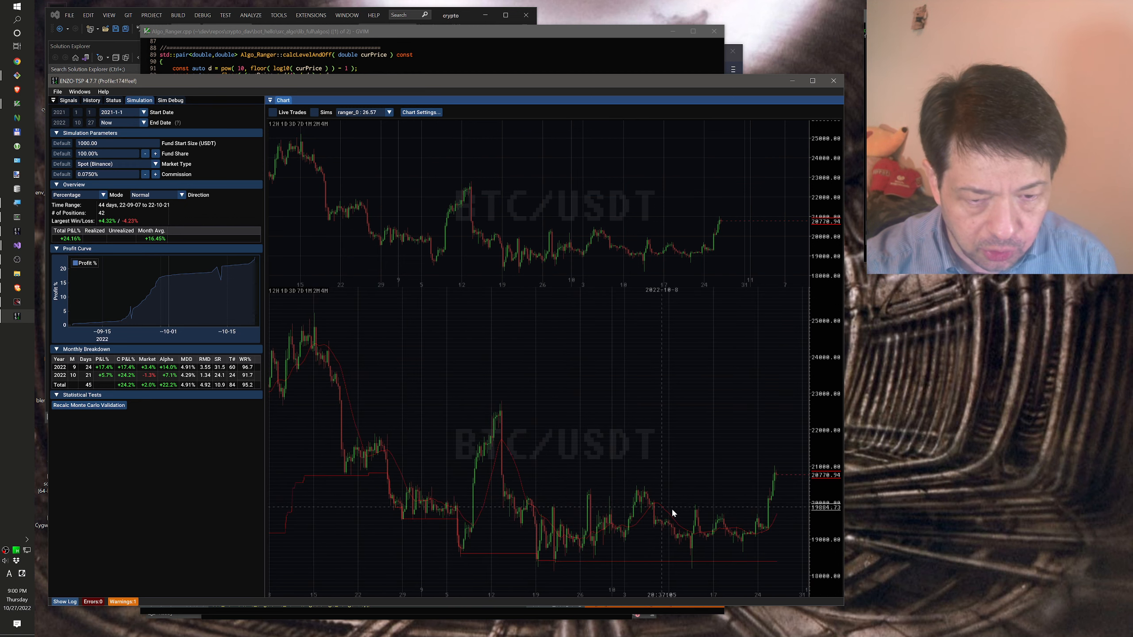
mouse_move(758, 533)
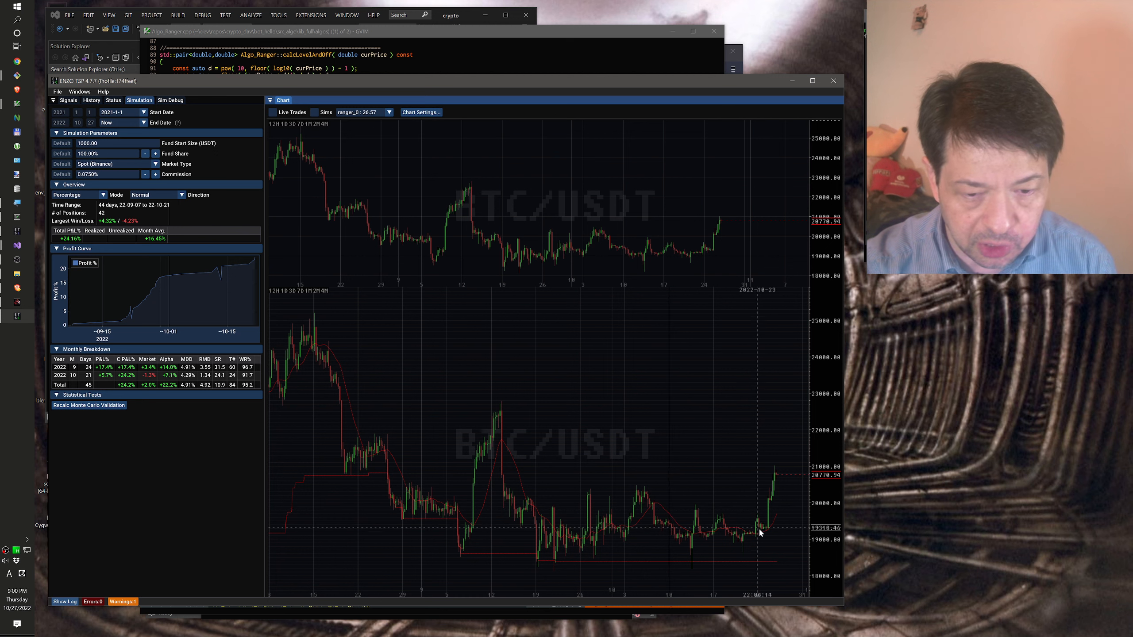
mouse_move(548, 551)
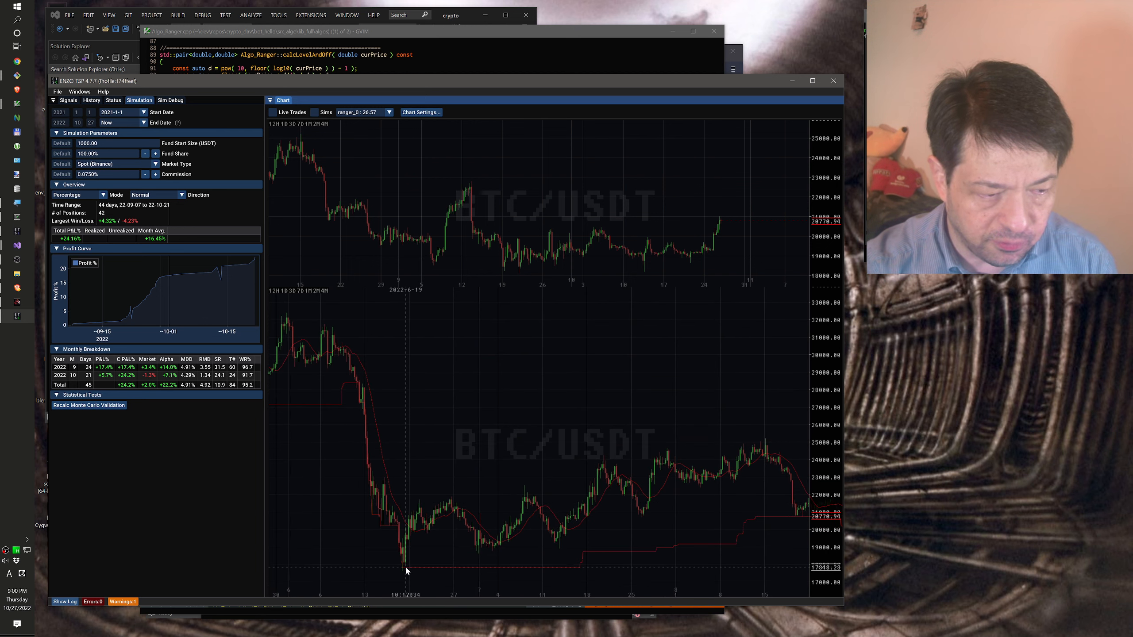
mouse_move(457, 575)
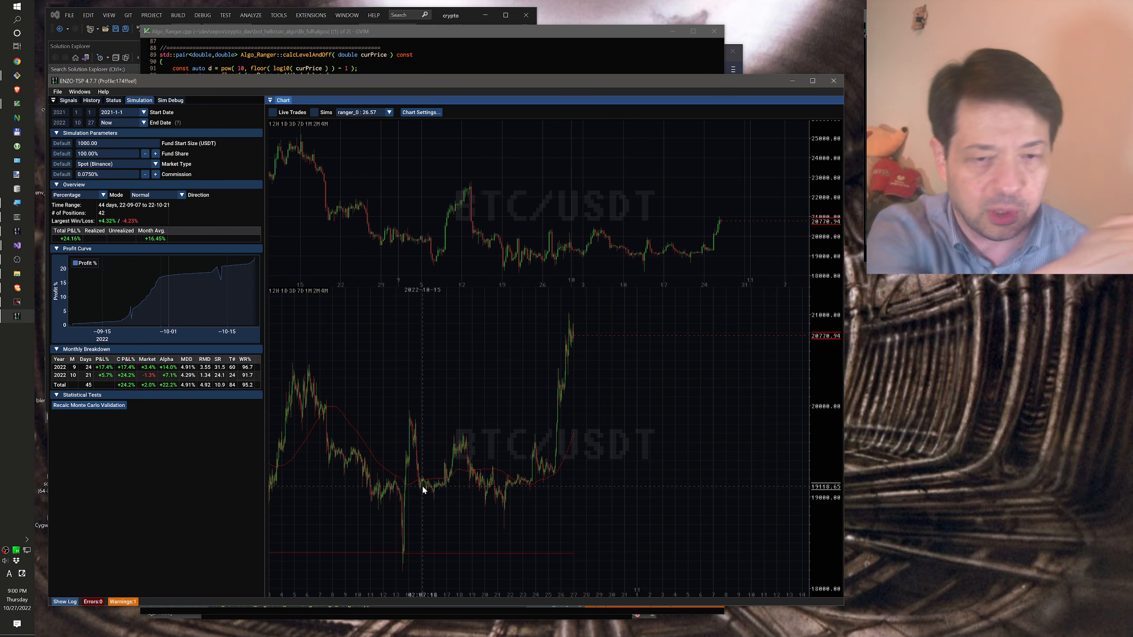
mouse_move(556, 538)
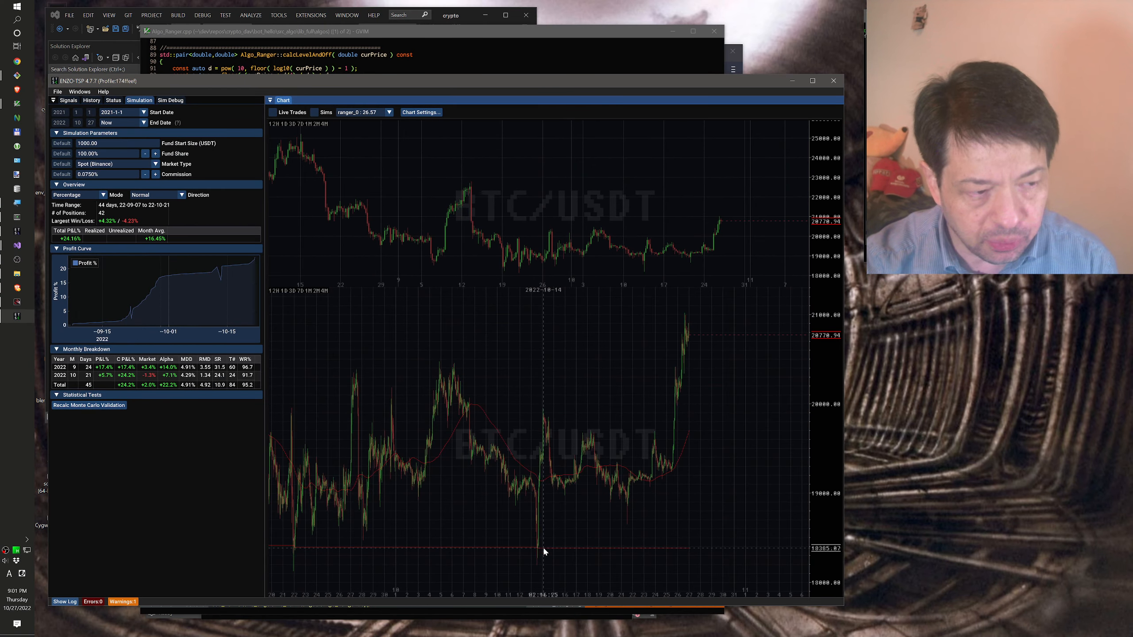
mouse_move(540, 492)
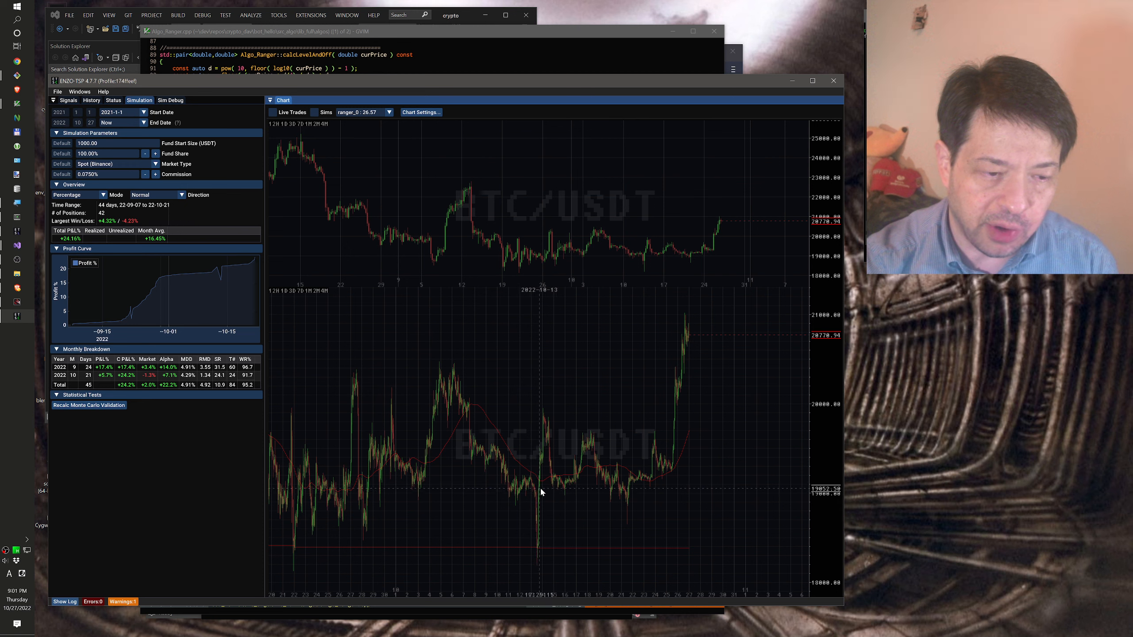
mouse_move(526, 520)
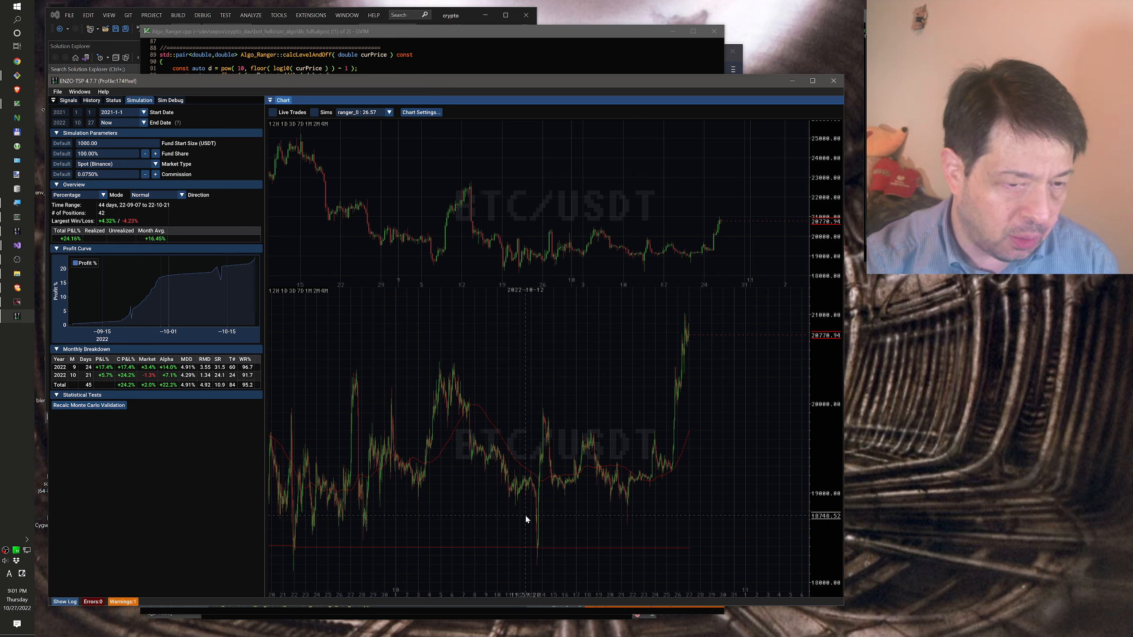
mouse_move(541, 530)
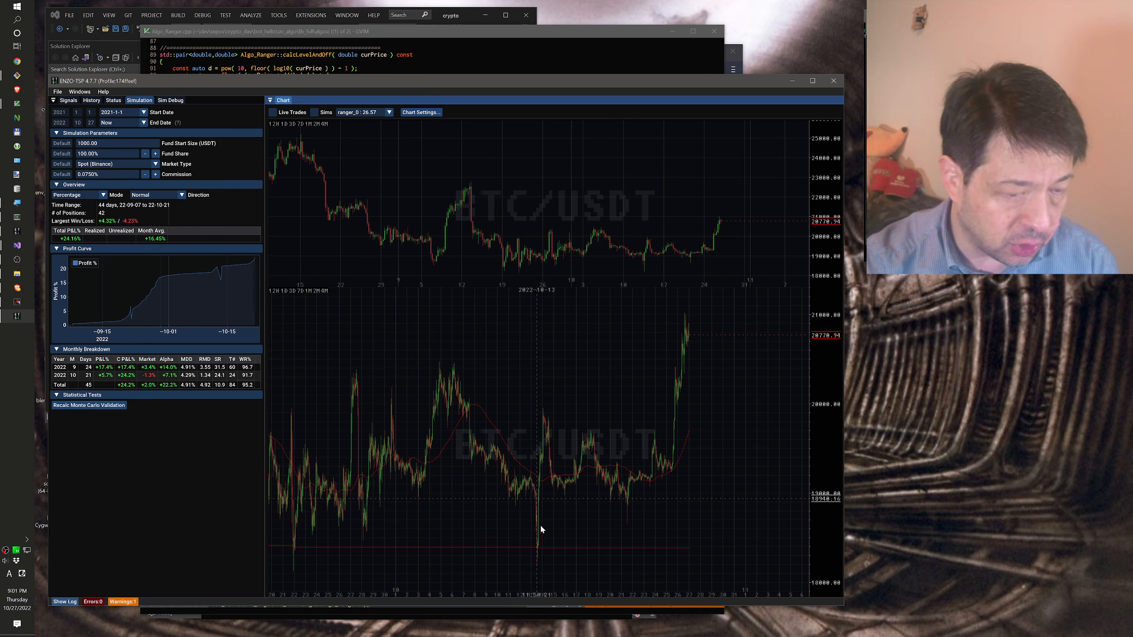
mouse_move(549, 512)
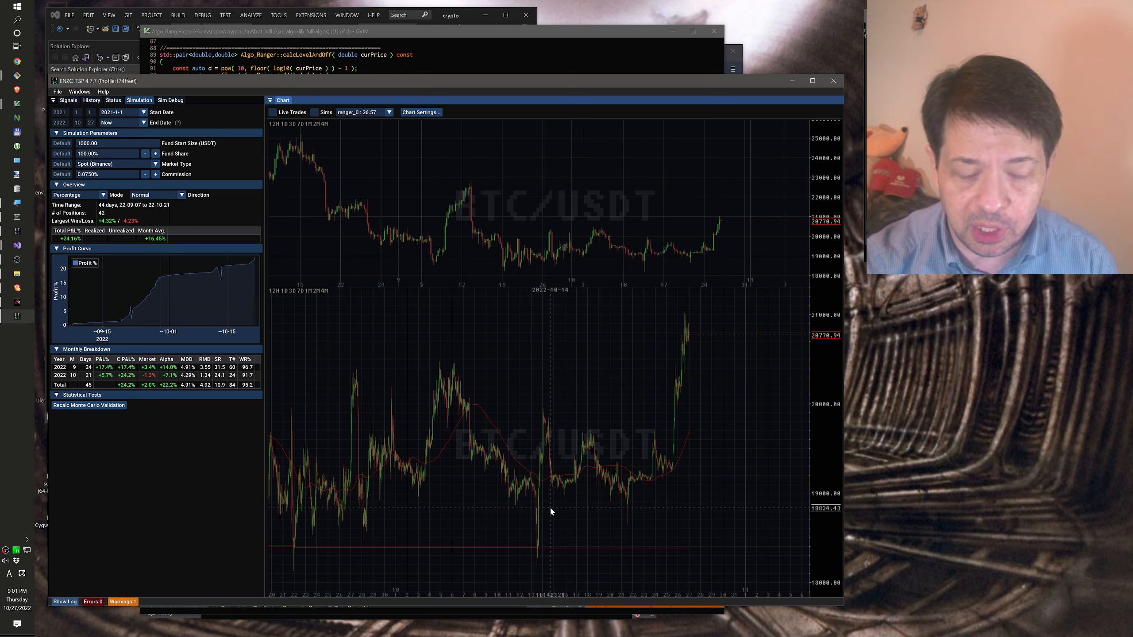
mouse_move(537, 507)
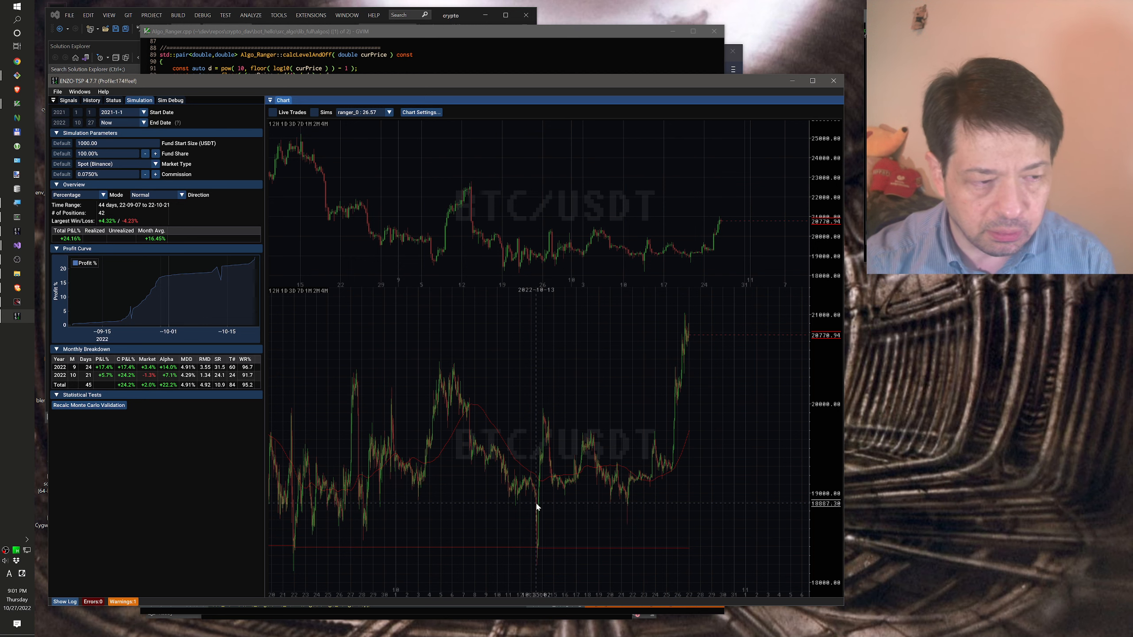
mouse_move(636, 499)
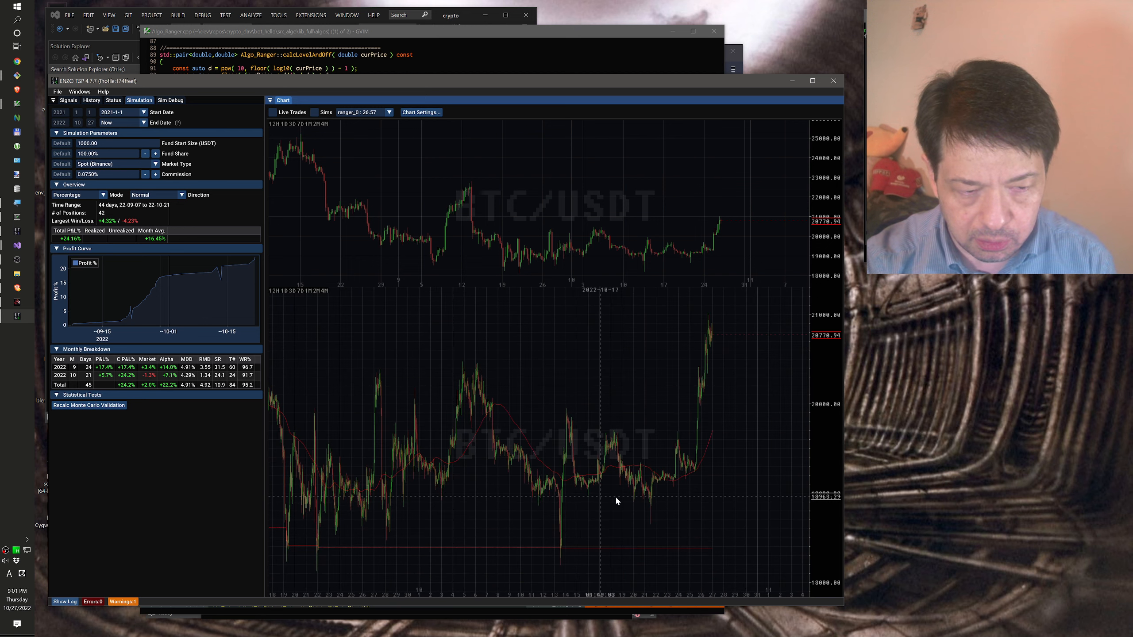
mouse_move(703, 498)
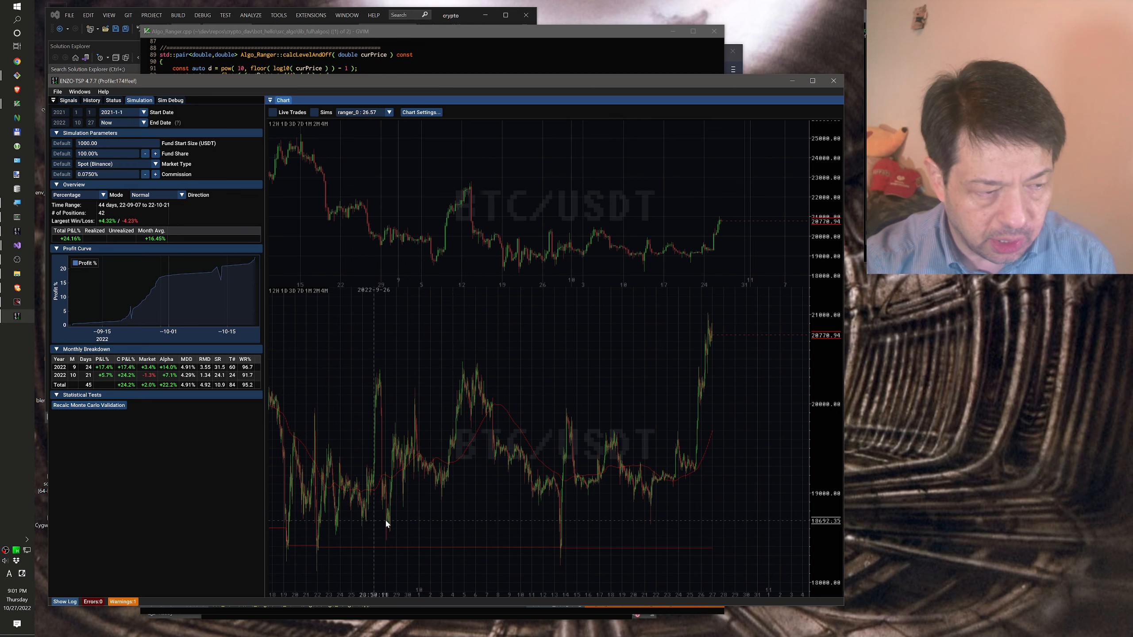
mouse_move(387, 517)
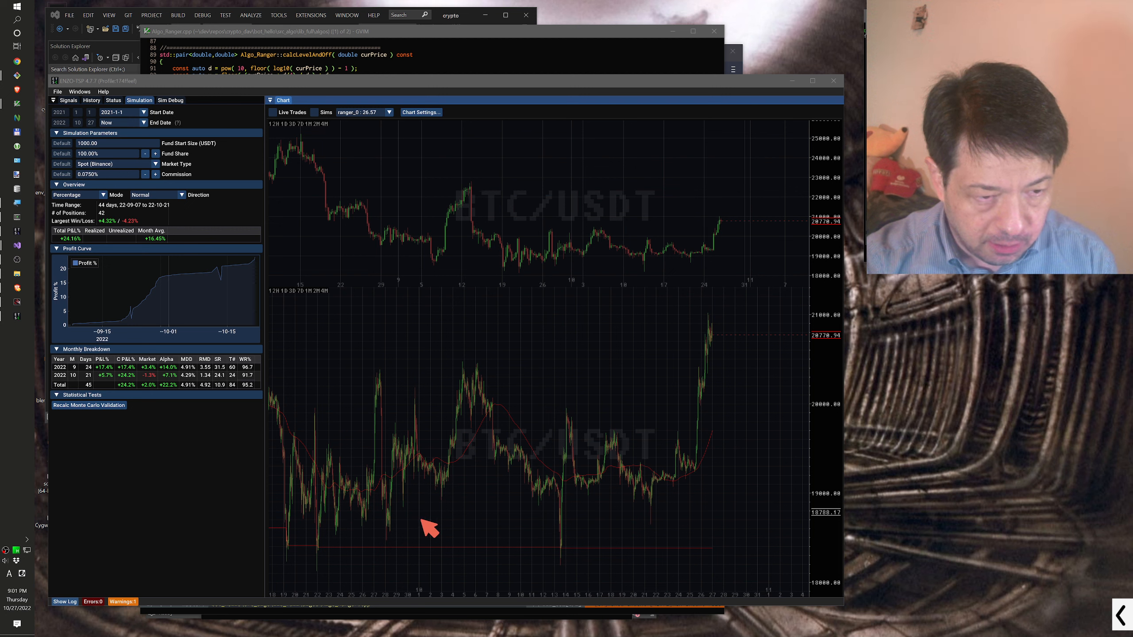
mouse_move(340, 557)
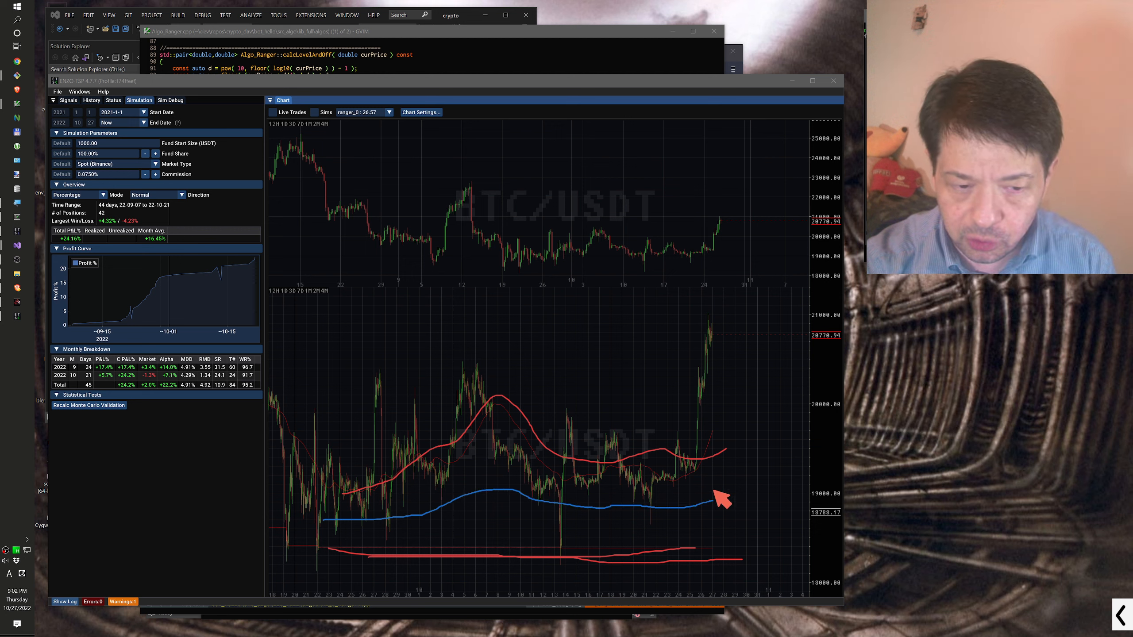
mouse_move(648, 582)
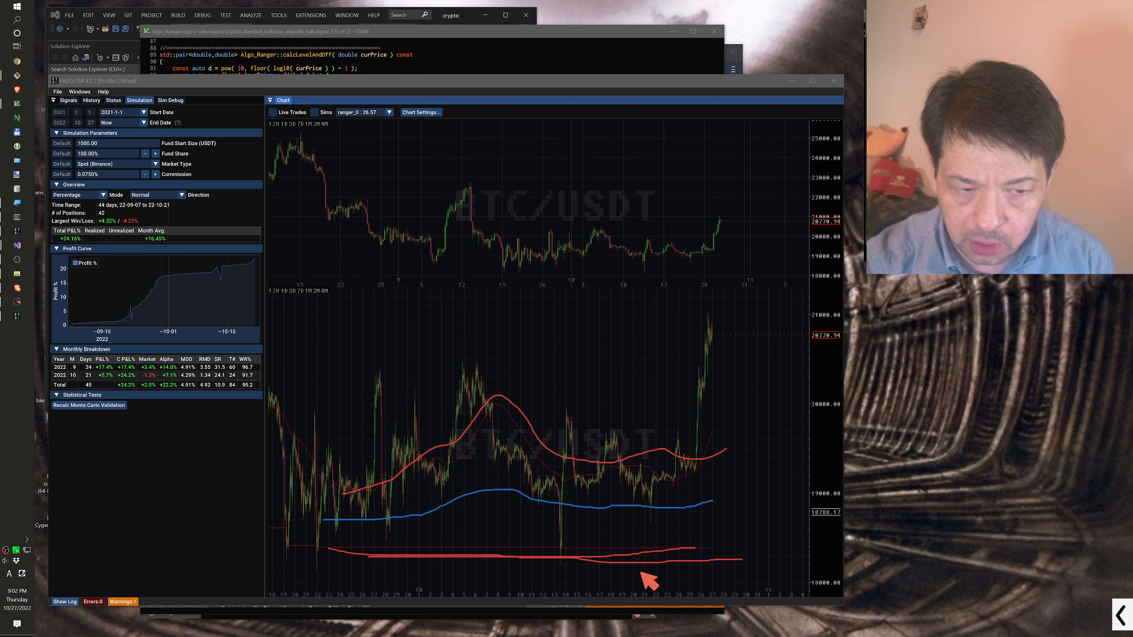
mouse_move(713, 517)
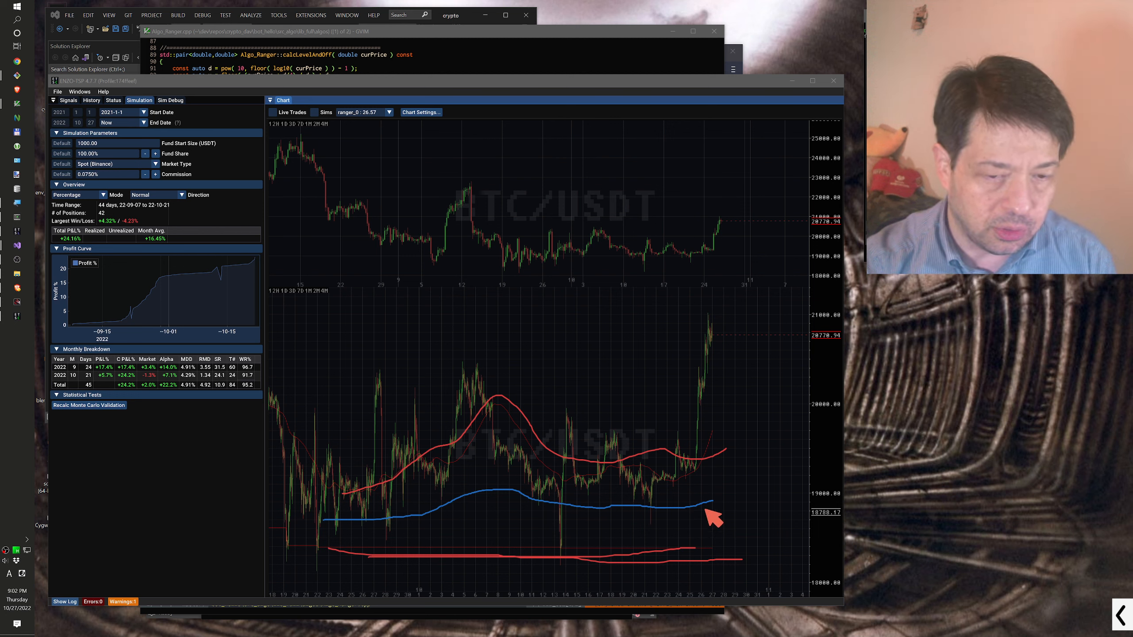
mouse_move(654, 568)
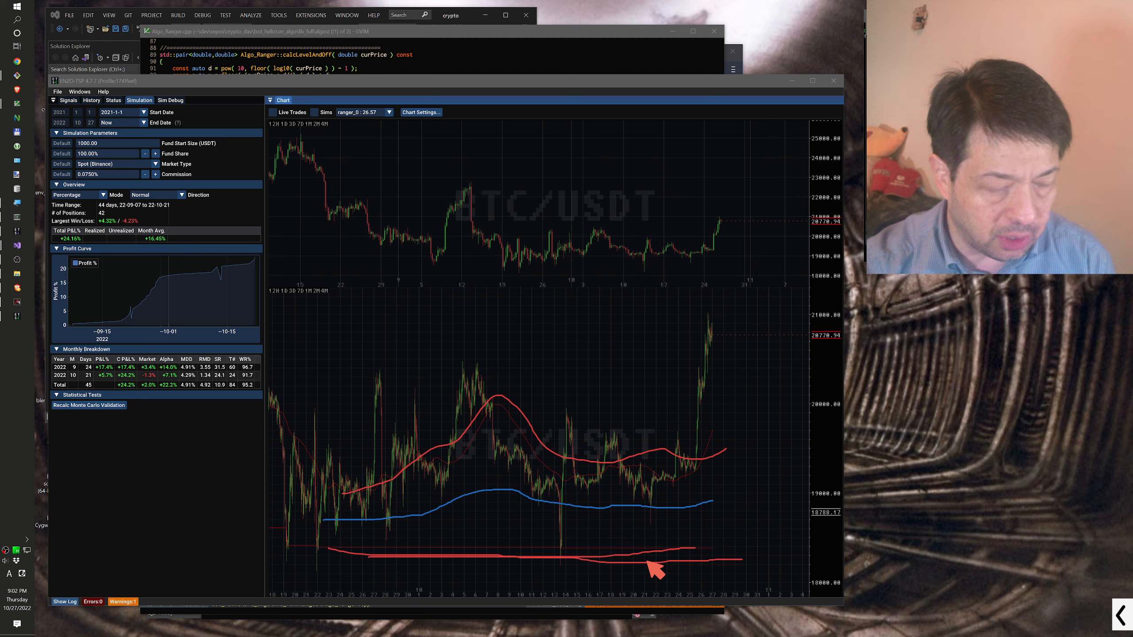
mouse_move(732, 496)
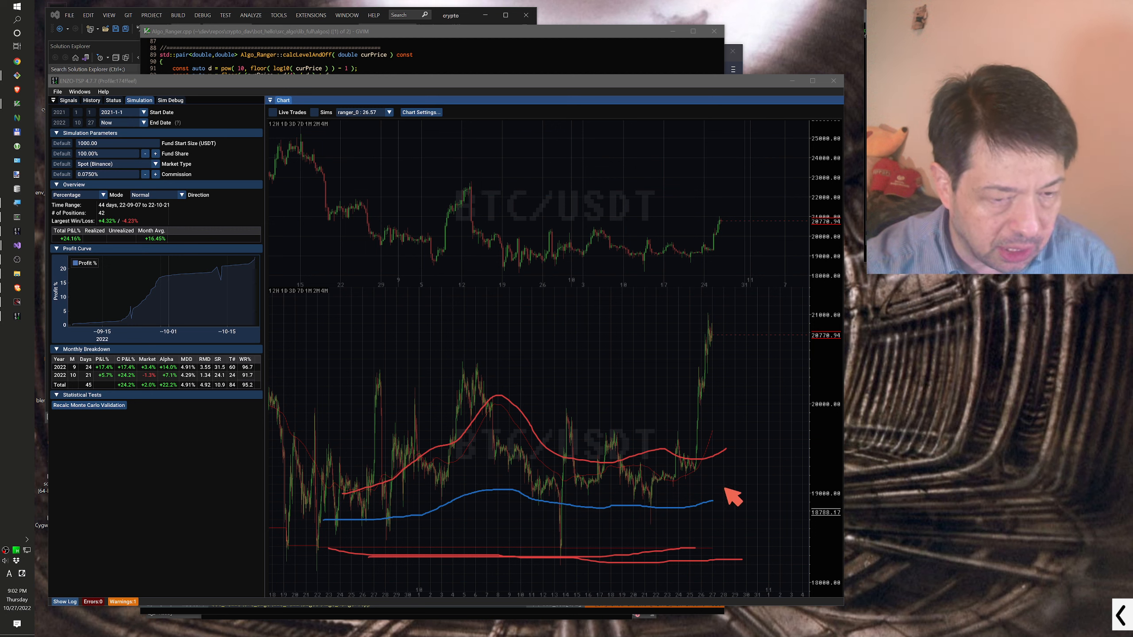
mouse_move(461, 531)
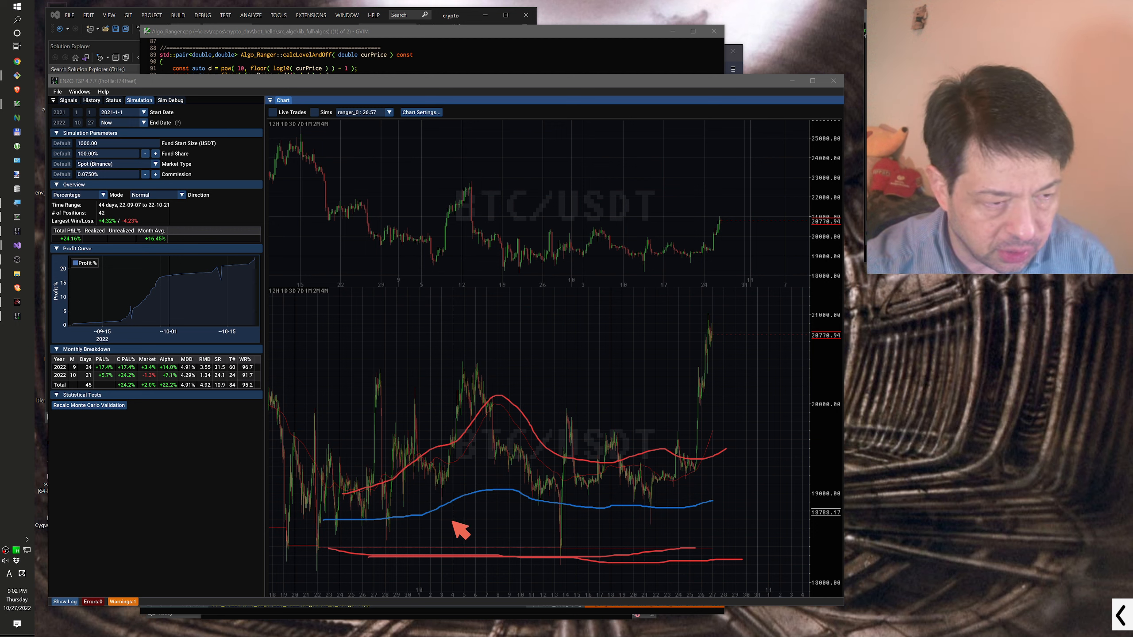
mouse_move(375, 517)
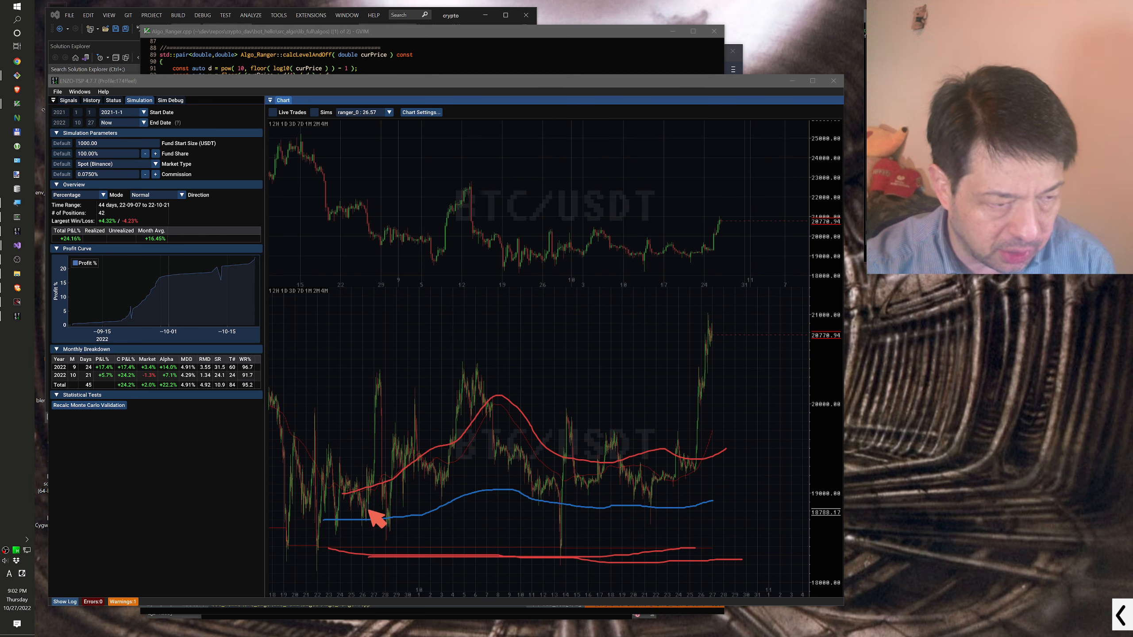
mouse_move(497, 514)
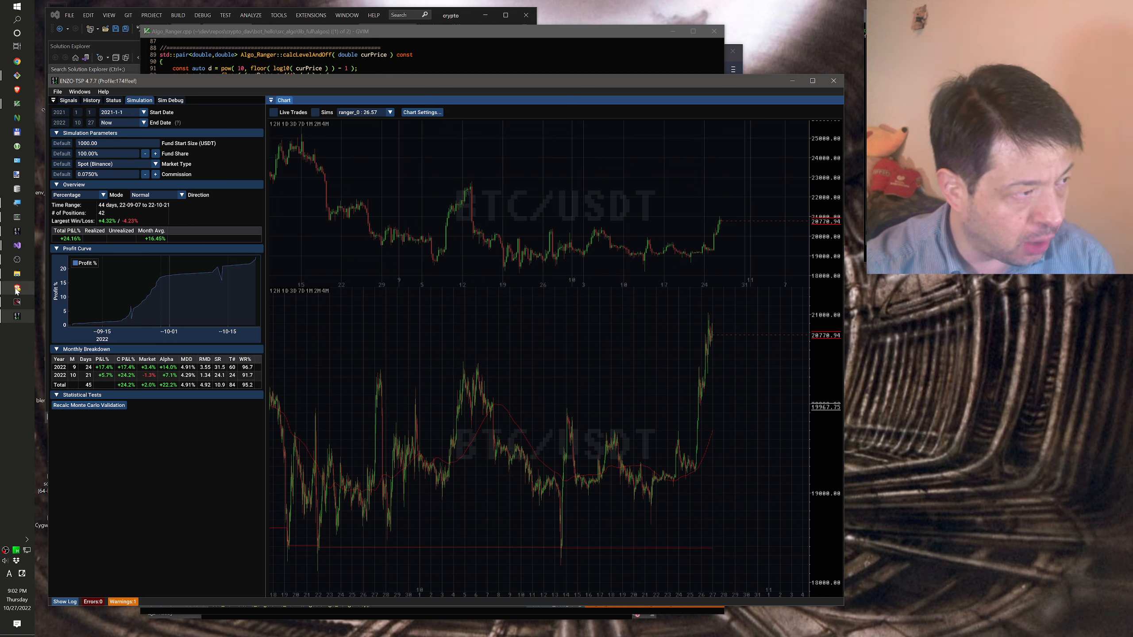
mouse_move(17, 288)
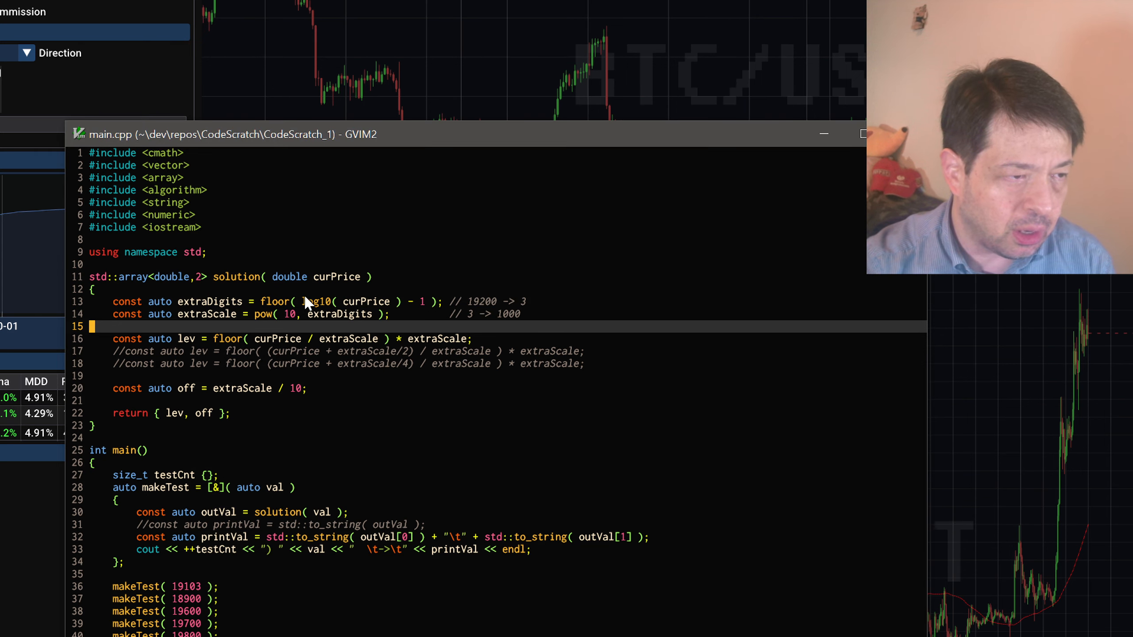
mouse_move(462, 323)
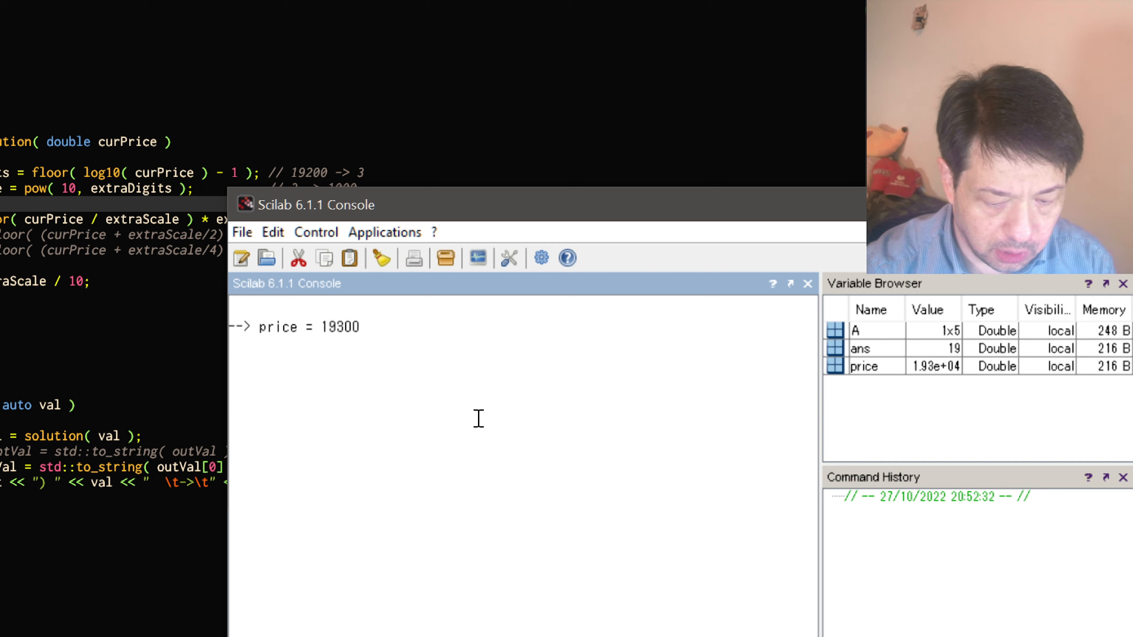
Evaluate log10(19300) = 4.2855573, floor it to 4, and start appending - 1
type("log")
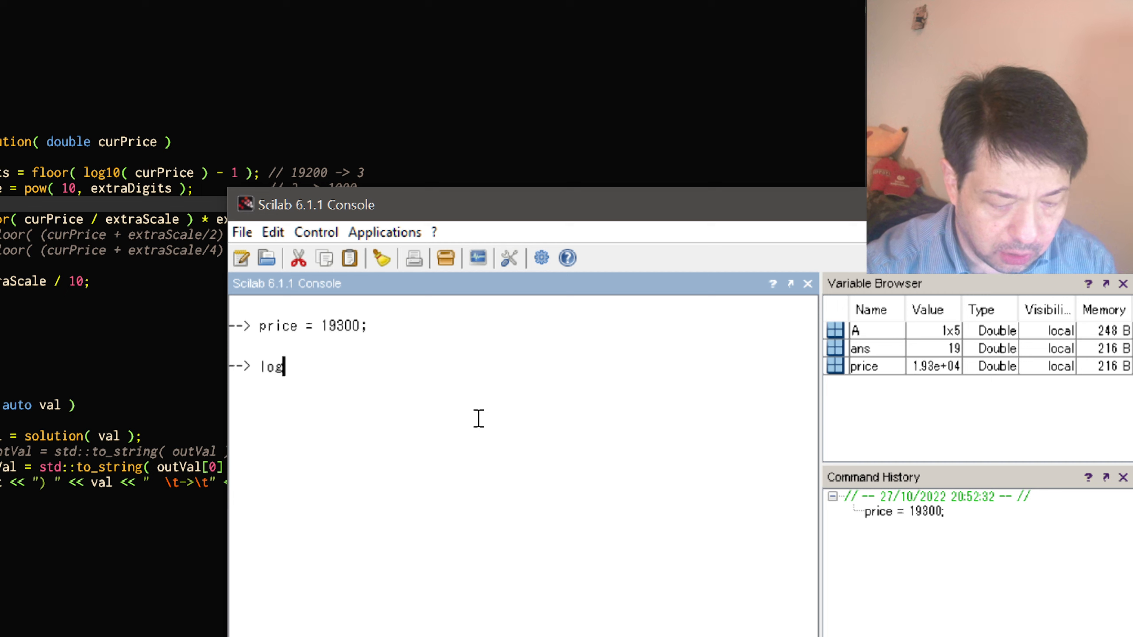
type("10(")
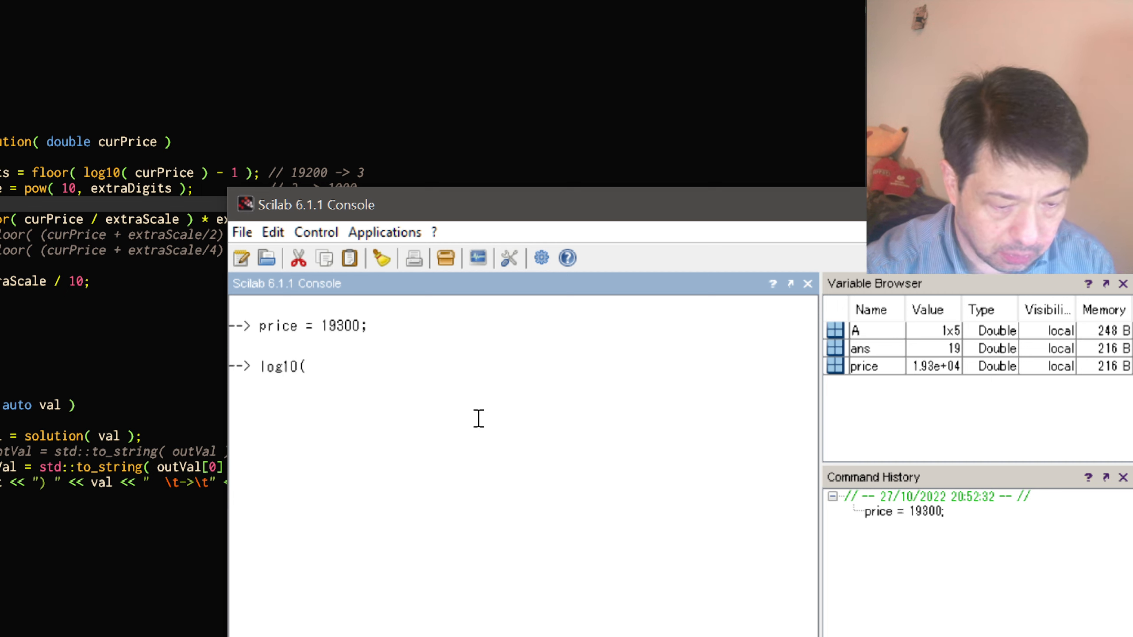
type("19300 )")
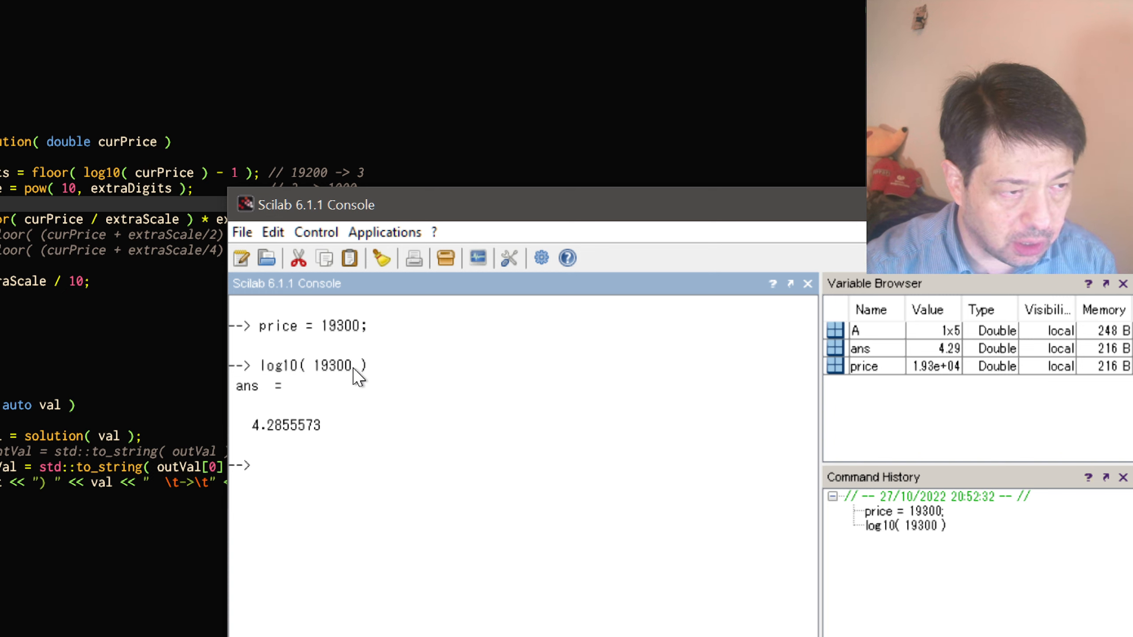
mouse_move(257, 434)
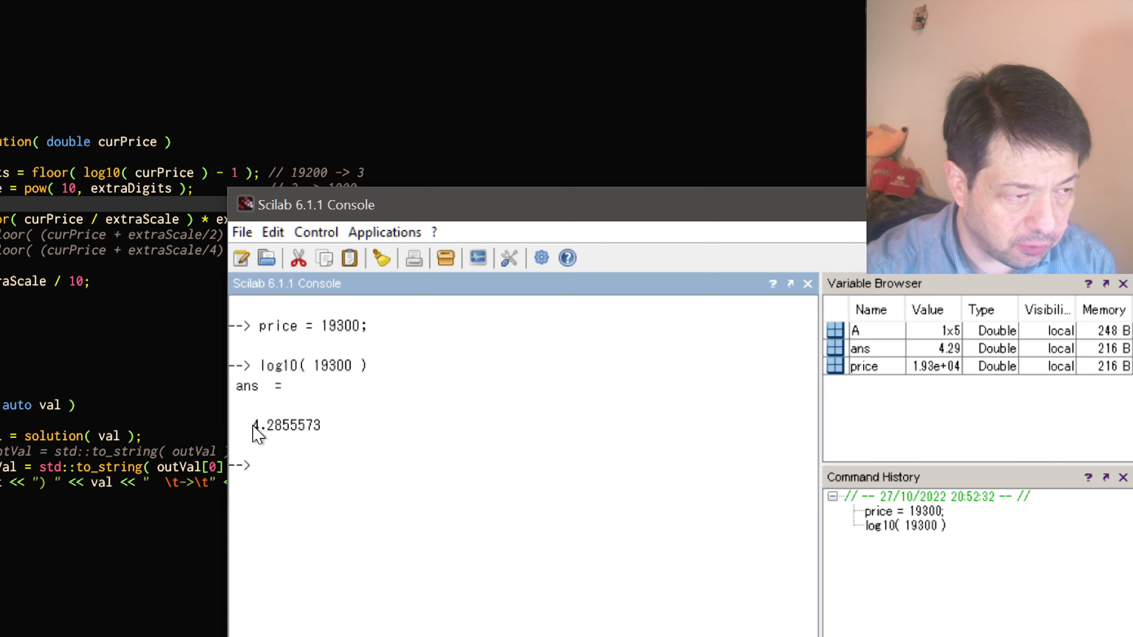
mouse_move(345, 394)
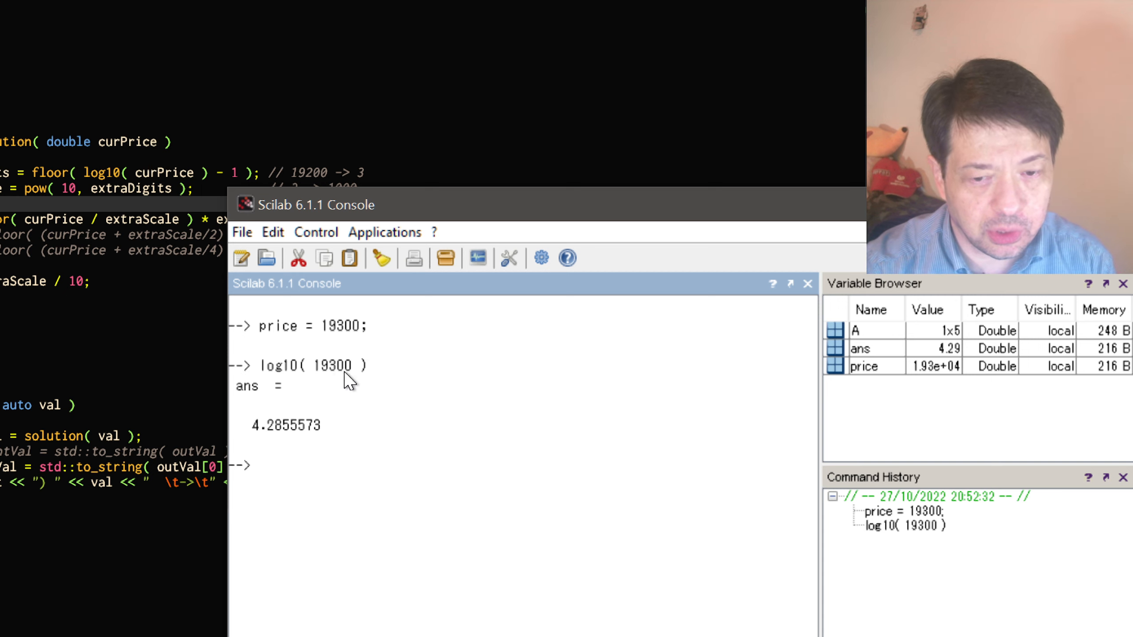
mouse_move(415, 551)
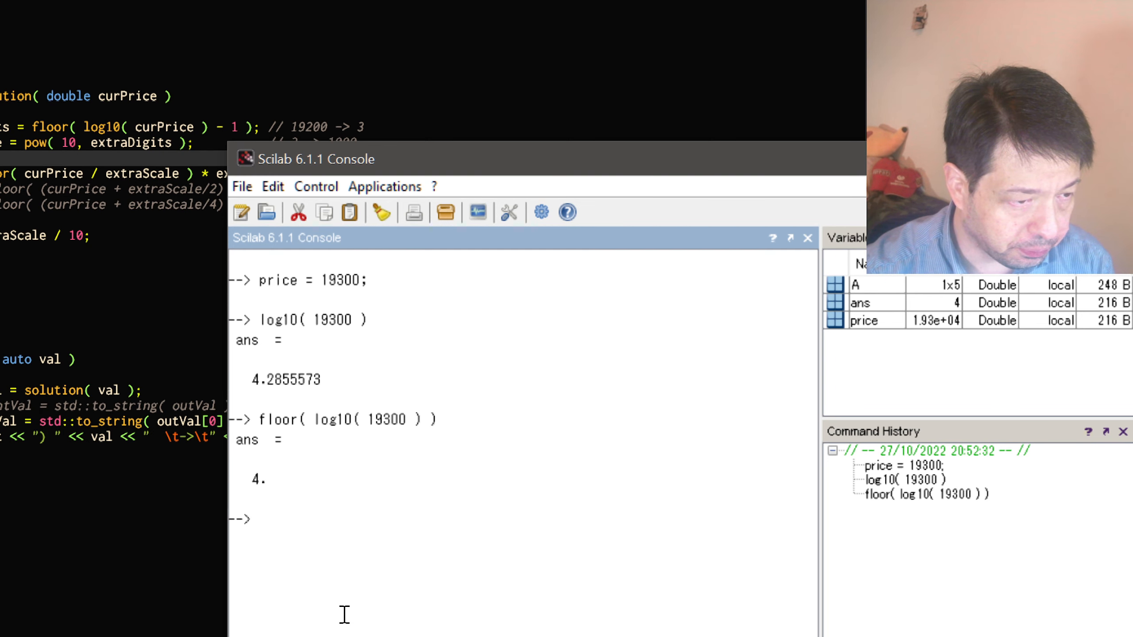
mouse_move(398, 442)
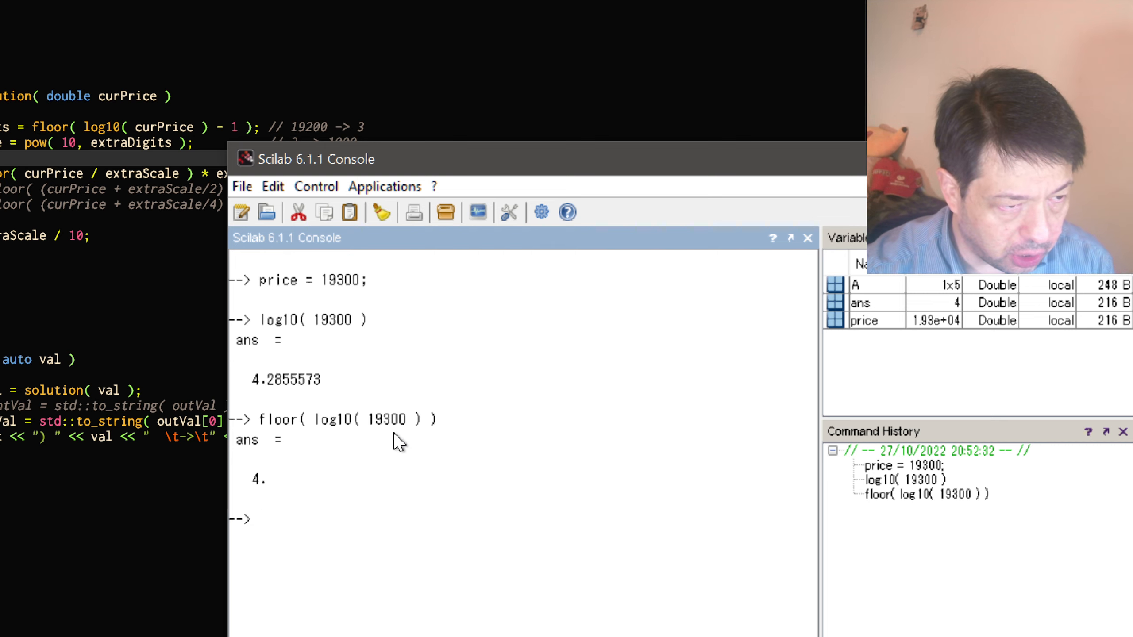
mouse_move(385, 433)
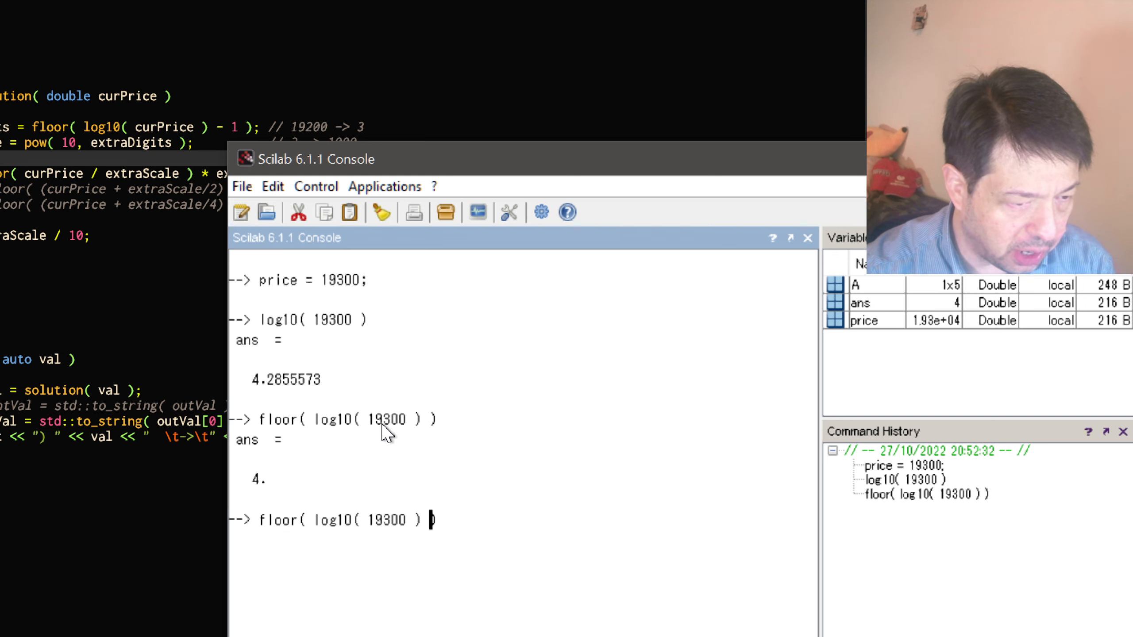
type("- 1")
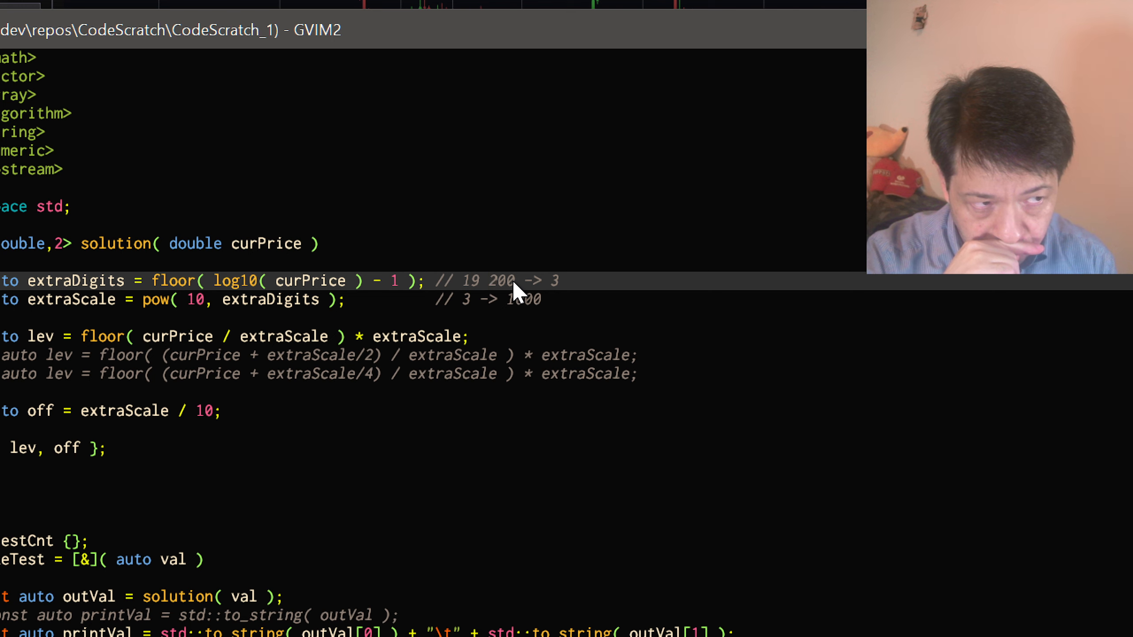
mouse_move(174, 282)
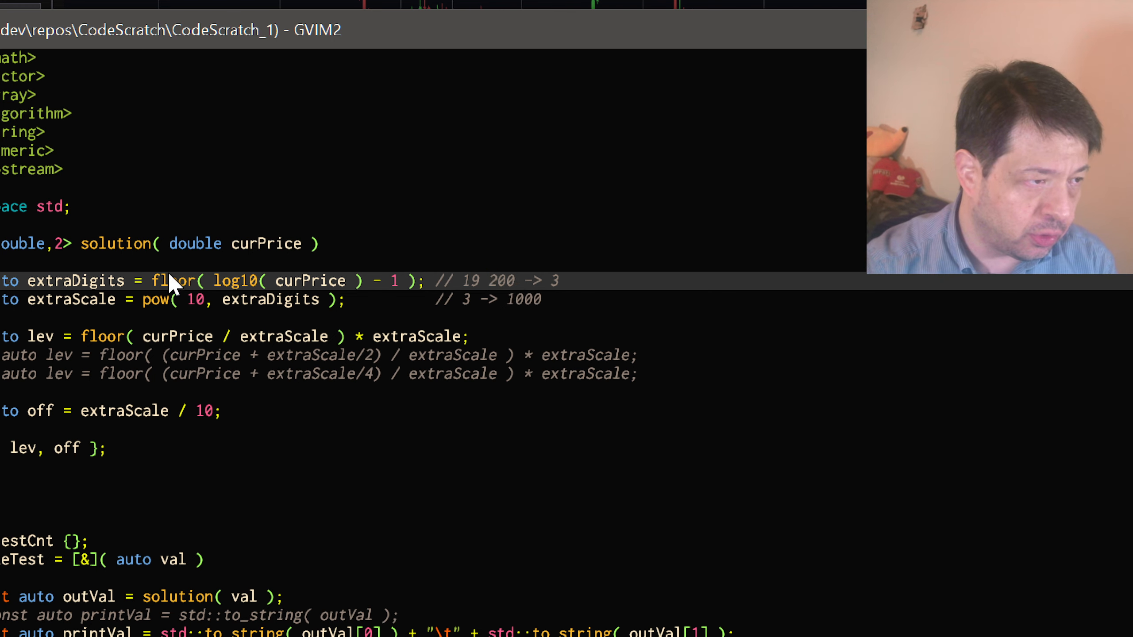
mouse_move(412, 303)
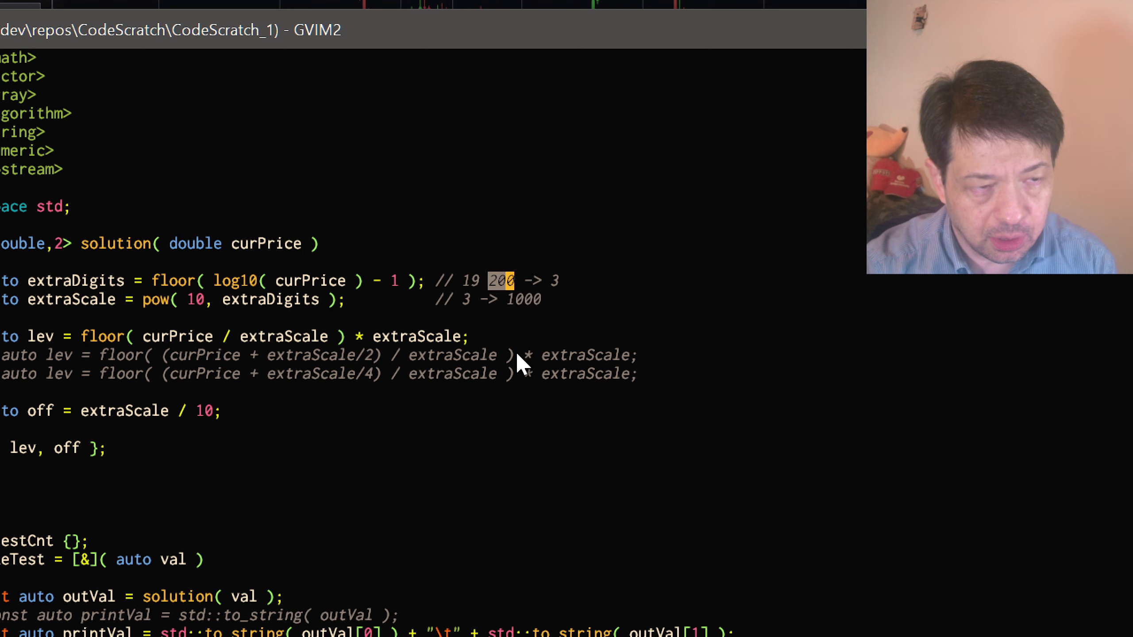
mouse_move(503, 293)
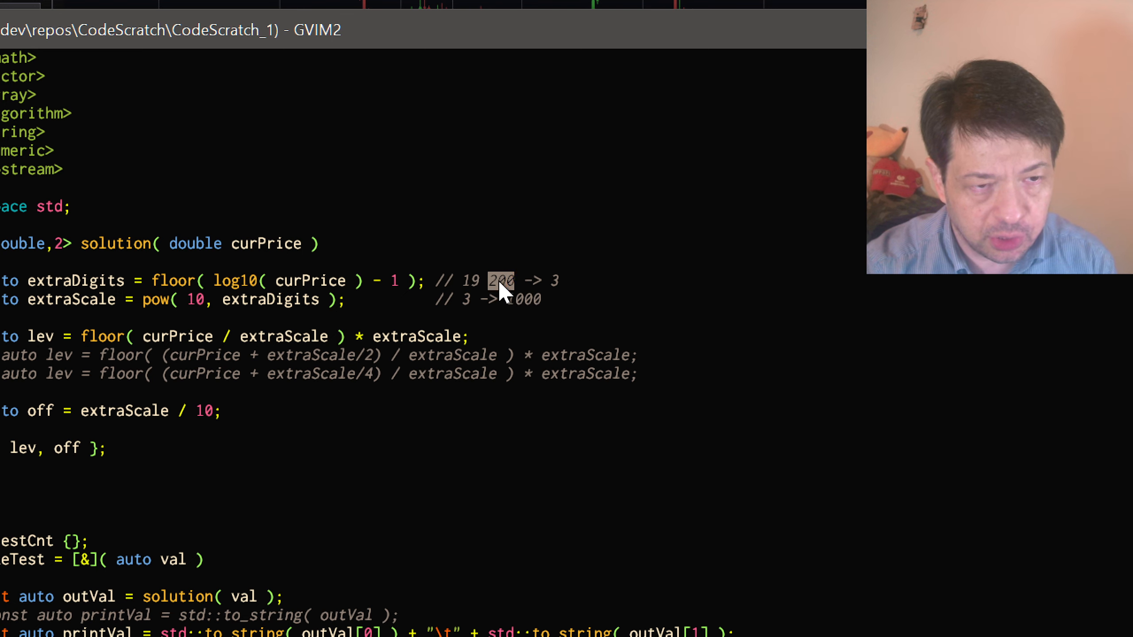
mouse_move(549, 312)
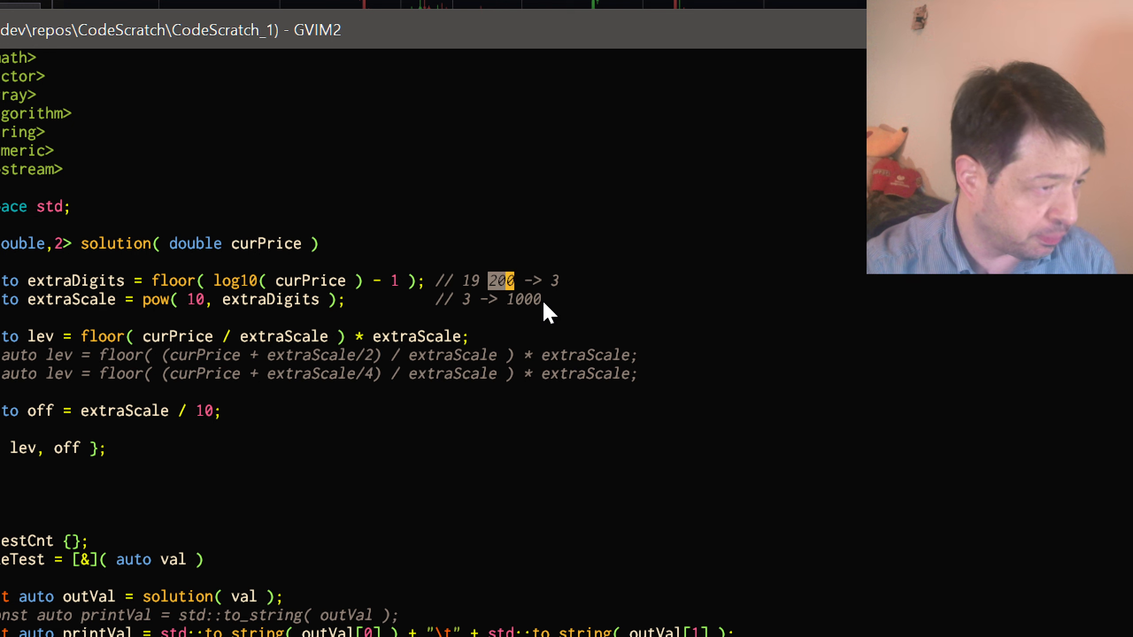
mouse_move(477, 307)
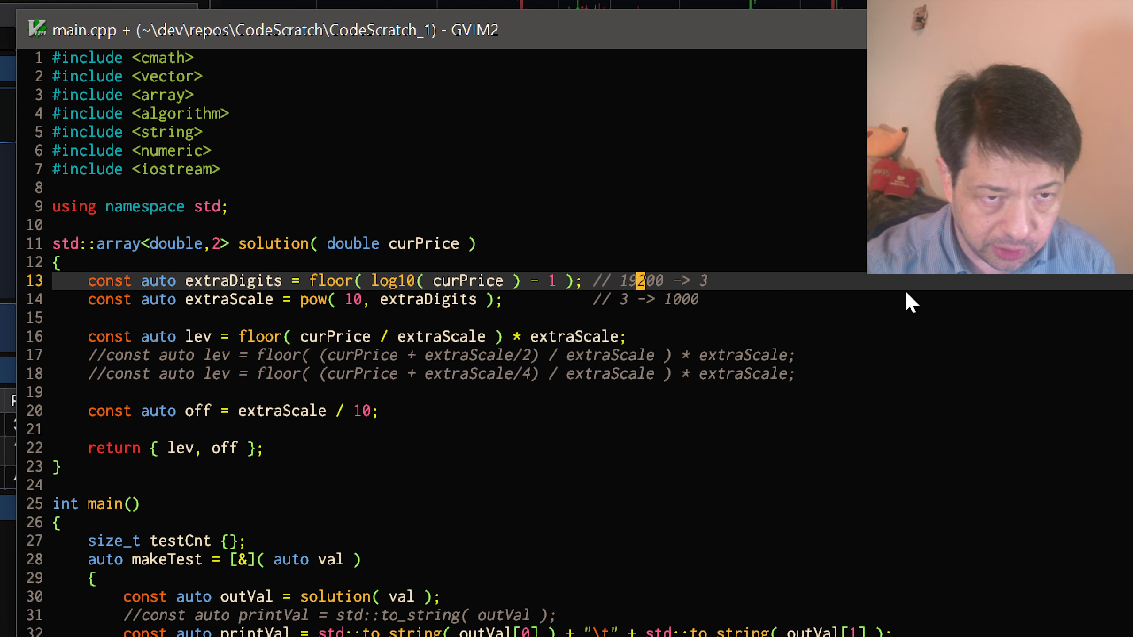
mouse_move(361, 314)
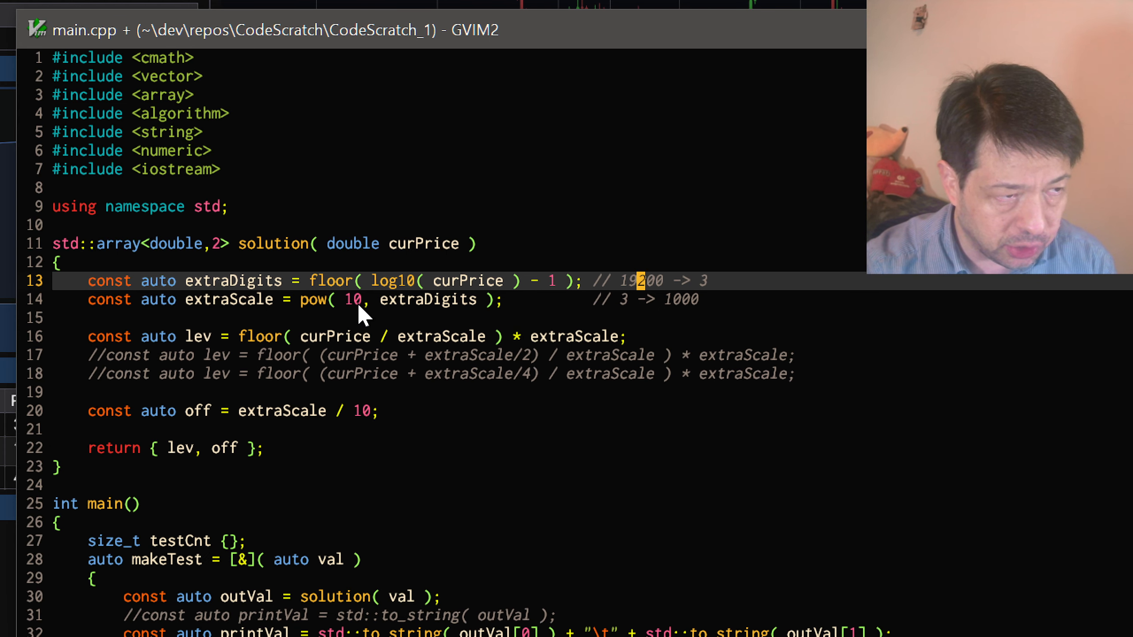
mouse_move(646, 311)
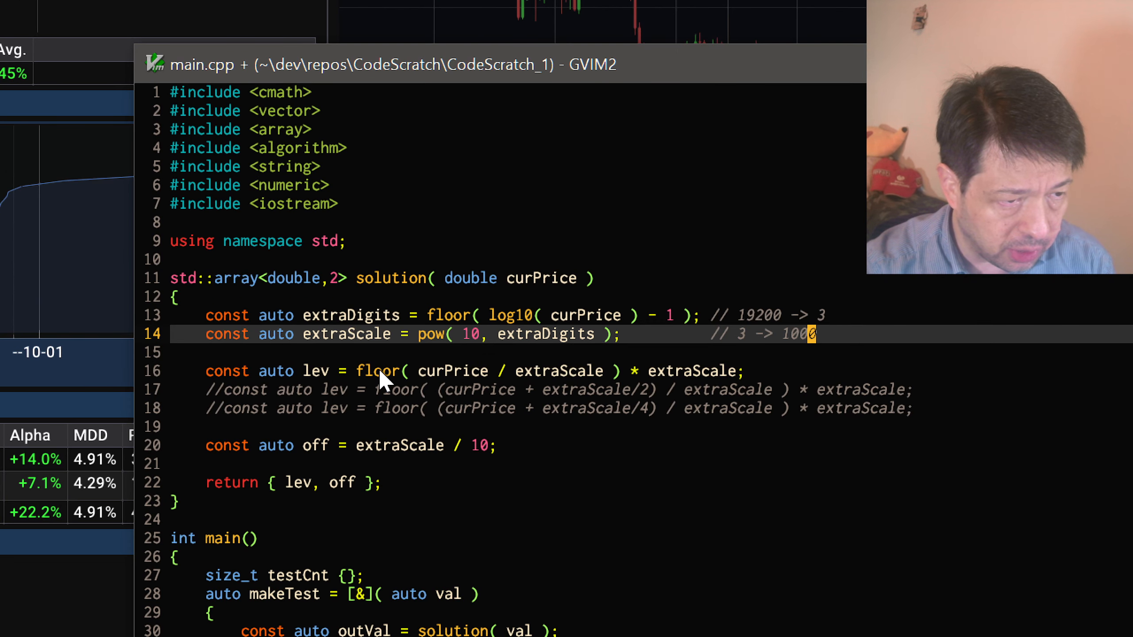
Highlight the floor call in main.cpp's level calculation on line 16
double_click(347, 334)
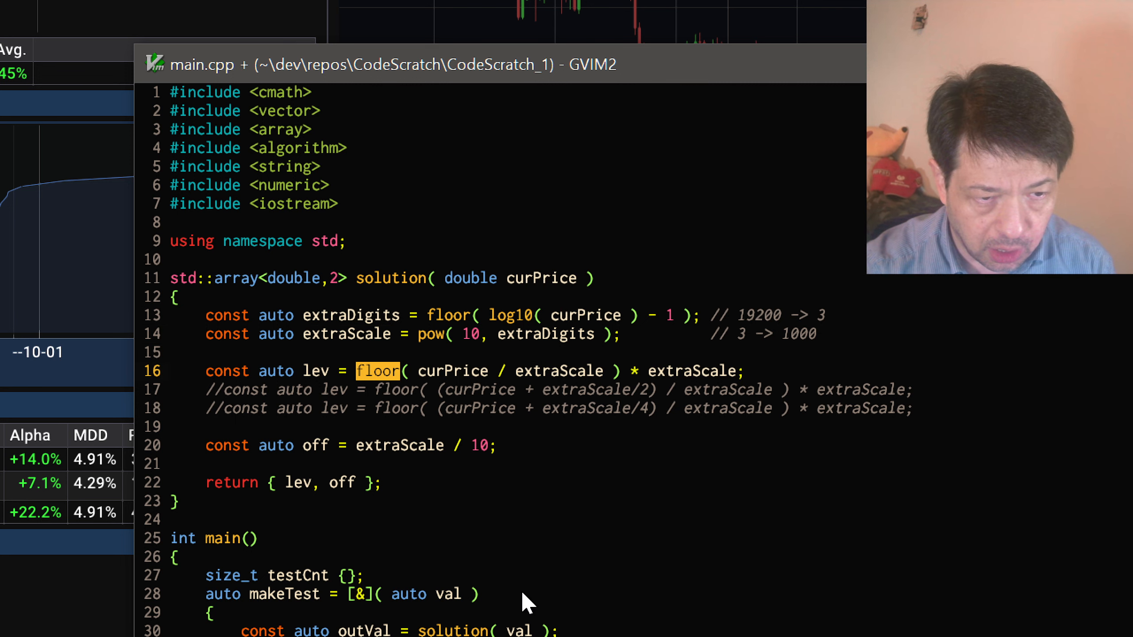
mouse_move(569, 586)
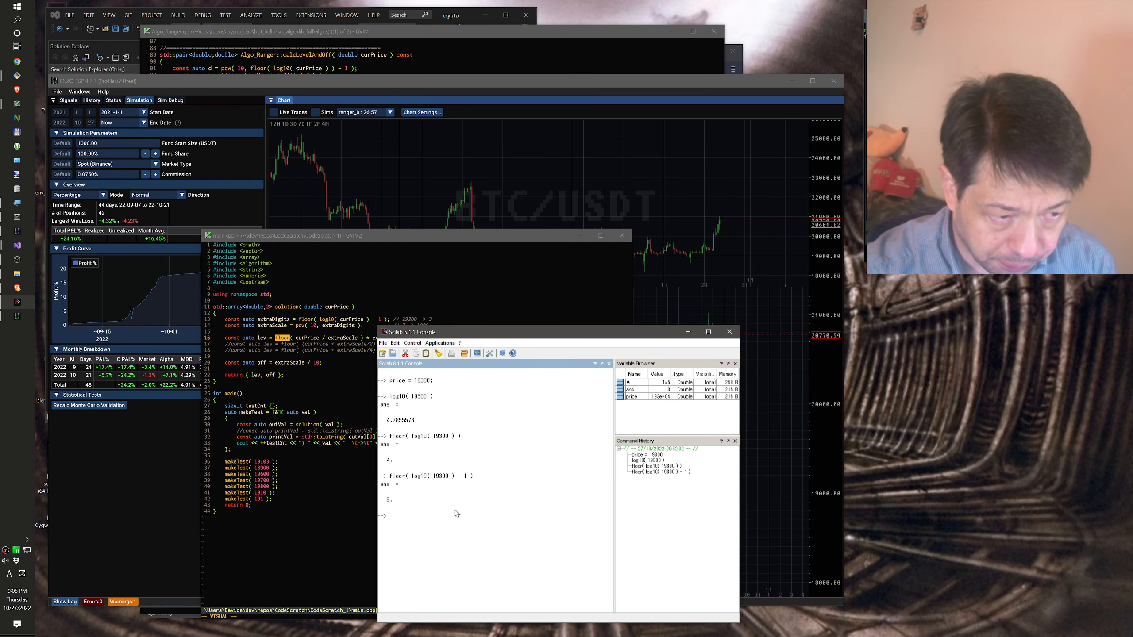
mouse_move(325, 323)
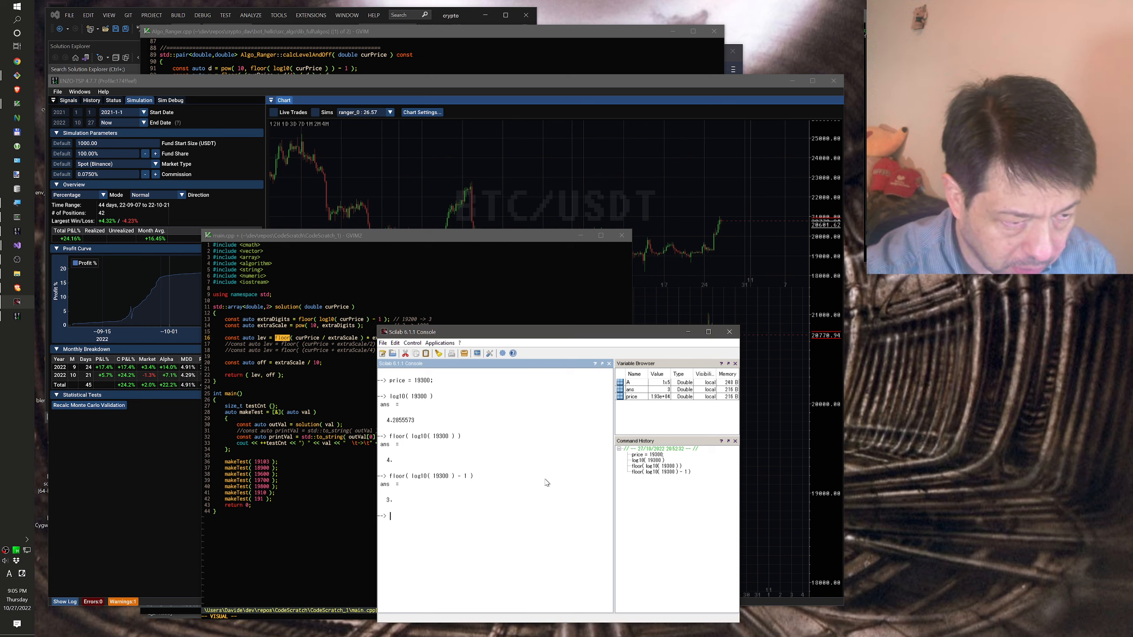
Store extraDigits = floor(log10(price) - 1), confirming it evaluates to 3
type("floor( log10( 19300 ) - 1 )")
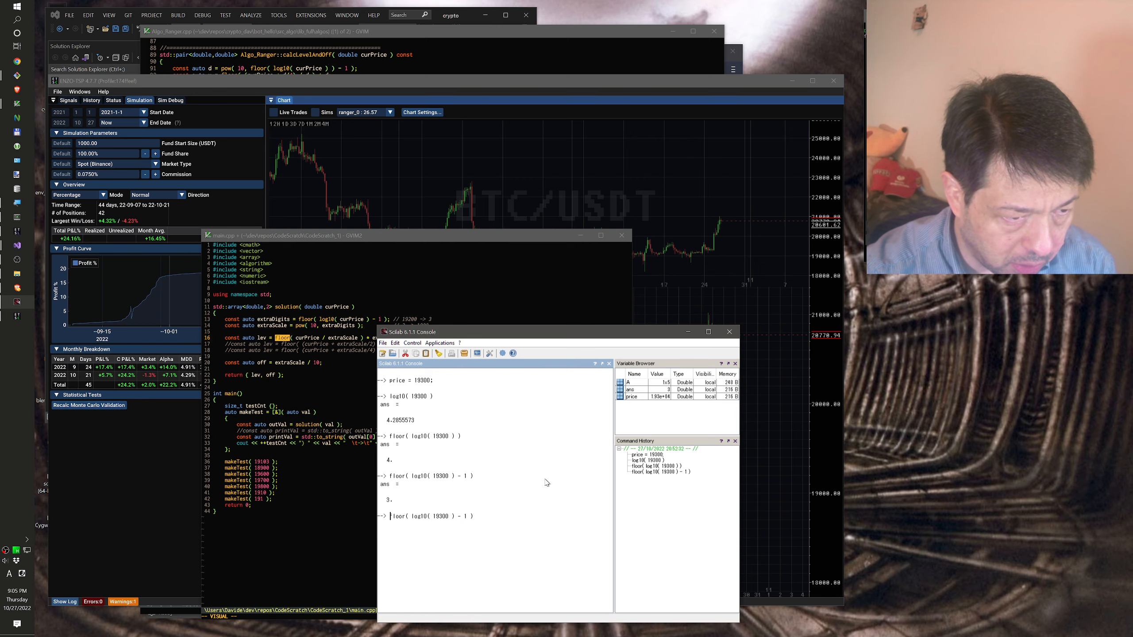
type("extraDigits")
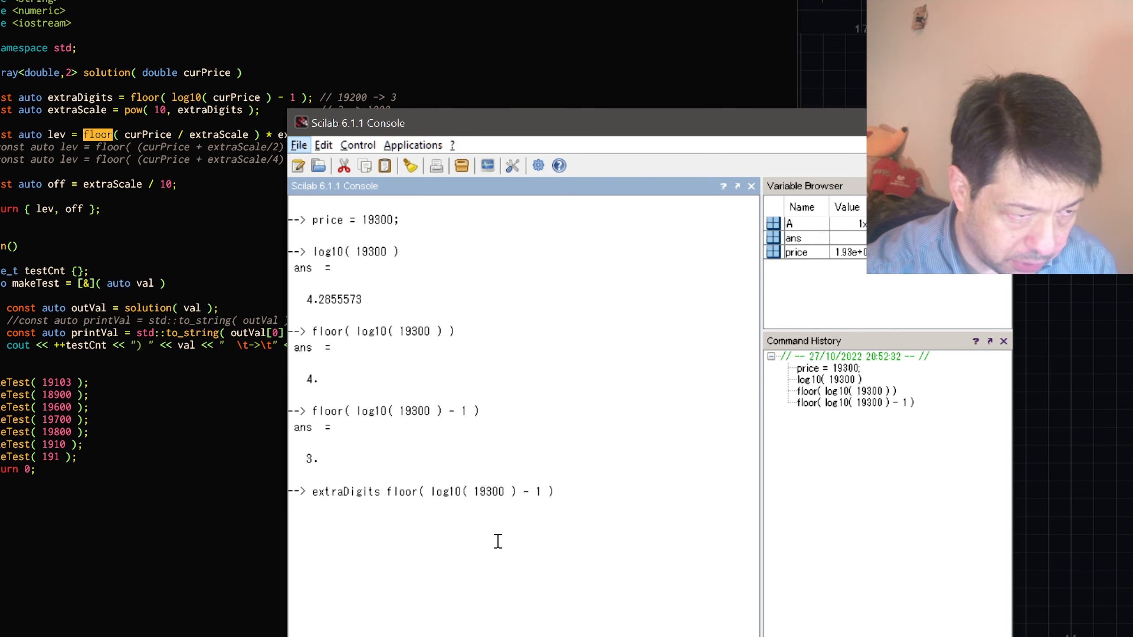
left_click(298, 146)
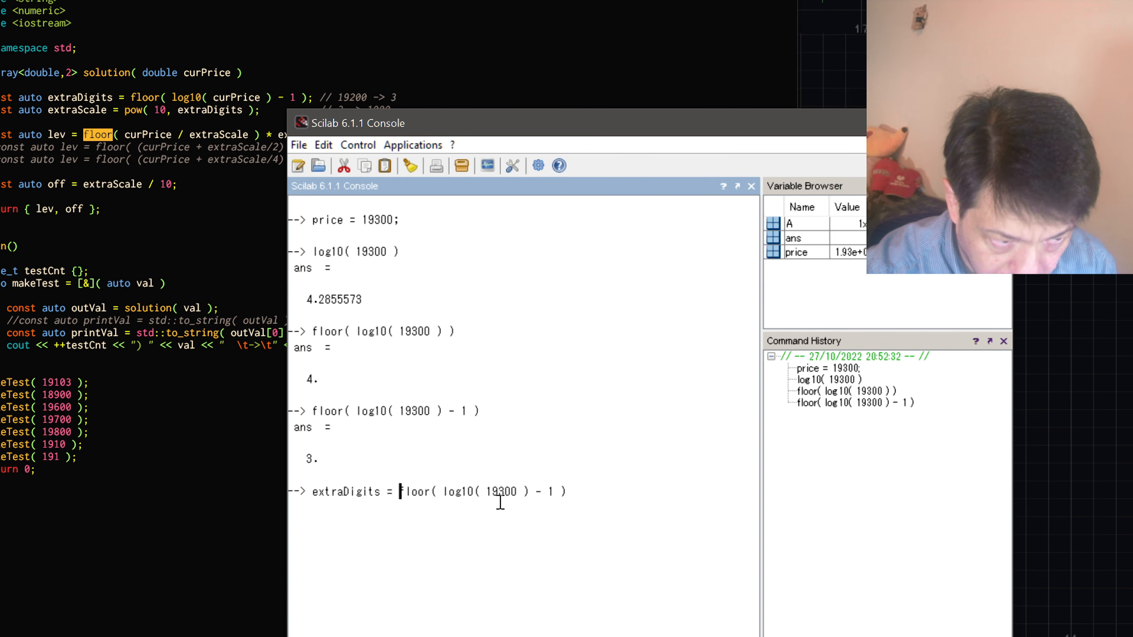
double_click(501, 491)
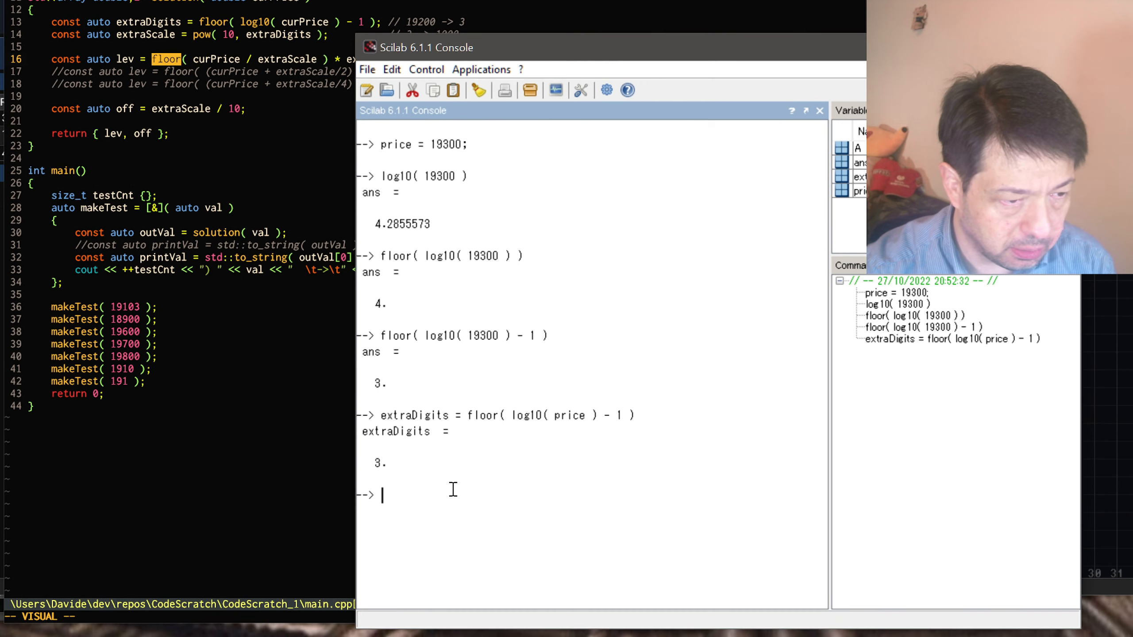
Type the definition extraScale = 10 ^ extraDigits
type("extraScale = 10")
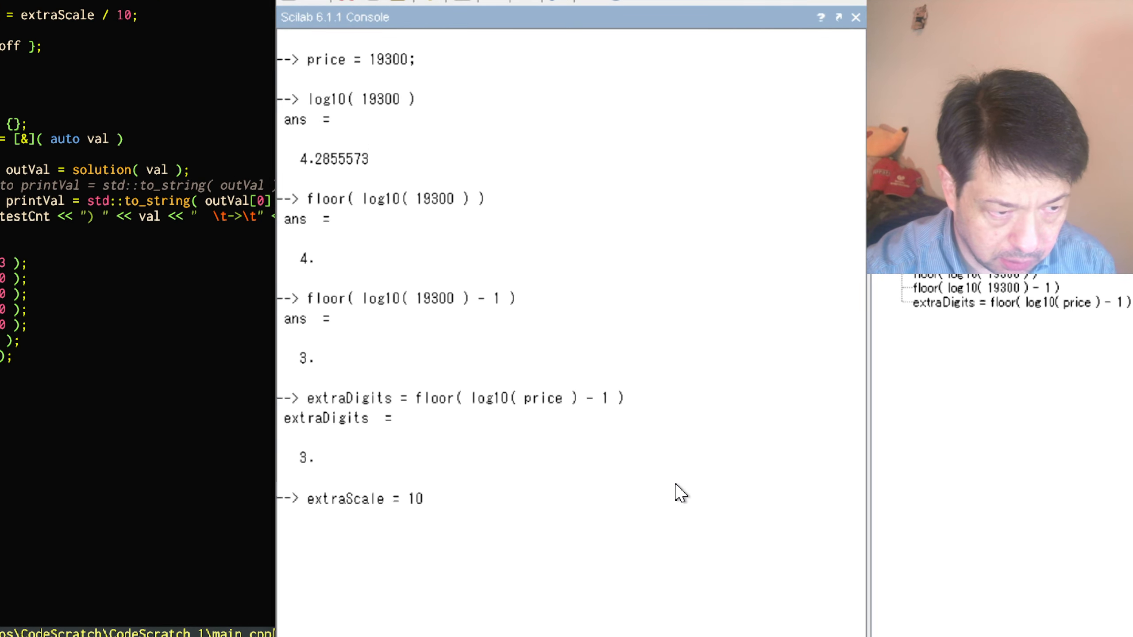
type("^")
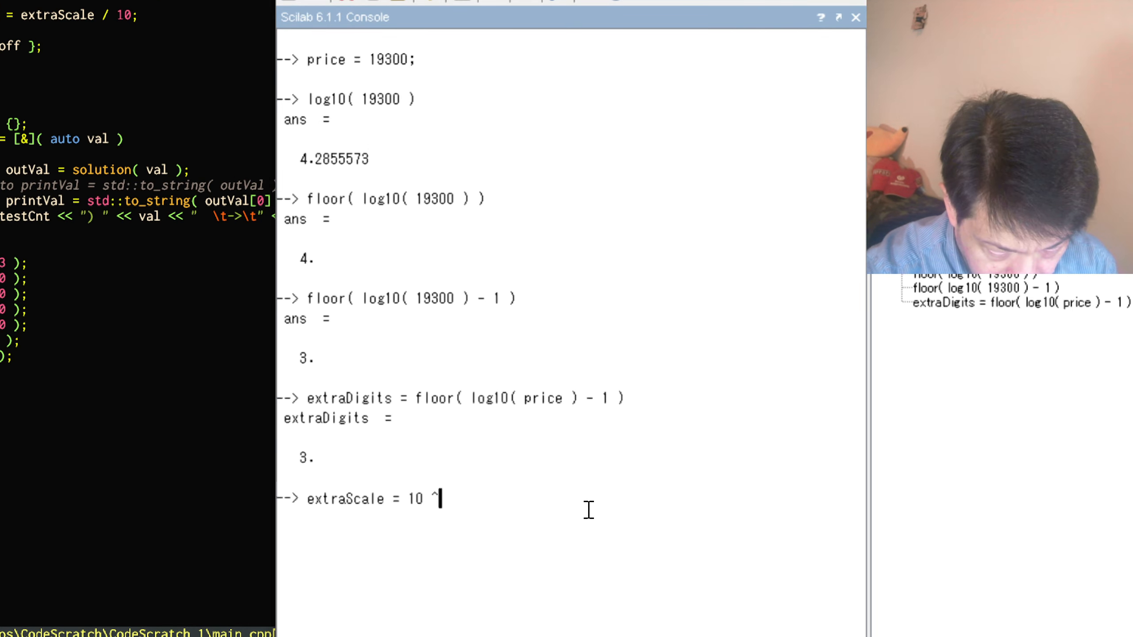
type("extra")
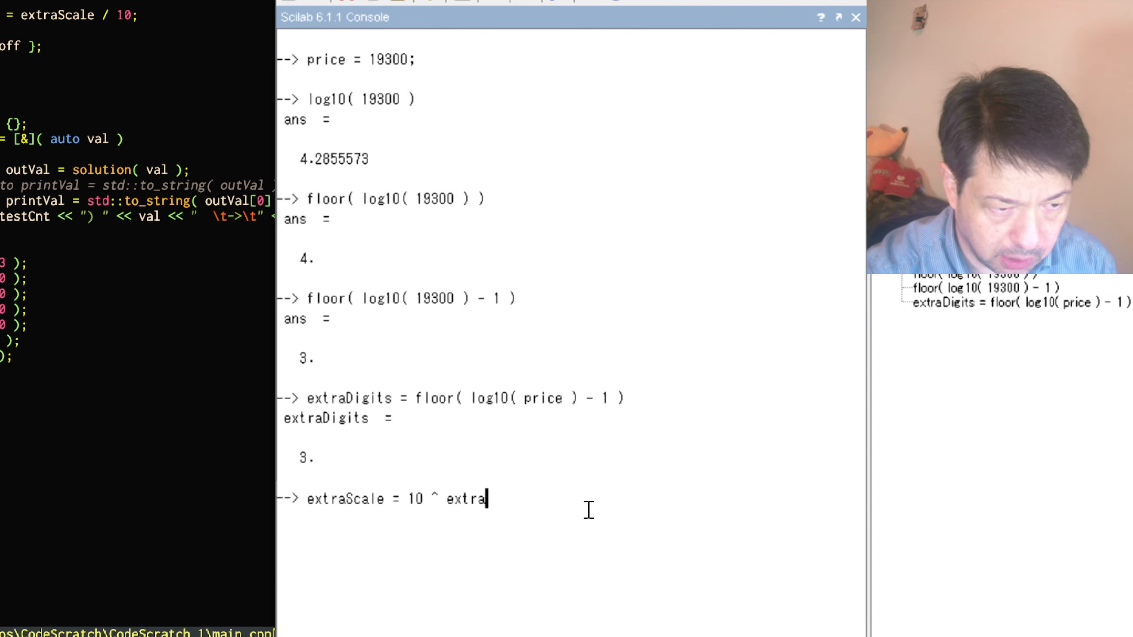
type("Digits")
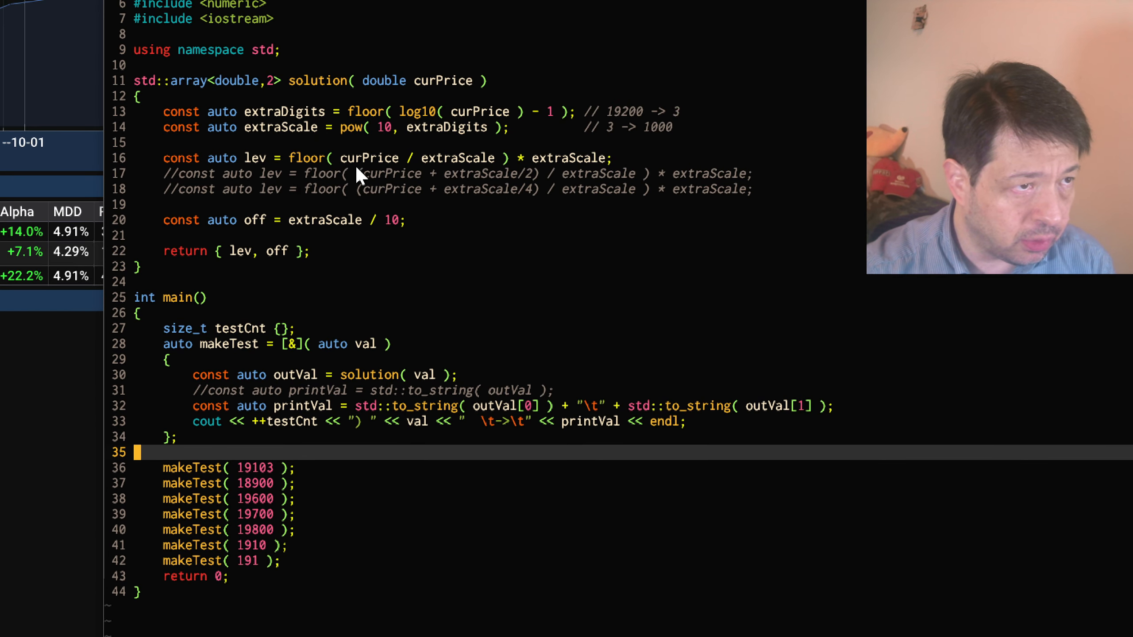
scroll("down", 3)
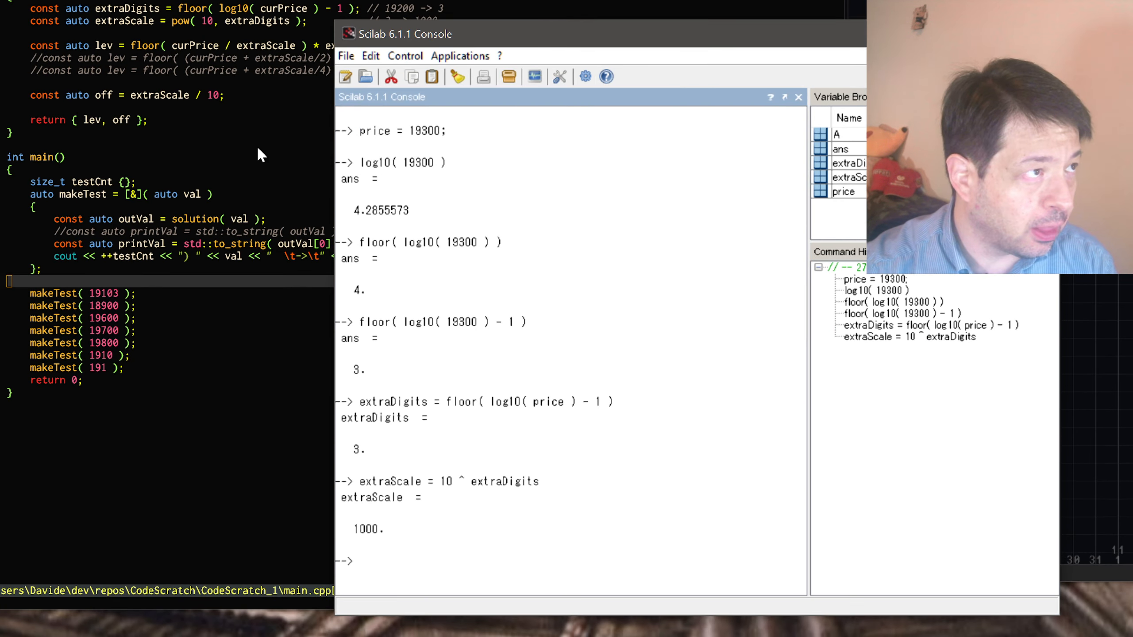
Compute lev = floor(price / extraScale) * extraScale, giving 19 then 19000
type("lev = f")
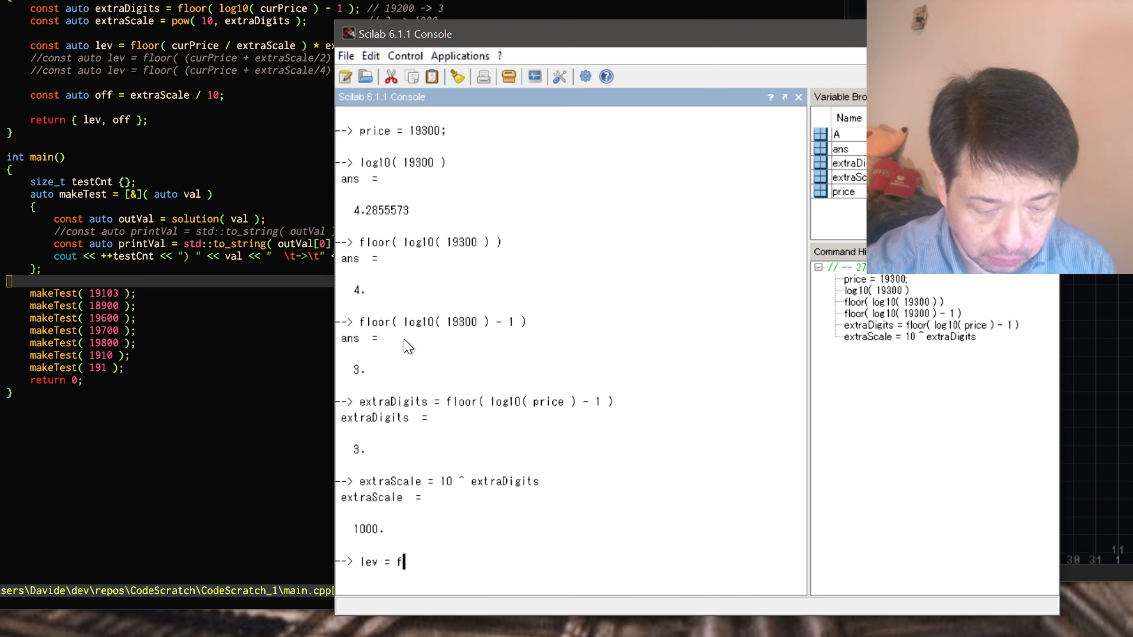
type("loor(")
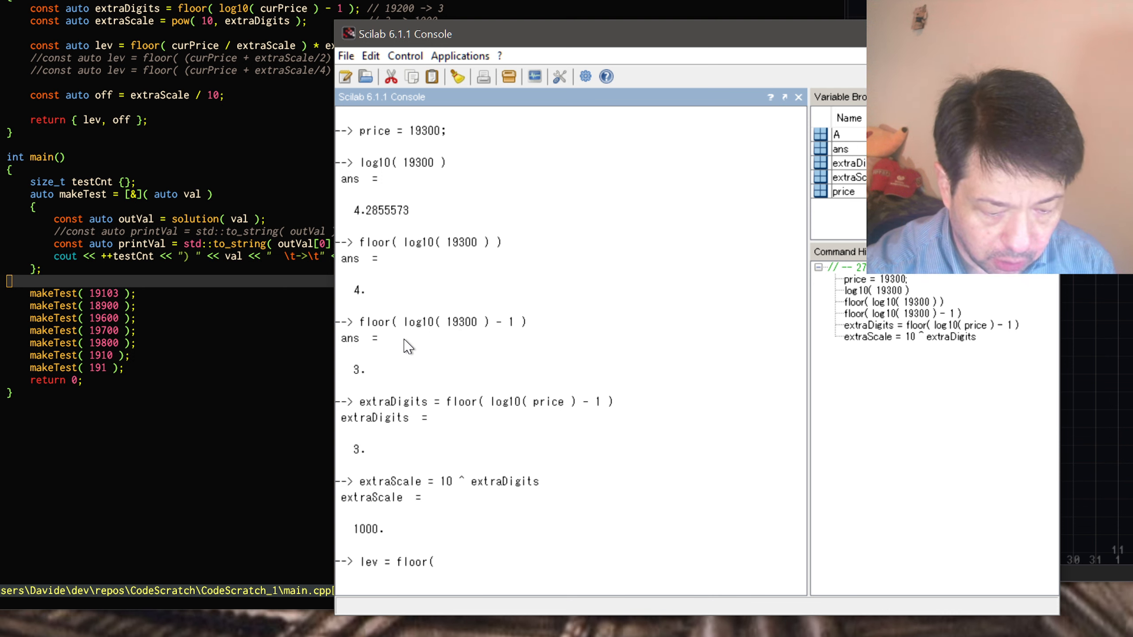
type("price /")
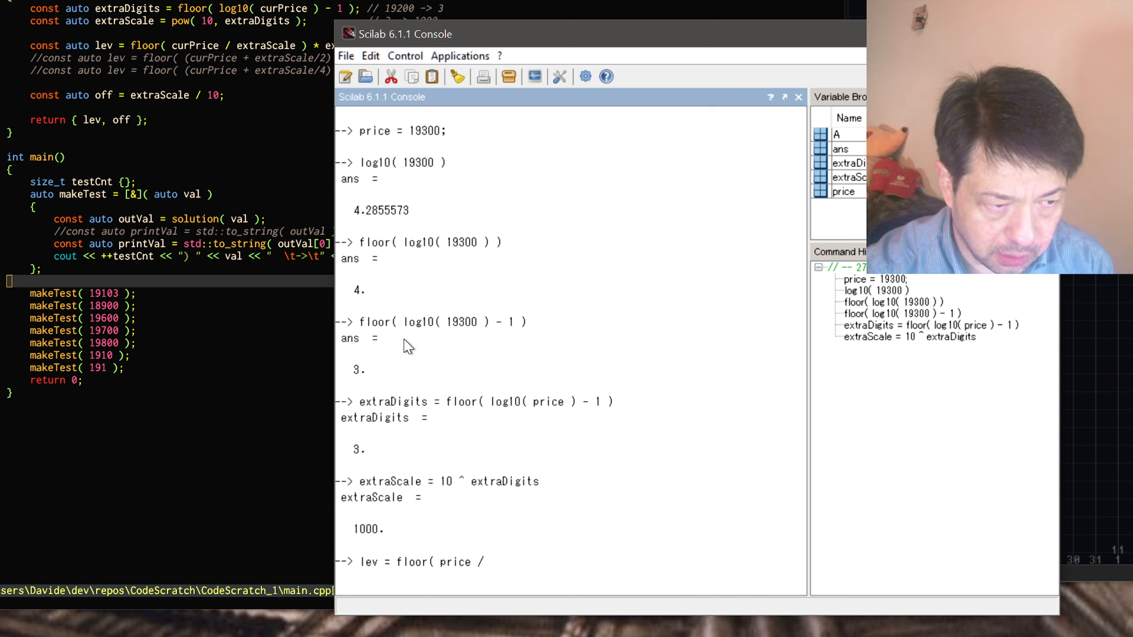
type("extraScale ) *")
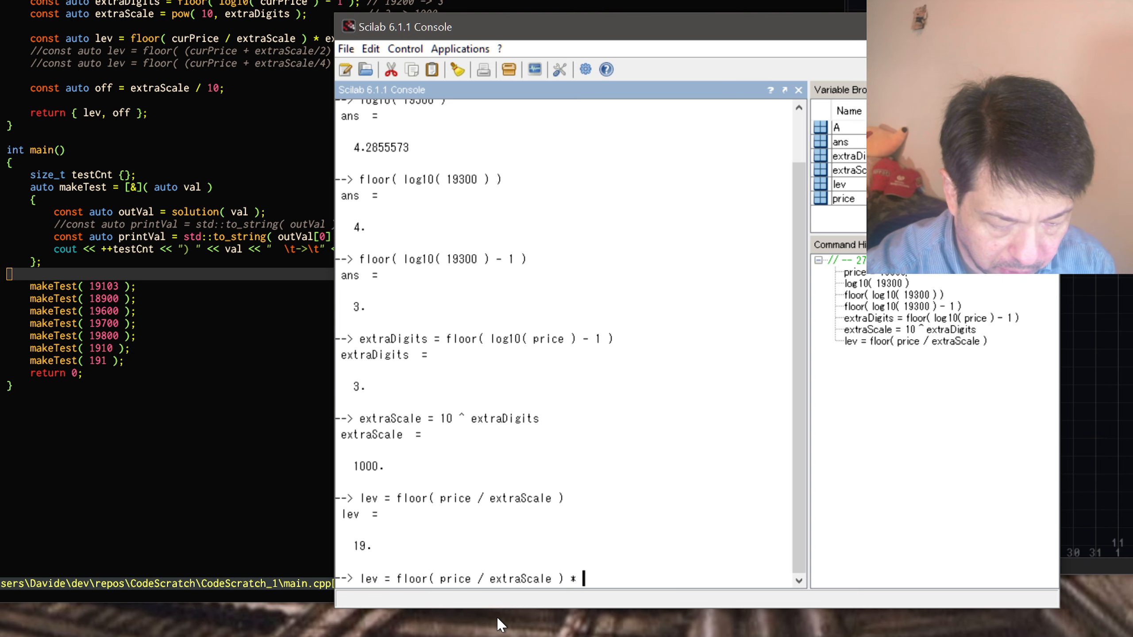
type("extraScale")
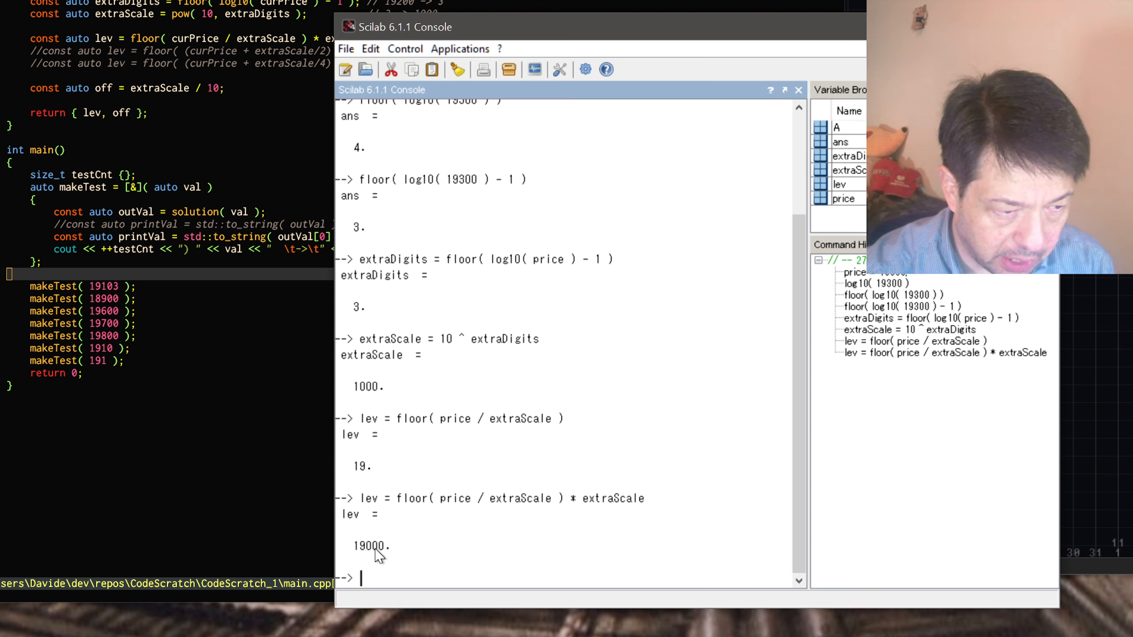
mouse_move(481, 361)
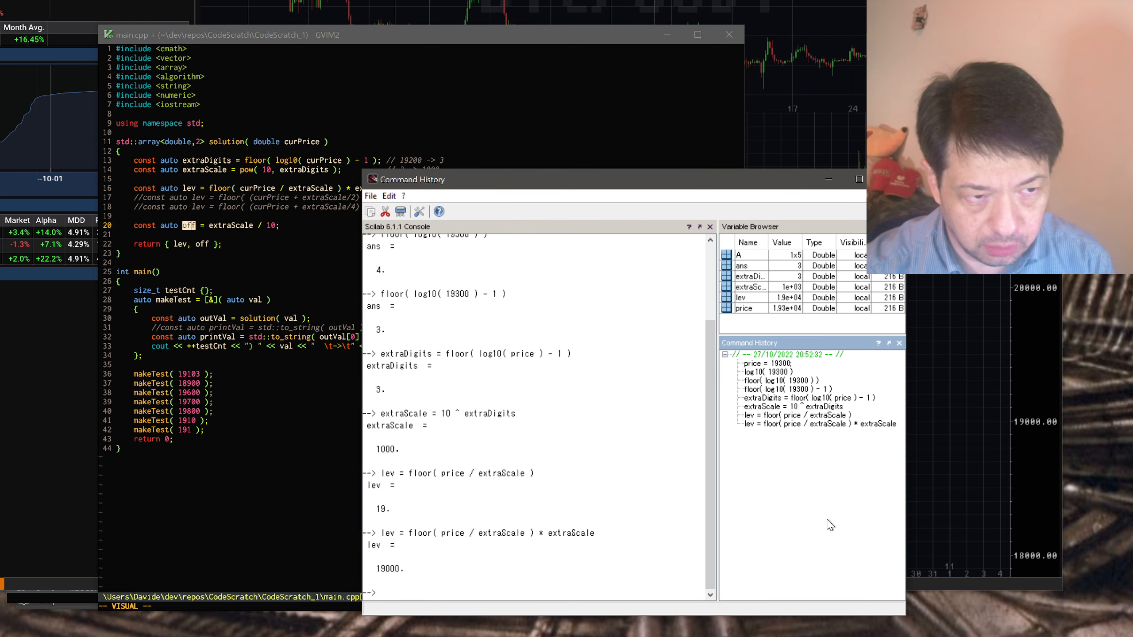
mouse_move(724, 434)
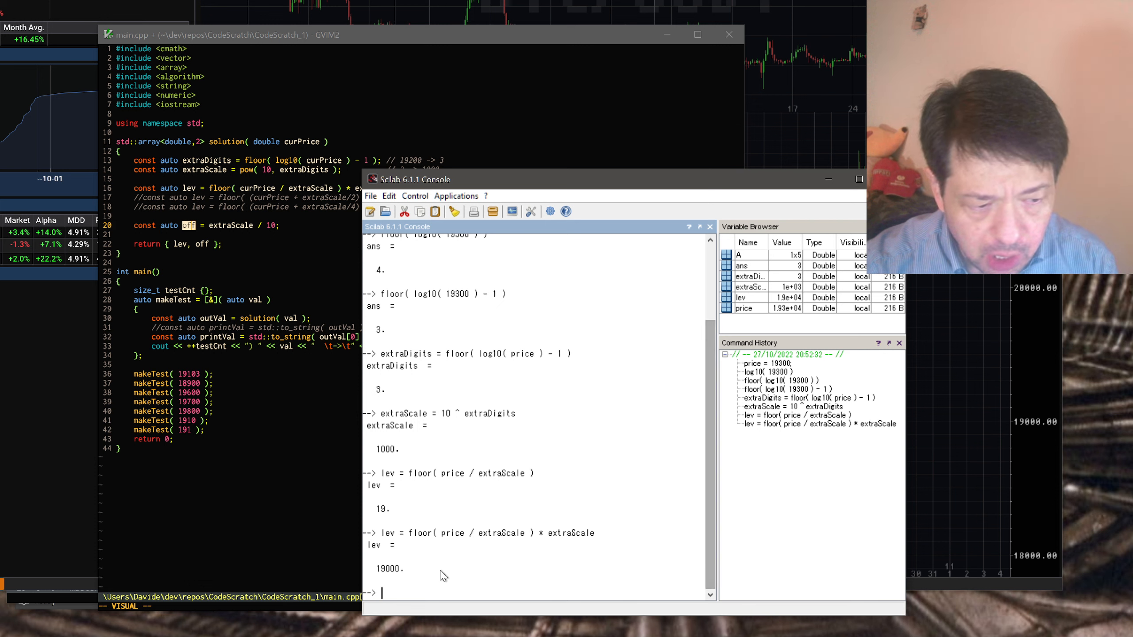
mouse_move(300, 279)
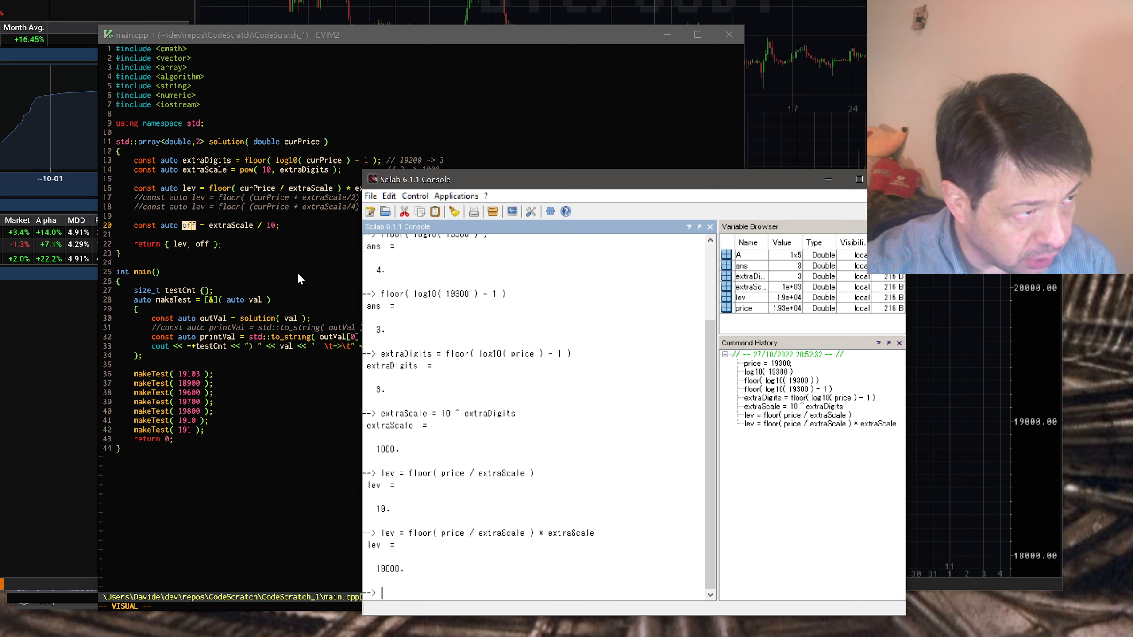
Enter off = extraScale / 10 to get 100, and highlight the 19000 lev result
type("off =")
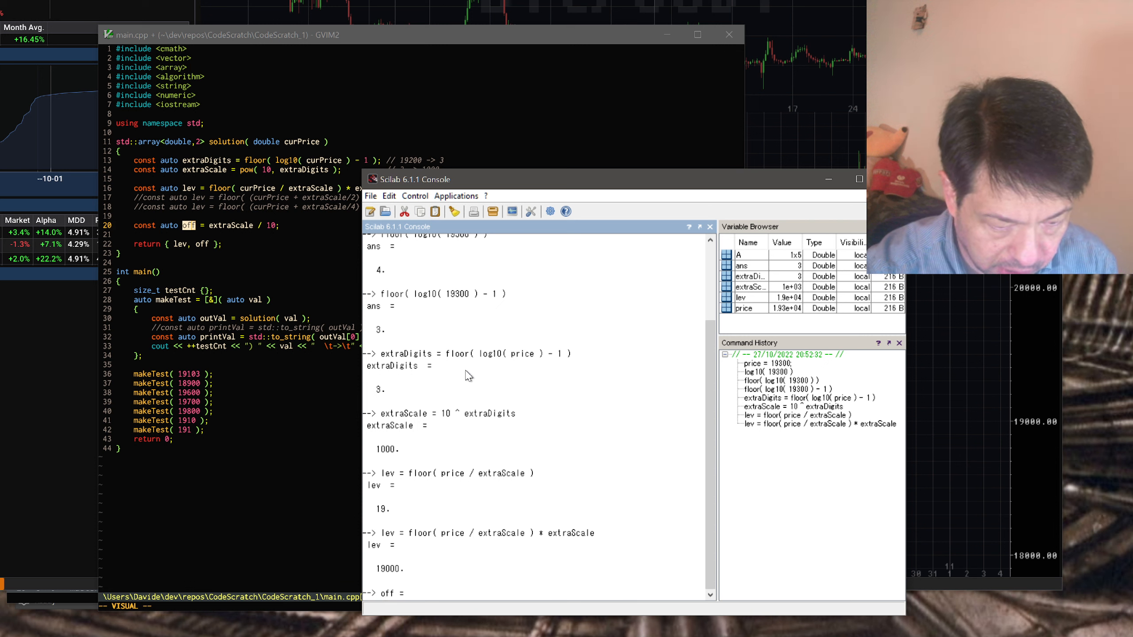
type("extraScale")
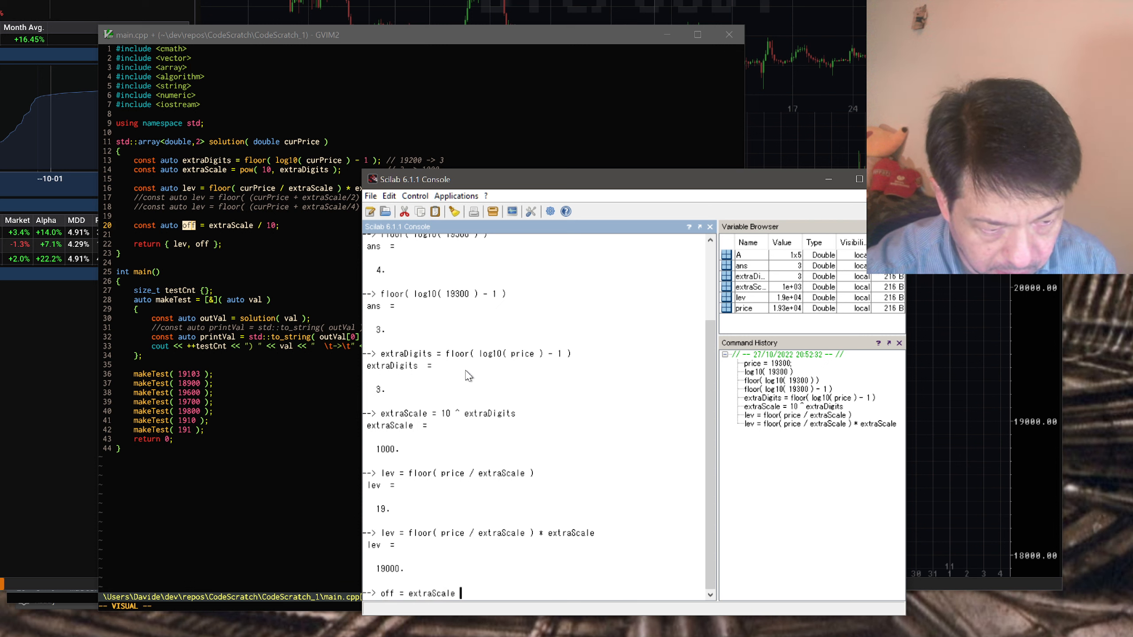
type("/ 10")
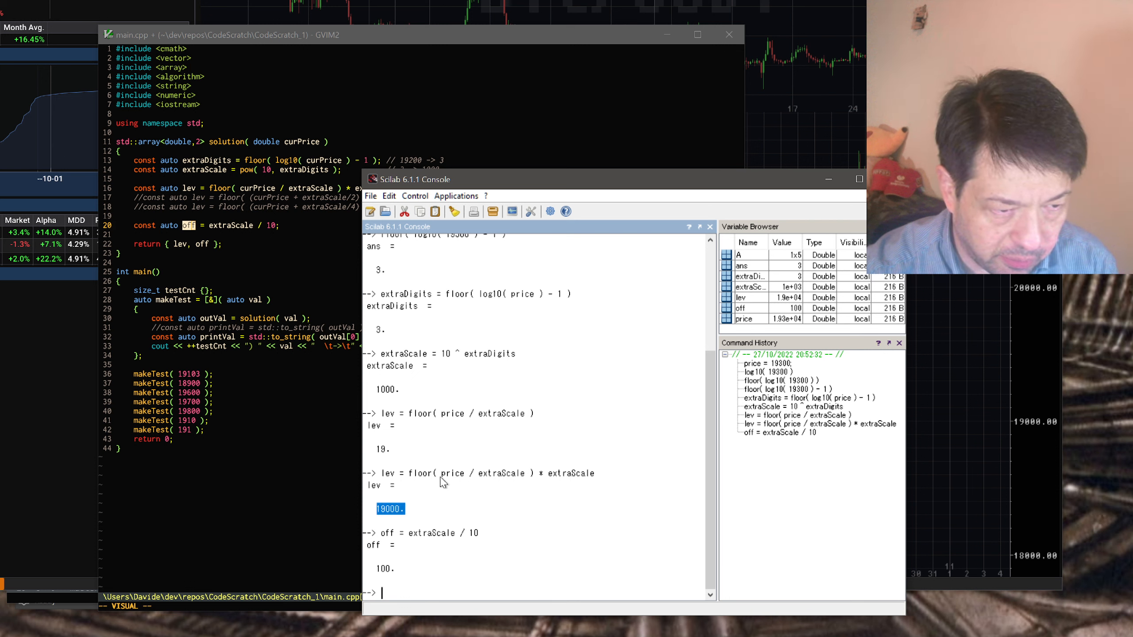
double_click(452, 474)
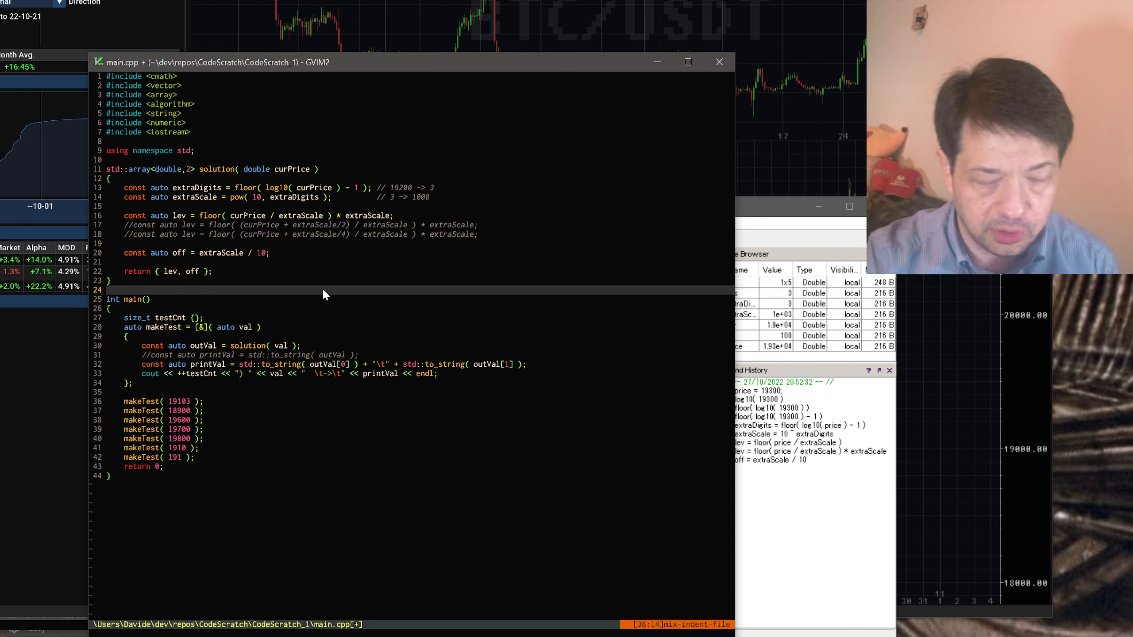
mouse_move(226, 254)
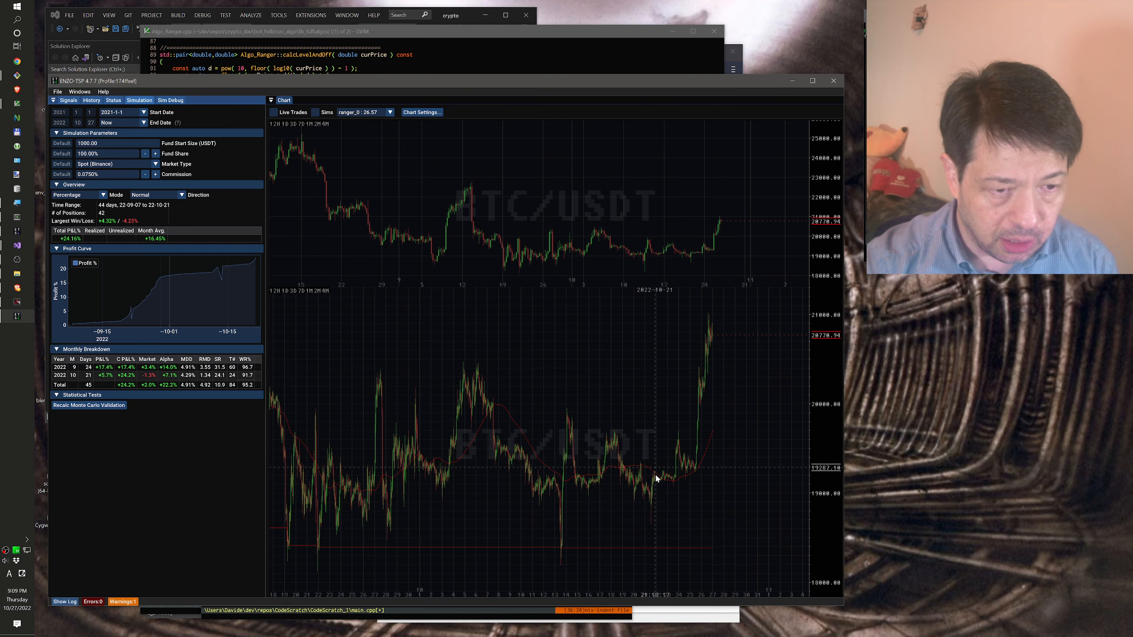
Tick Sims so ranger_0 simulated trades show alongside live trades on BTC/USDT
left_click(273, 112)
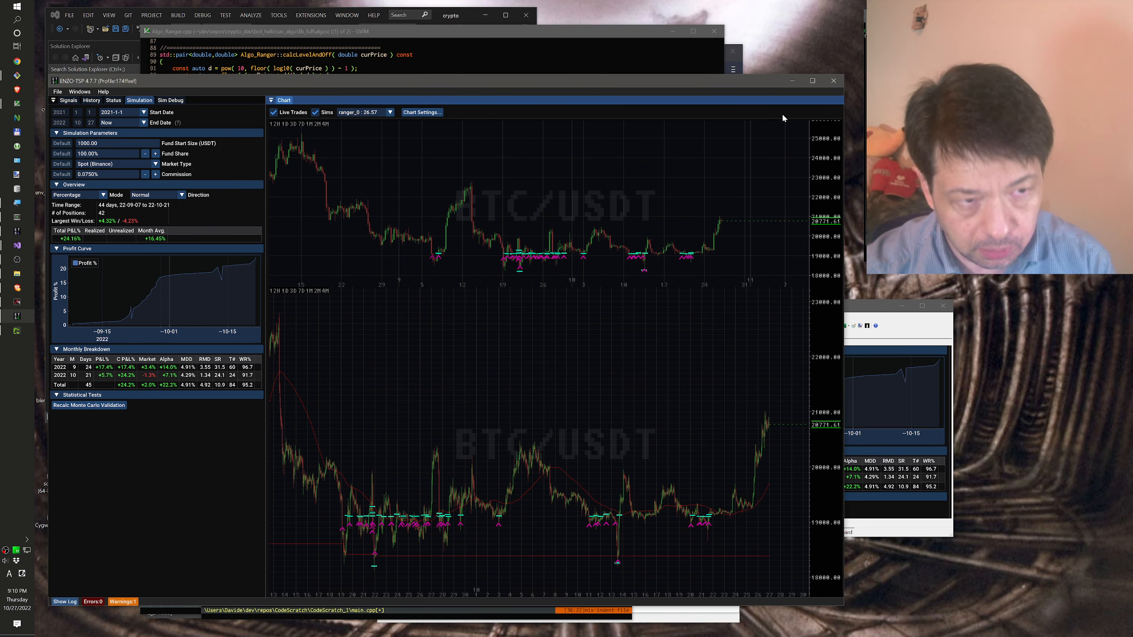
left_click(833, 80)
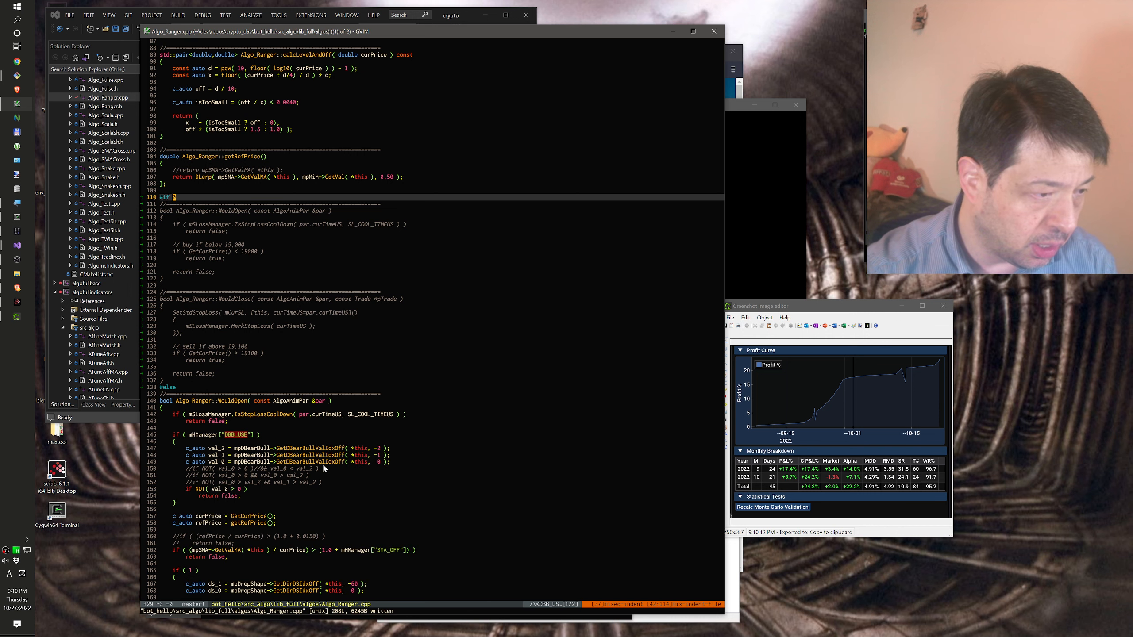
scroll("down", 3)
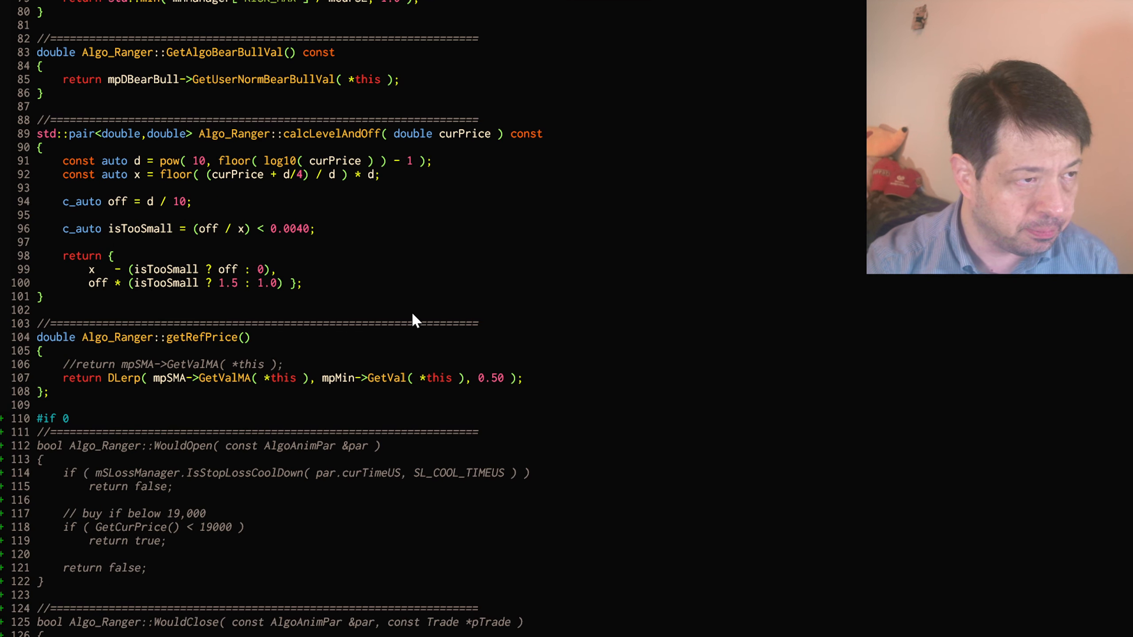
left_click_drag(107, 229, 307, 229)
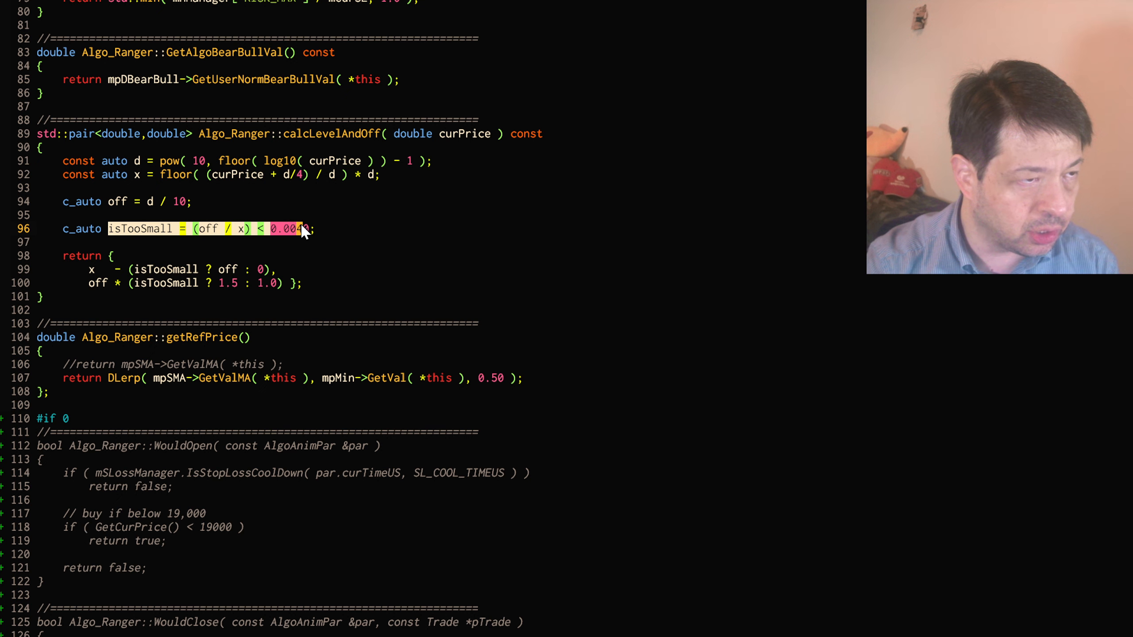
left_click(310, 242)
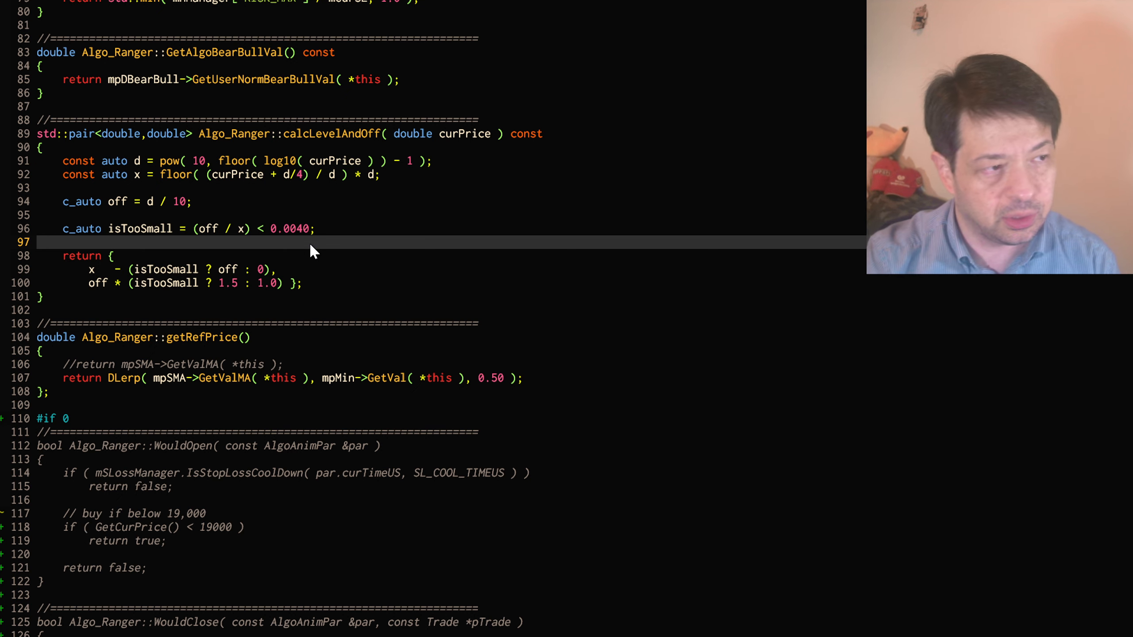
mouse_move(307, 231)
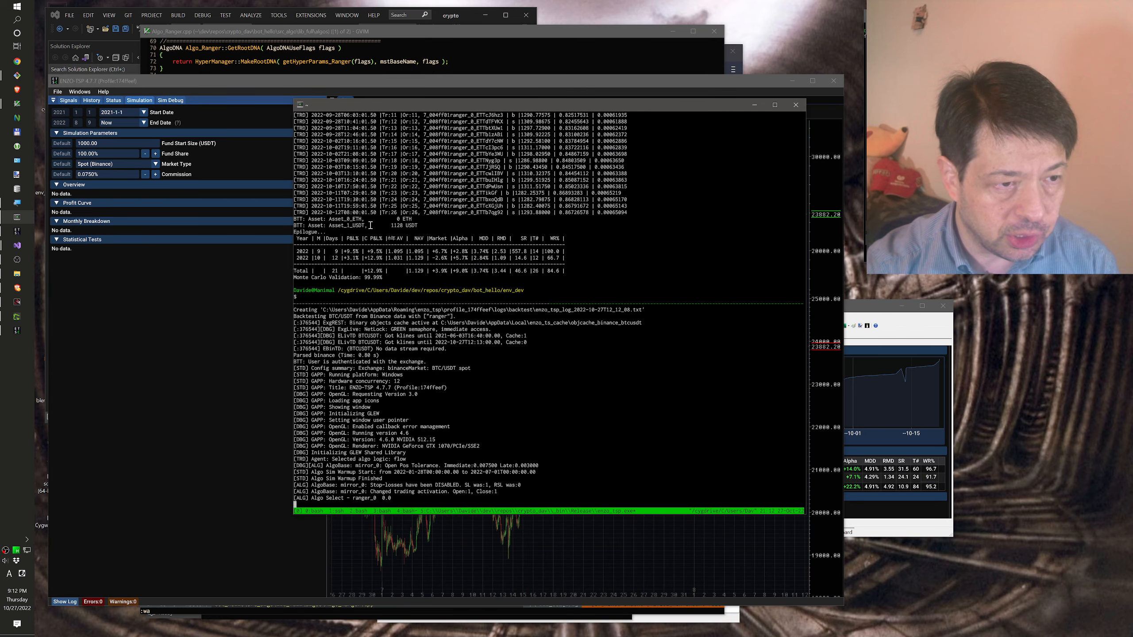
Type the enzo_tsp.exe btbinance ETH USDT ranger backtest command starting 2022-7-1
type("../../_bin/Release/enzo_tsp.exe btbinance ETH USDT ranger --time-range 2022-7-1 2022-10-27 --noui")
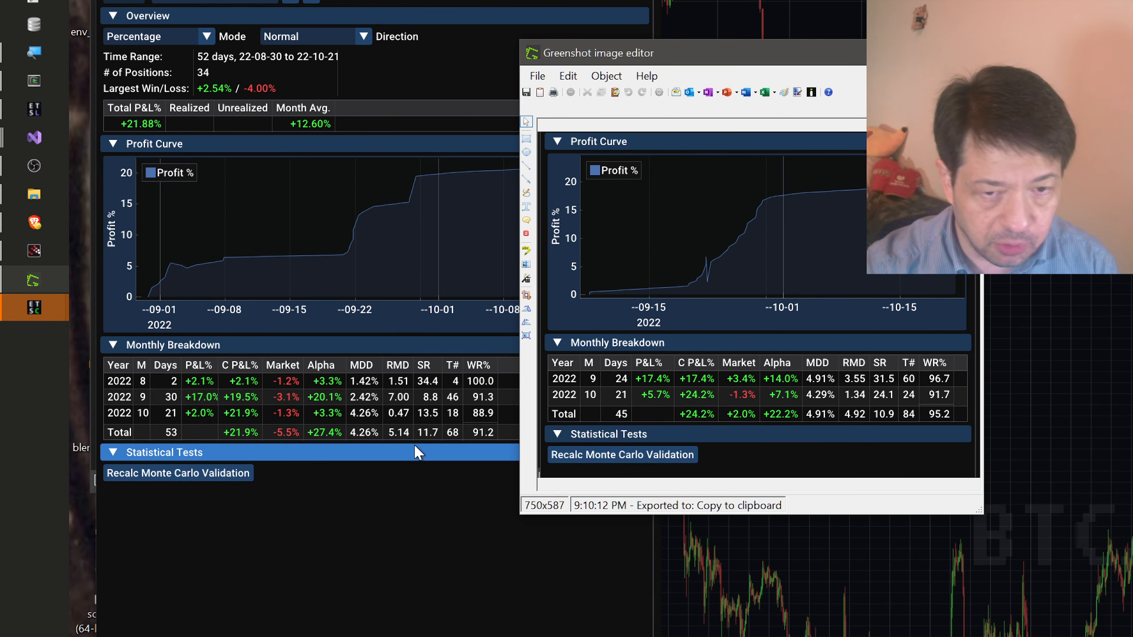
mouse_move(339, 371)
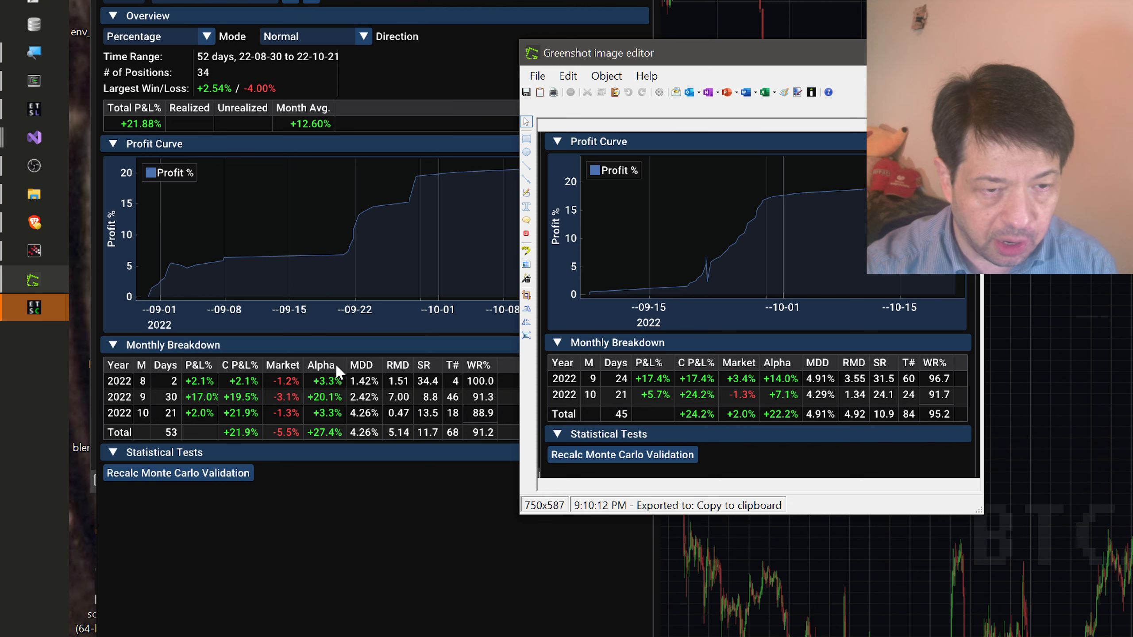
mouse_move(334, 439)
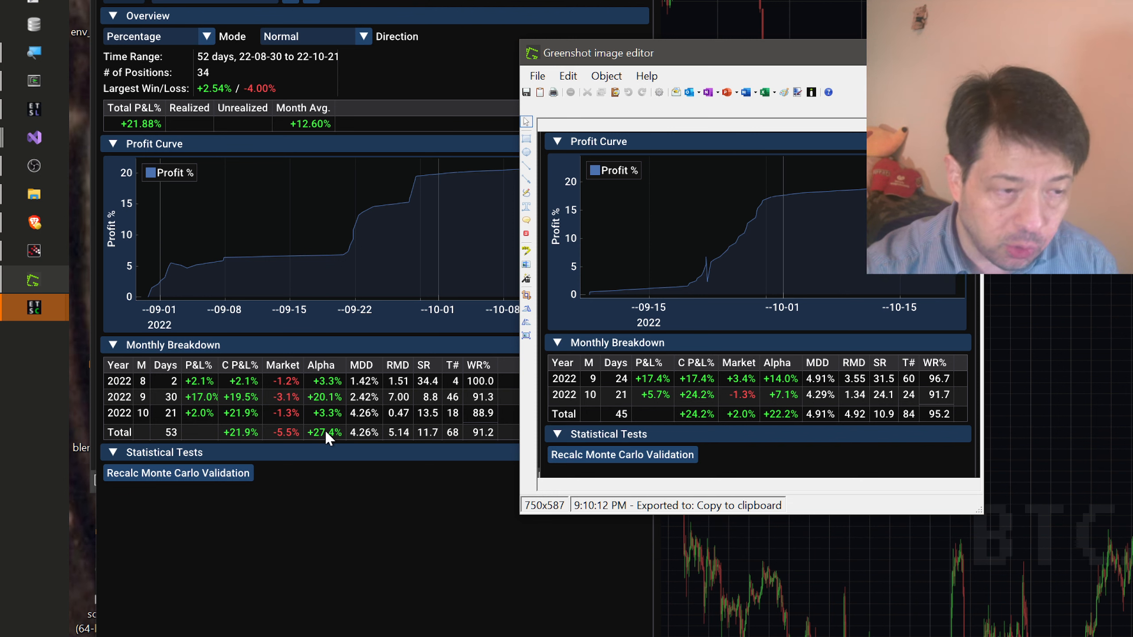
mouse_move(853, 308)
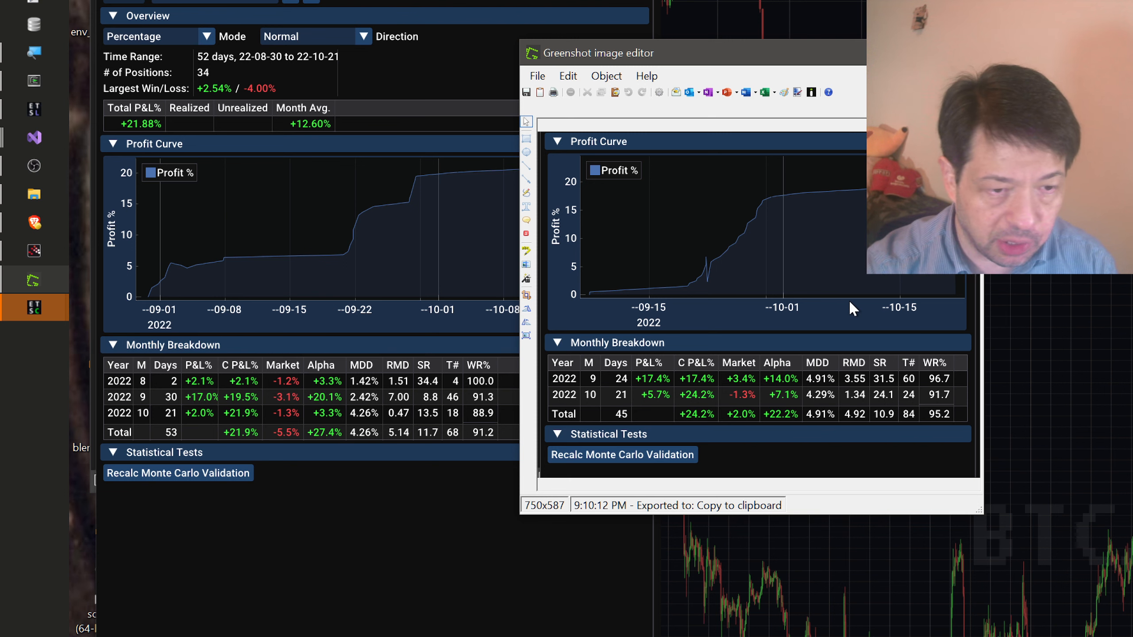
mouse_move(123, 386)
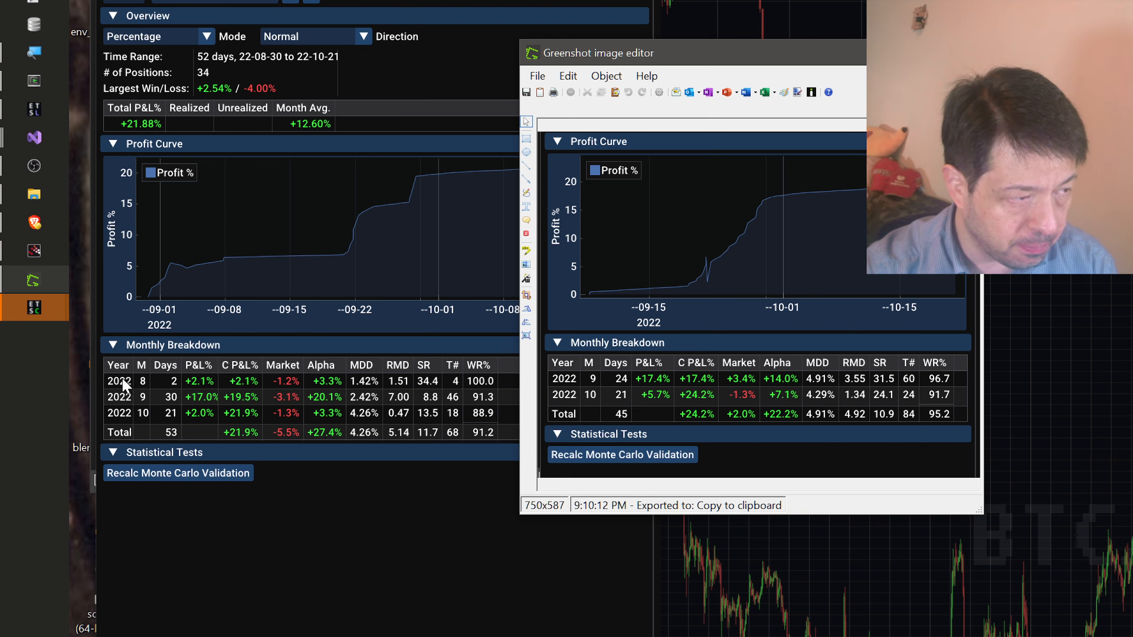
mouse_move(246, 396)
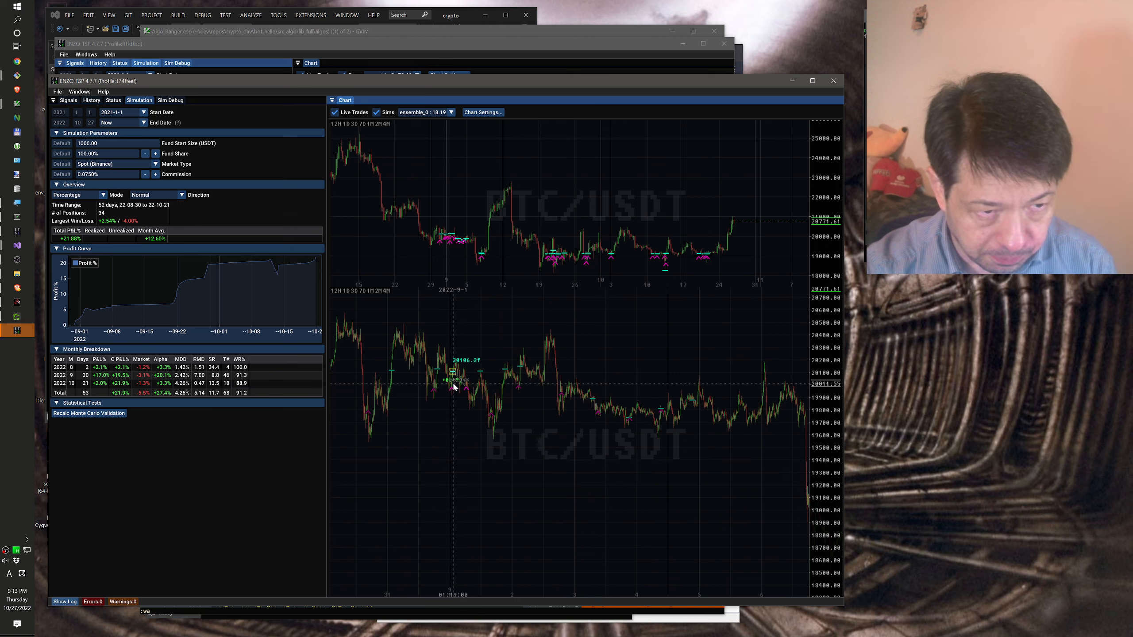
mouse_move(458, 406)
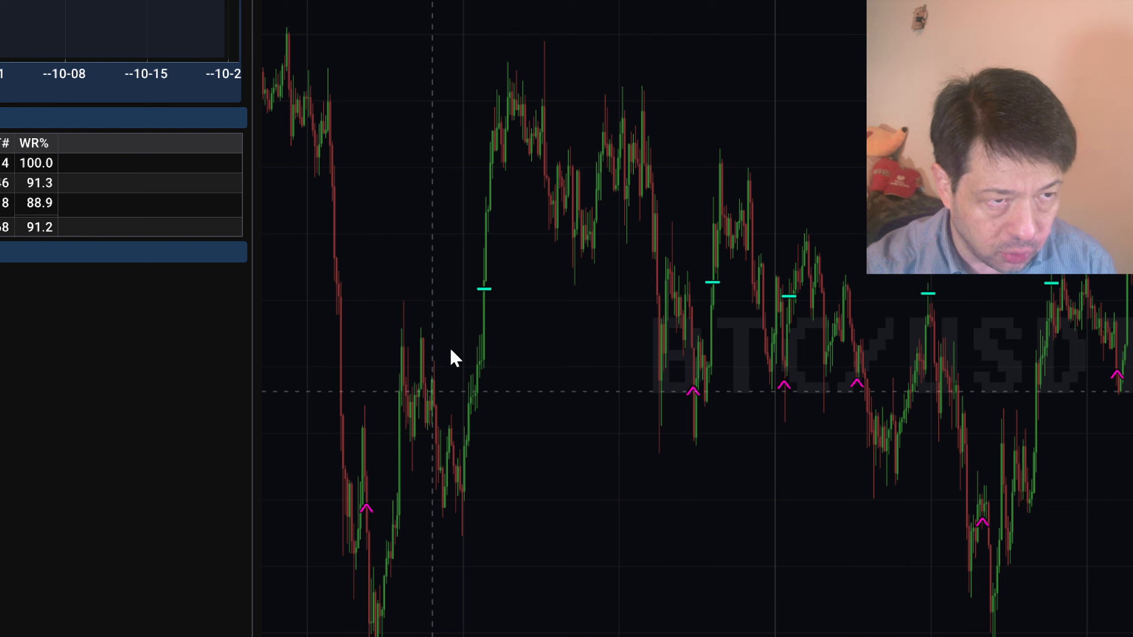
left_click_drag(365, 508, 484, 289)
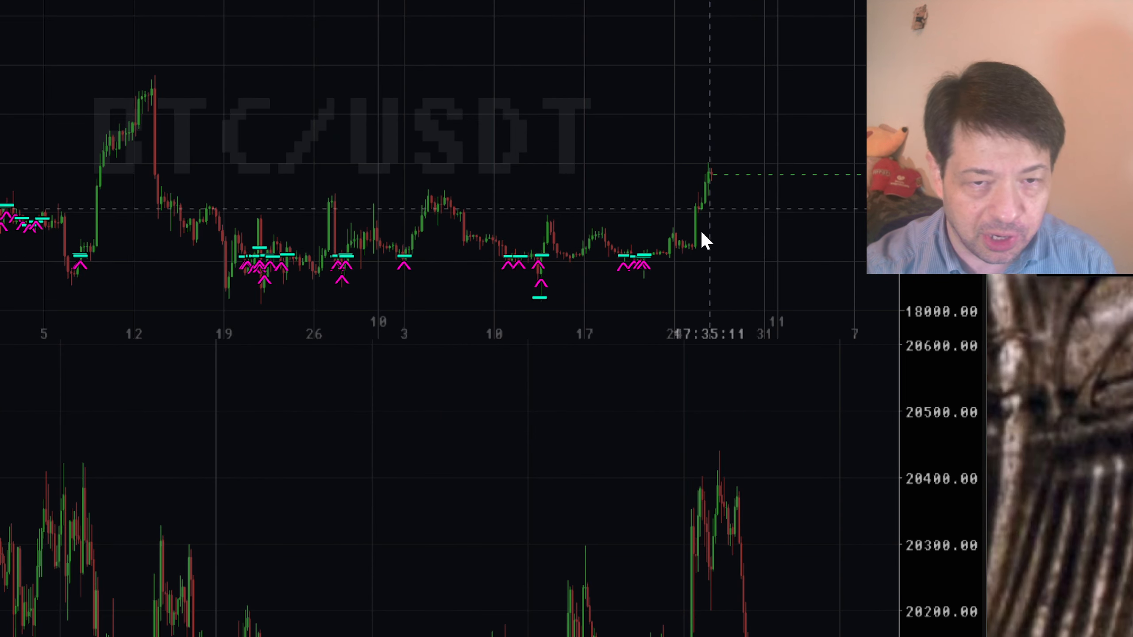
mouse_move(871, 278)
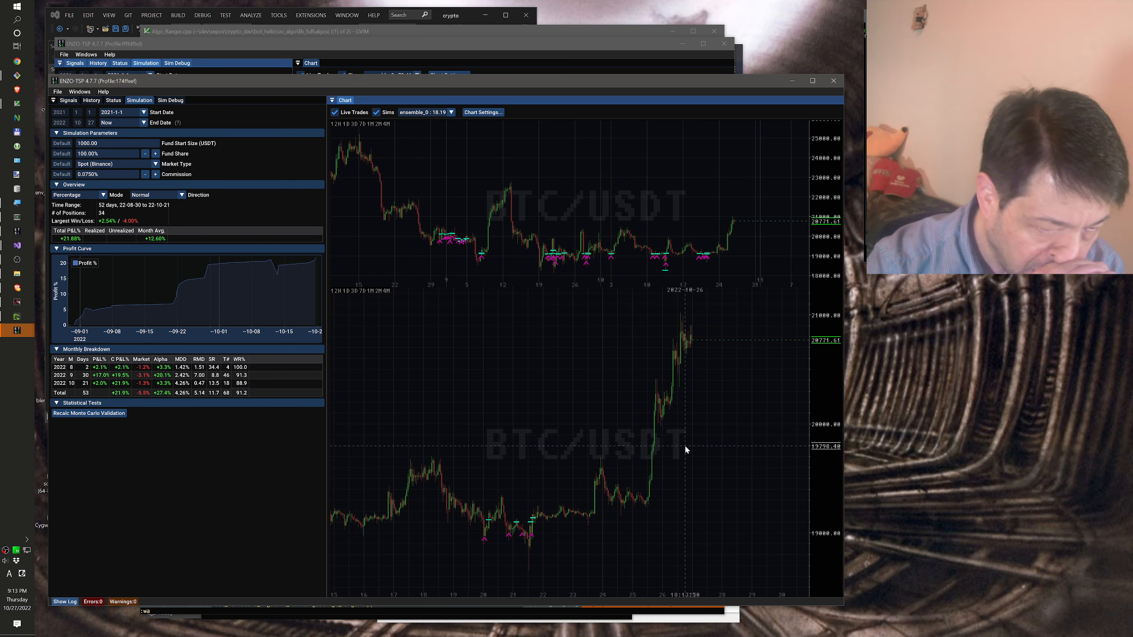
mouse_move(687, 363)
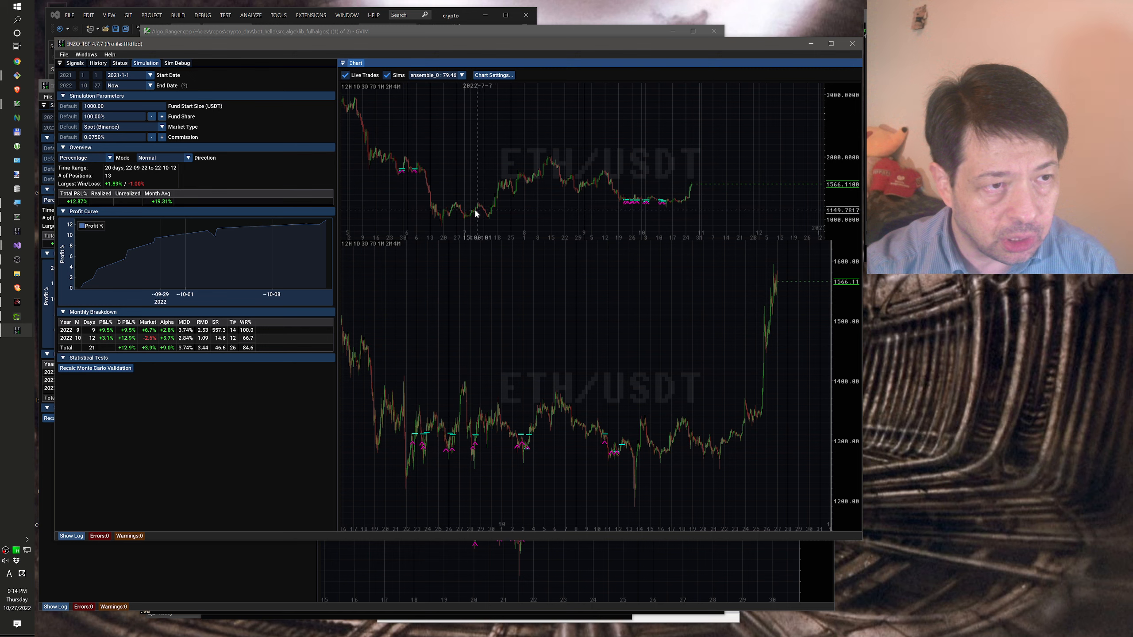
mouse_move(523, 191)
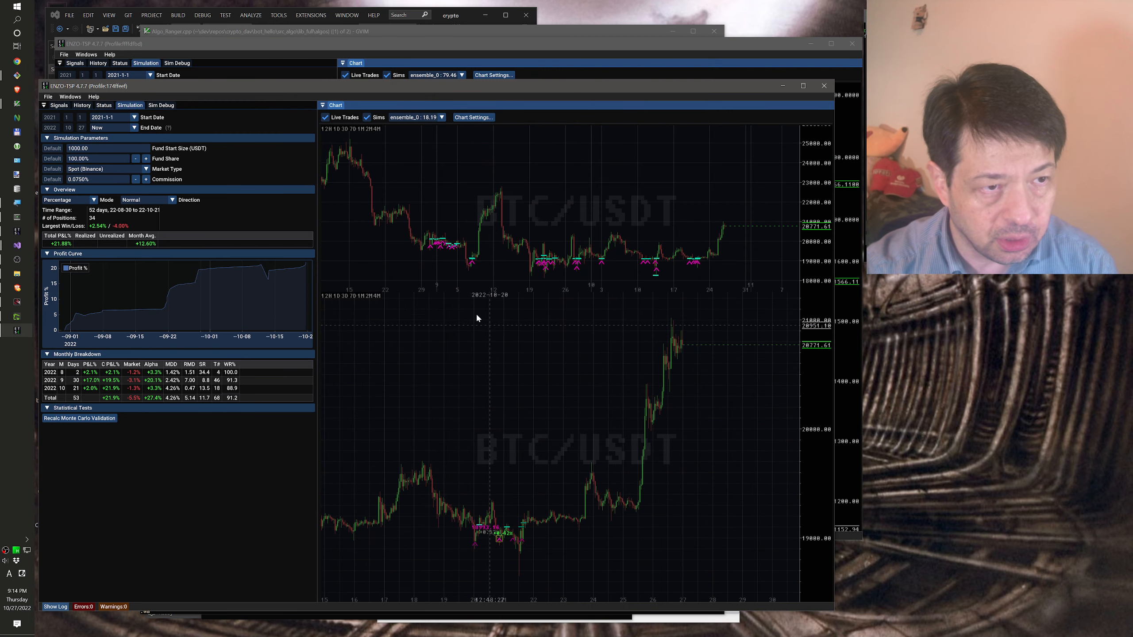
Hide BTC/USDT live trade markers and bring up the ETH/USDT backtest (+12.87%, 13 positions)
left_click(326, 117)
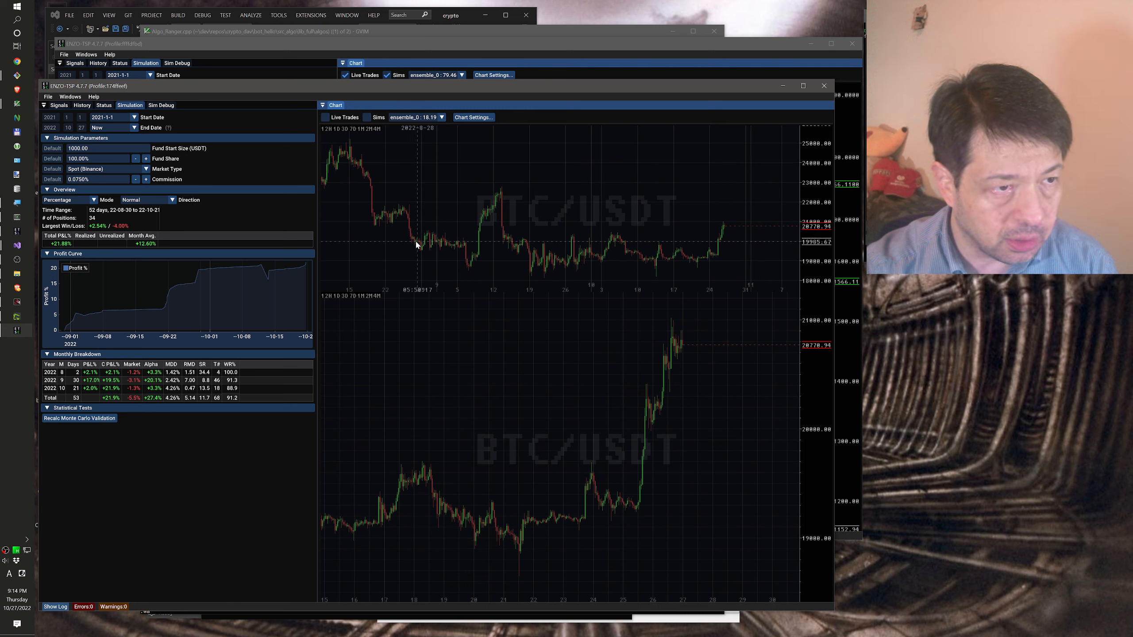
left_click(325, 117)
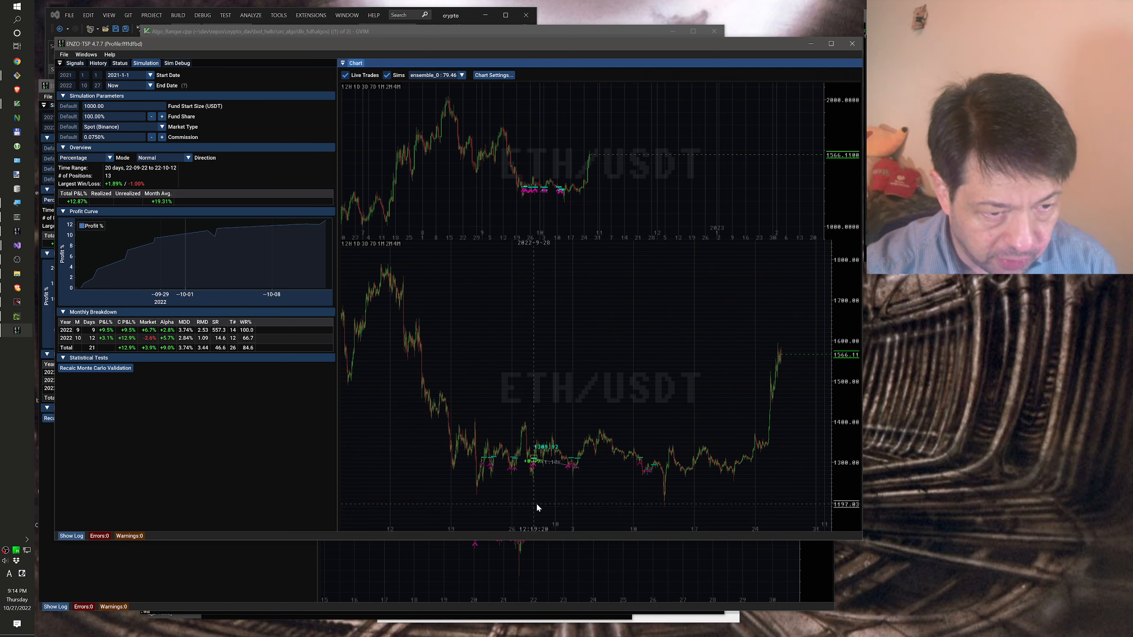
mouse_move(690, 503)
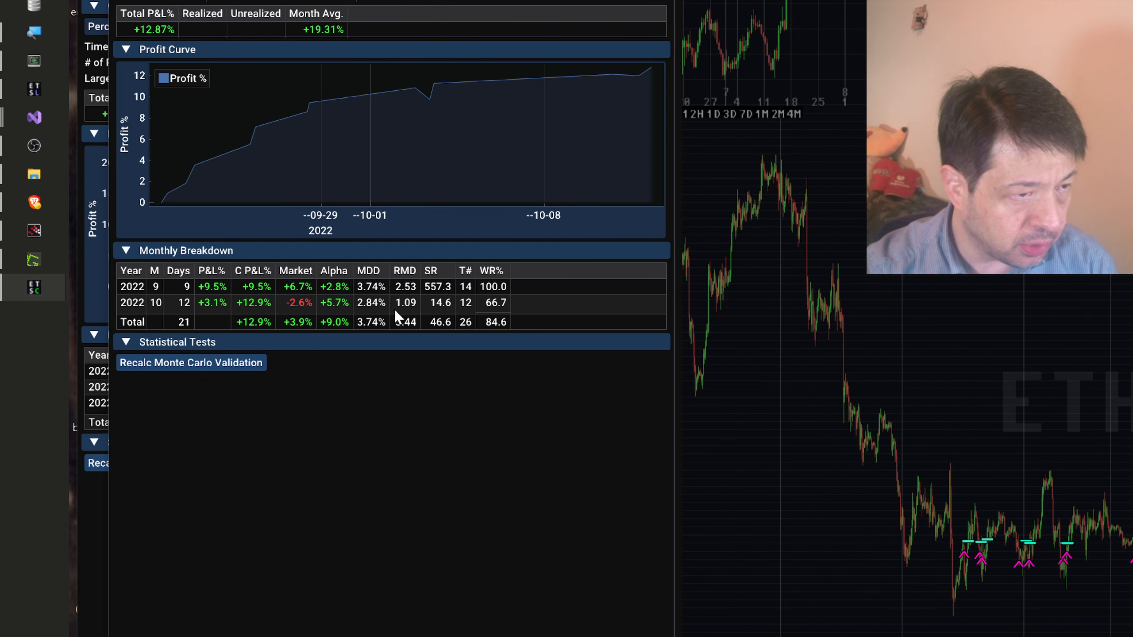
mouse_move(291, 331)
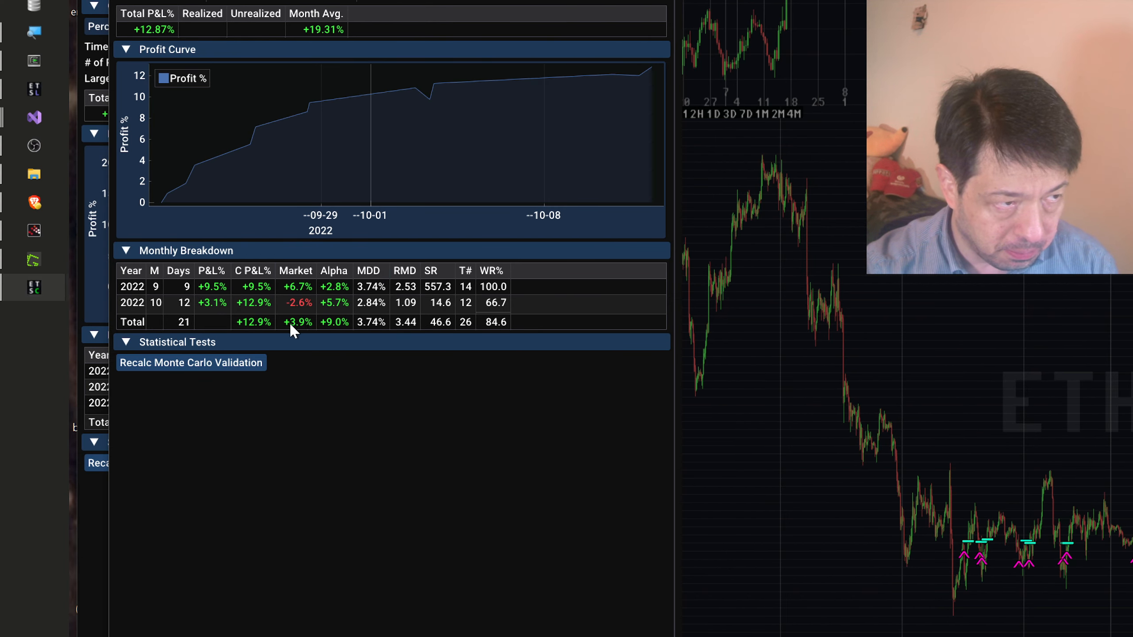
mouse_move(361, 330)
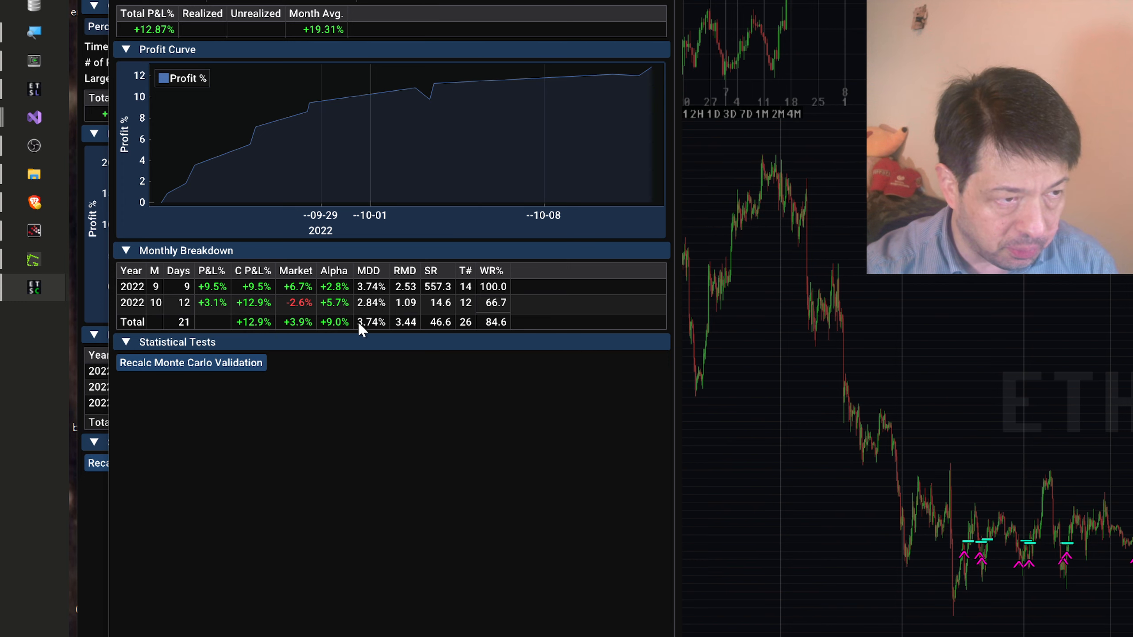
mouse_move(388, 340)
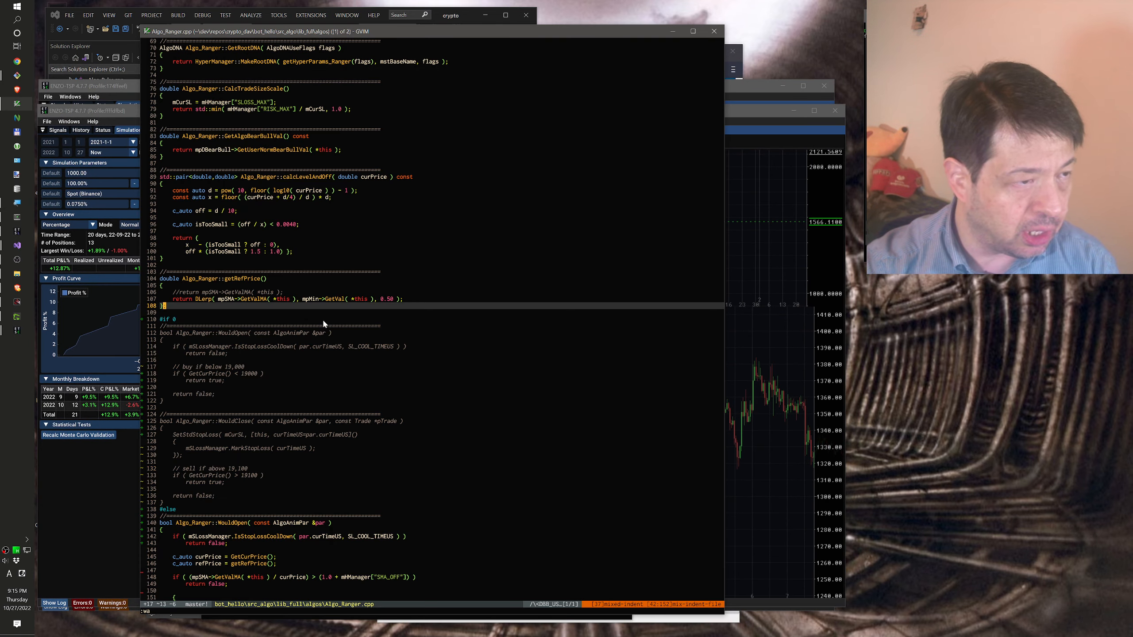
Scroll through the WouldOpen and WouldClose range-trading functions in Algo_Ranger.cpp
scroll("down", 3)
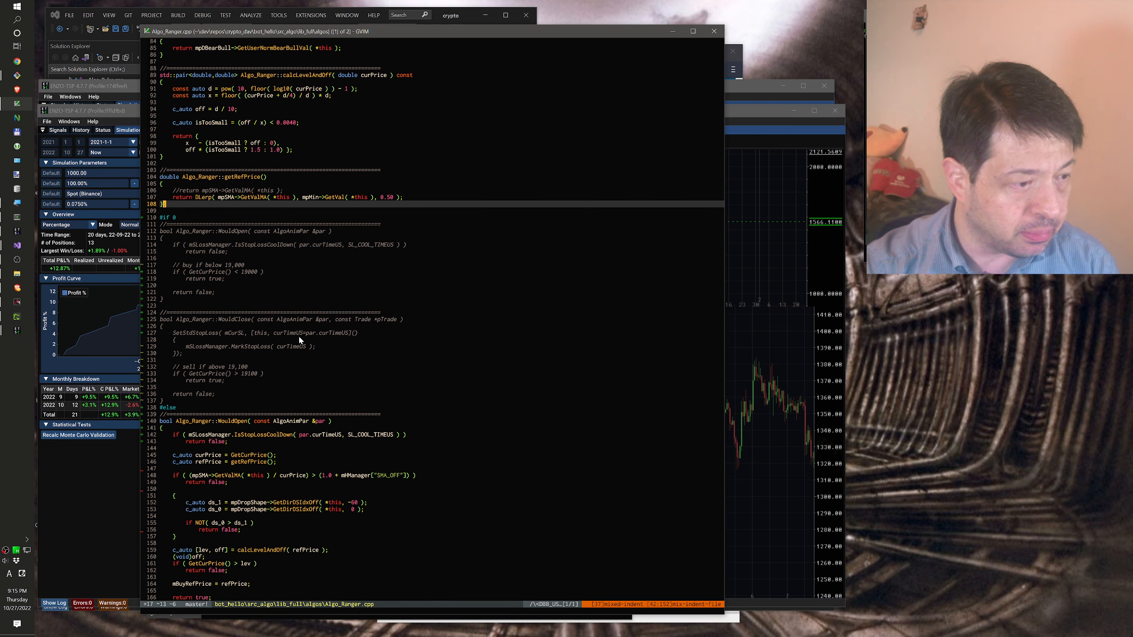
scroll("down", 3)
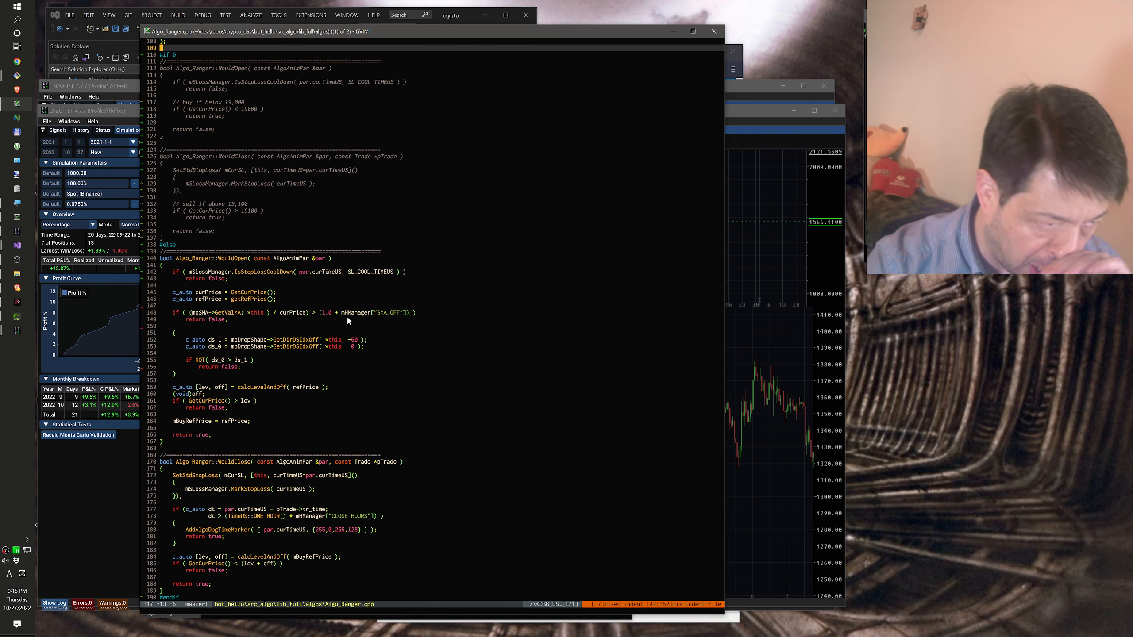
scroll("down", 3)
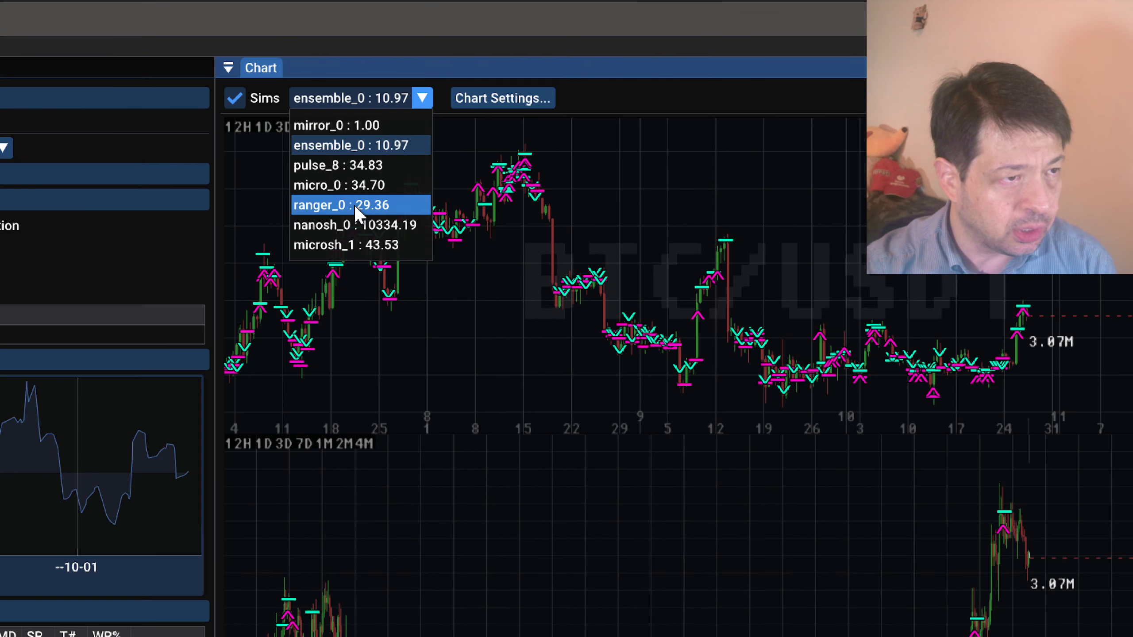
mouse_move(360, 185)
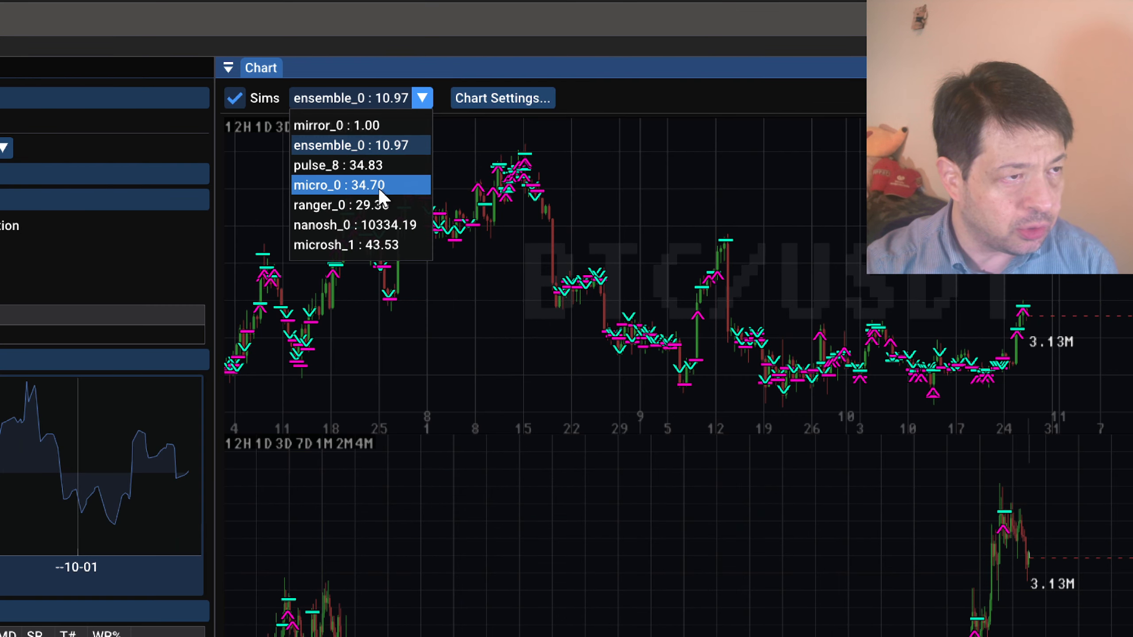
mouse_move(350, 245)
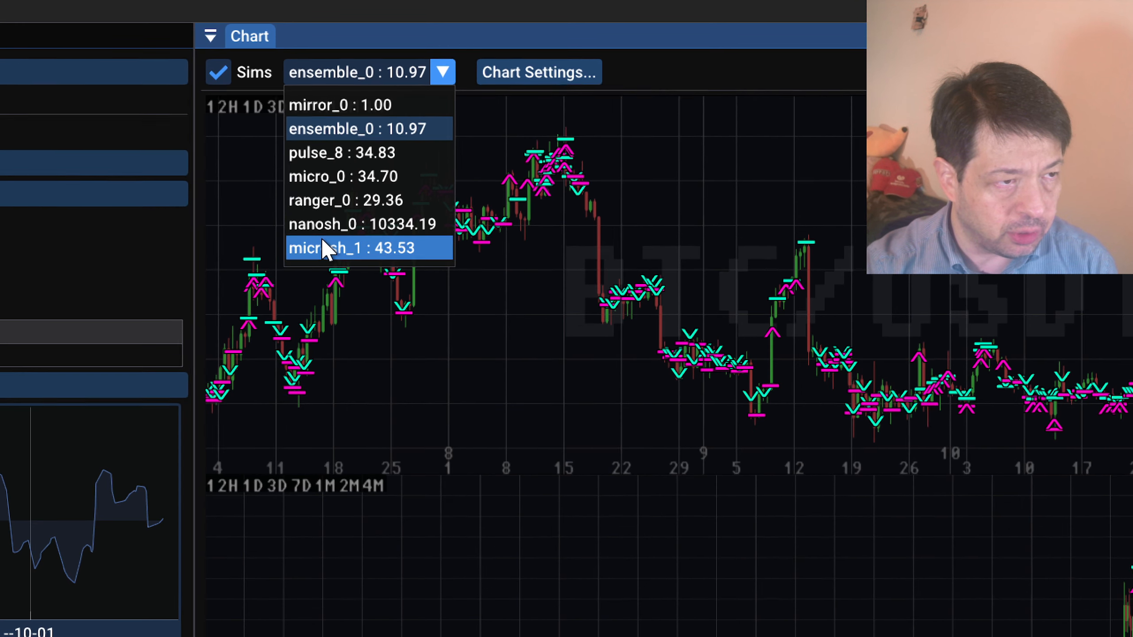
mouse_move(350, 253)
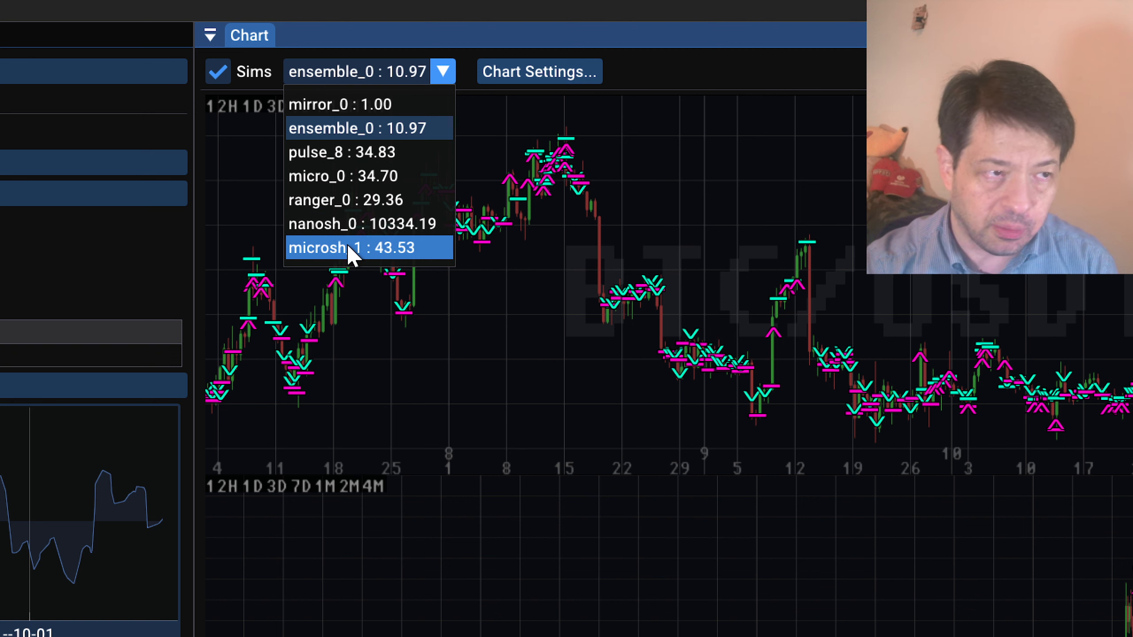
mouse_move(361, 224)
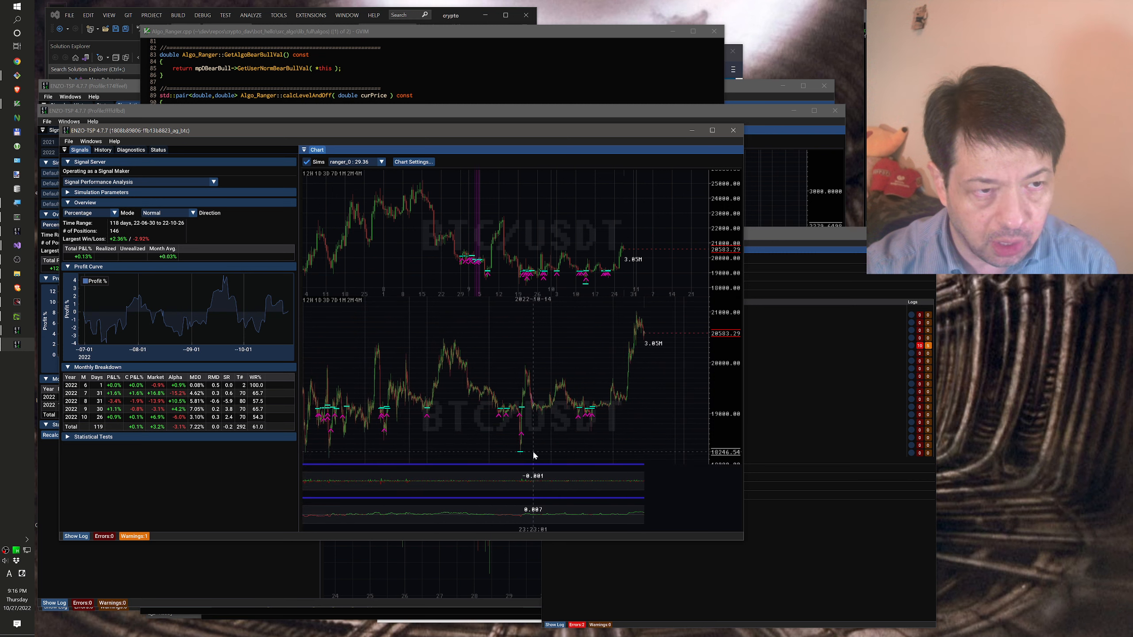
mouse_move(629, 442)
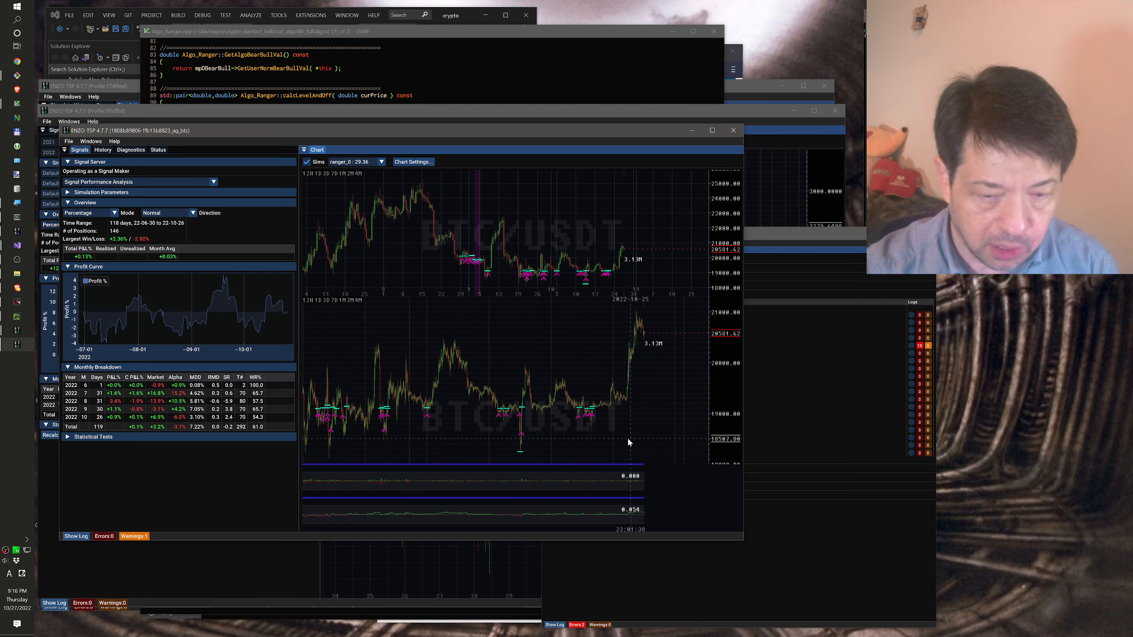
mouse_move(468, 246)
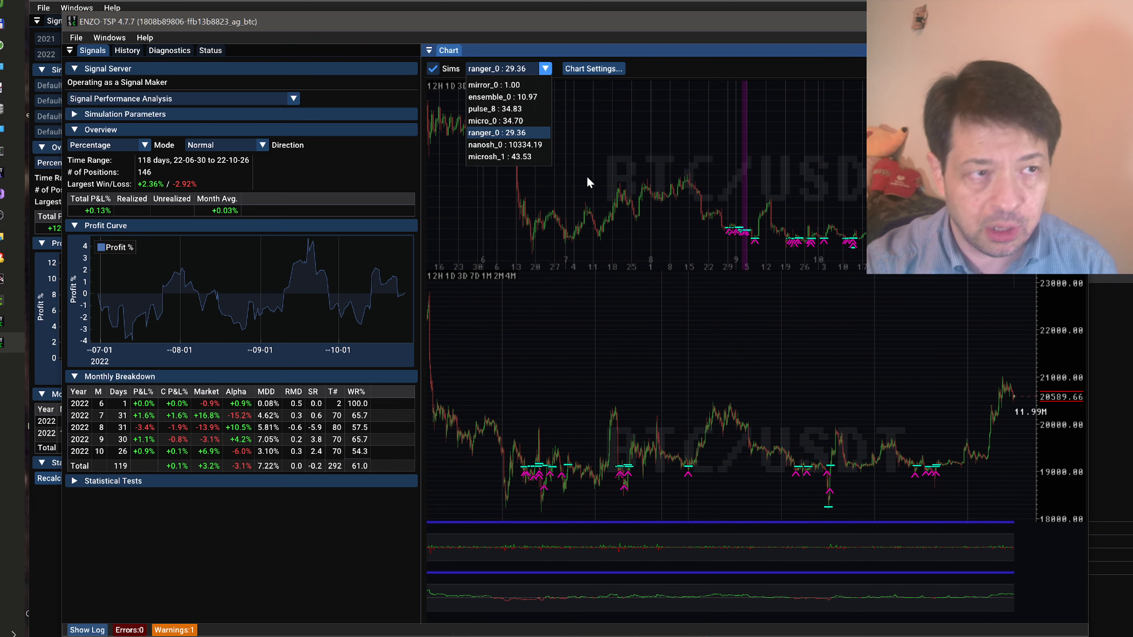
Display nanosh_0, then micro_0 from the Sims list, and return to Algo_Ranger.cpp's WouldOpen code
left_click(497, 145)
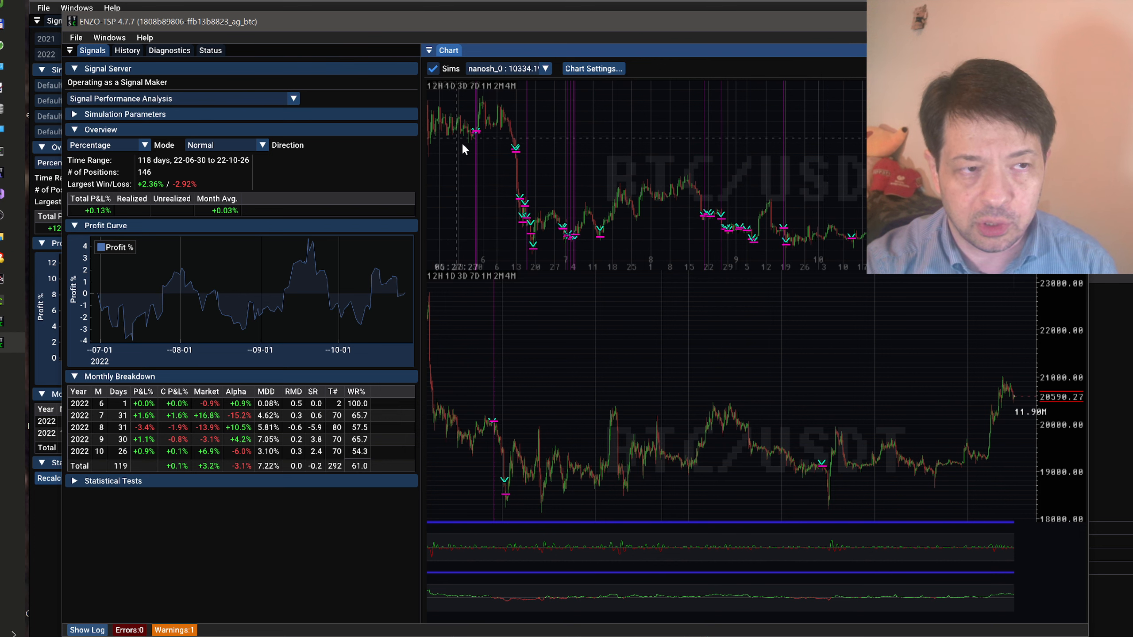
left_click(550, 67)
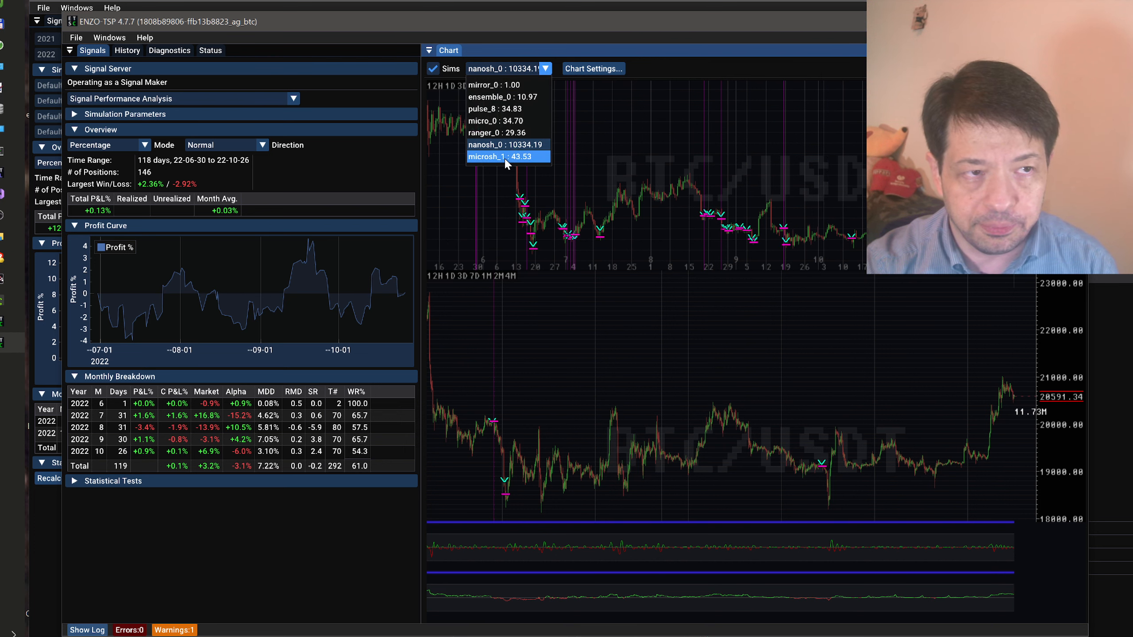
left_click(507, 157)
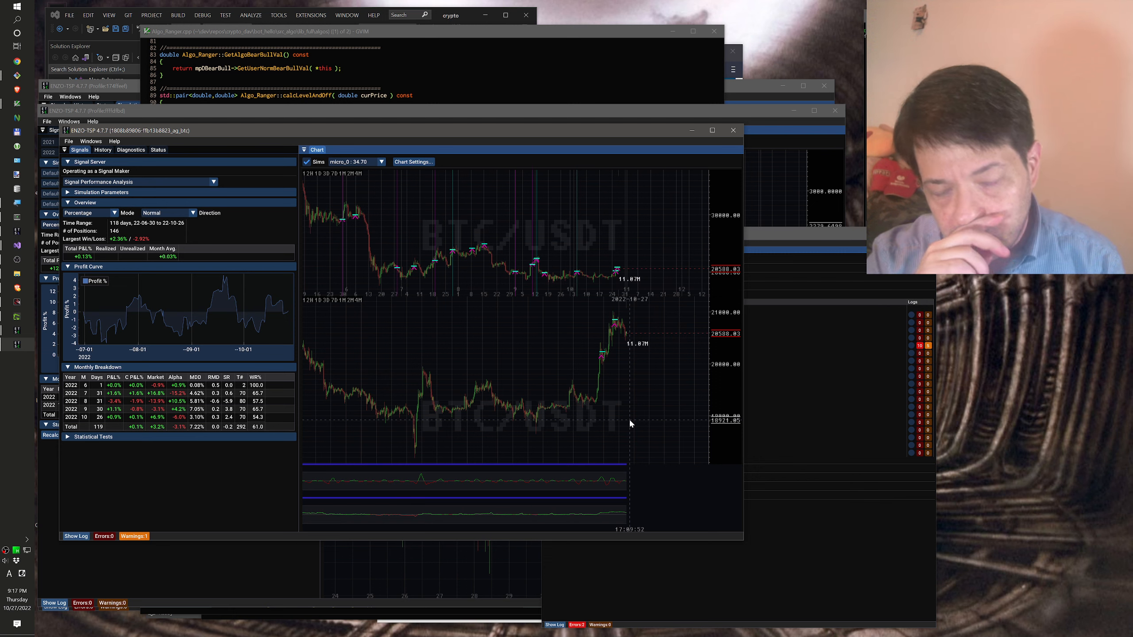
mouse_move(629, 395)
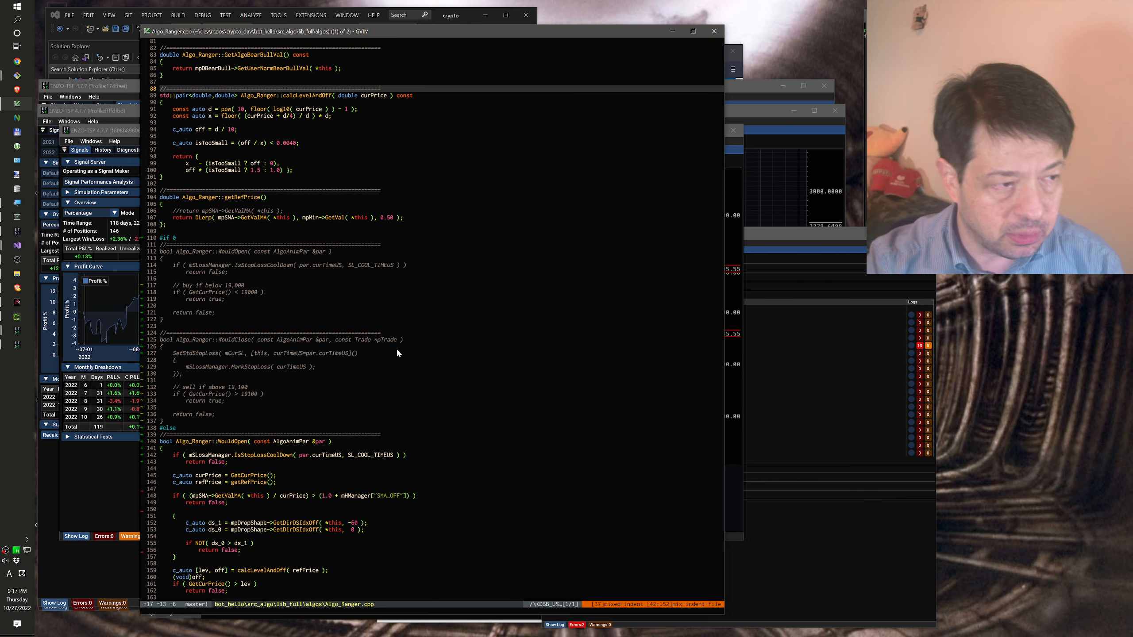
scroll("down", 3)
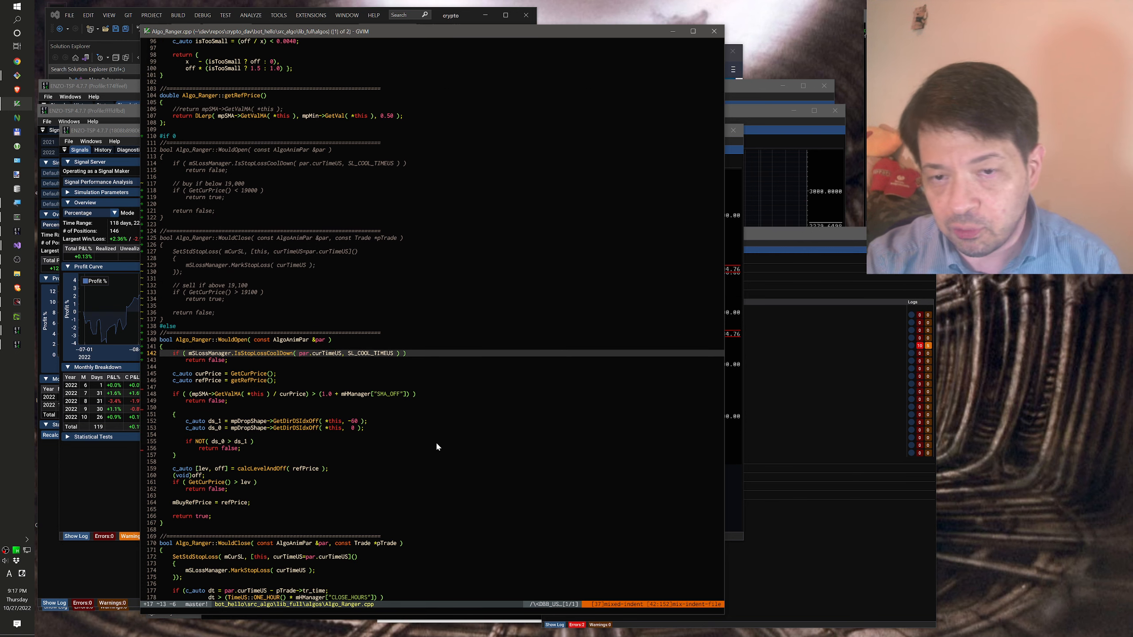